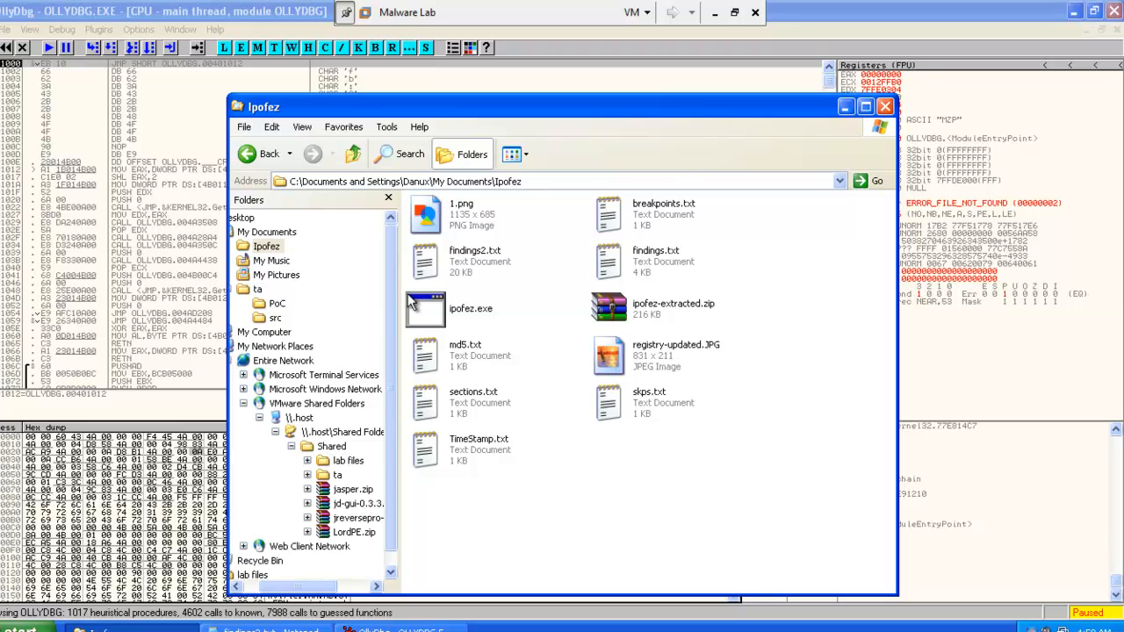
Step: Select ipofez.exe in the Ipofez folder to hand it to IDA Free
click(425, 308)
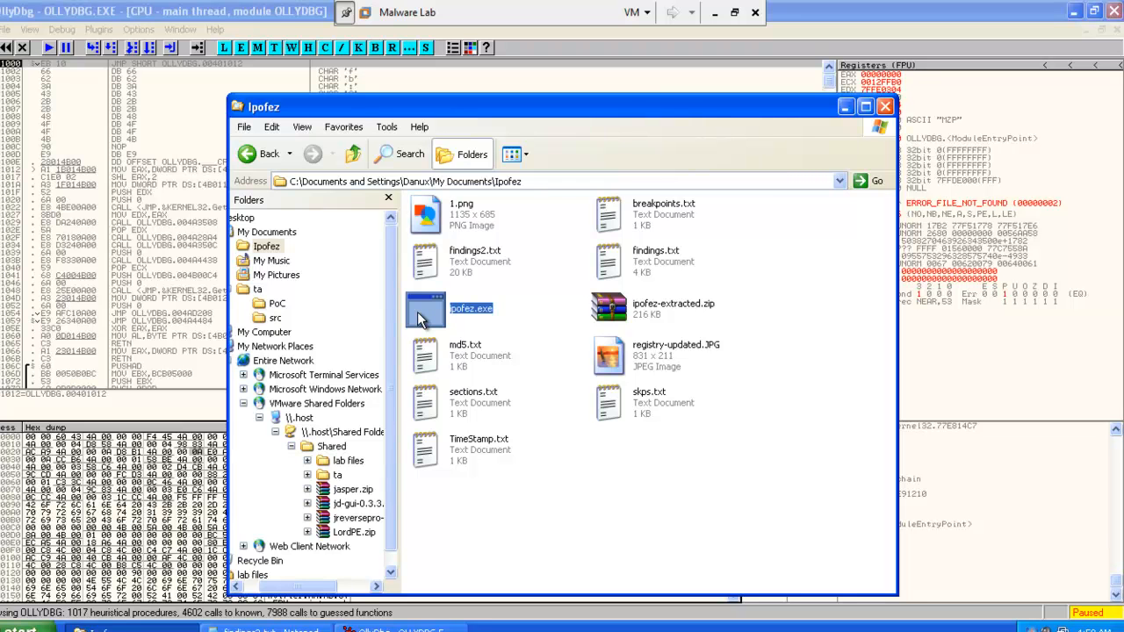
mouse_move(818, 155)
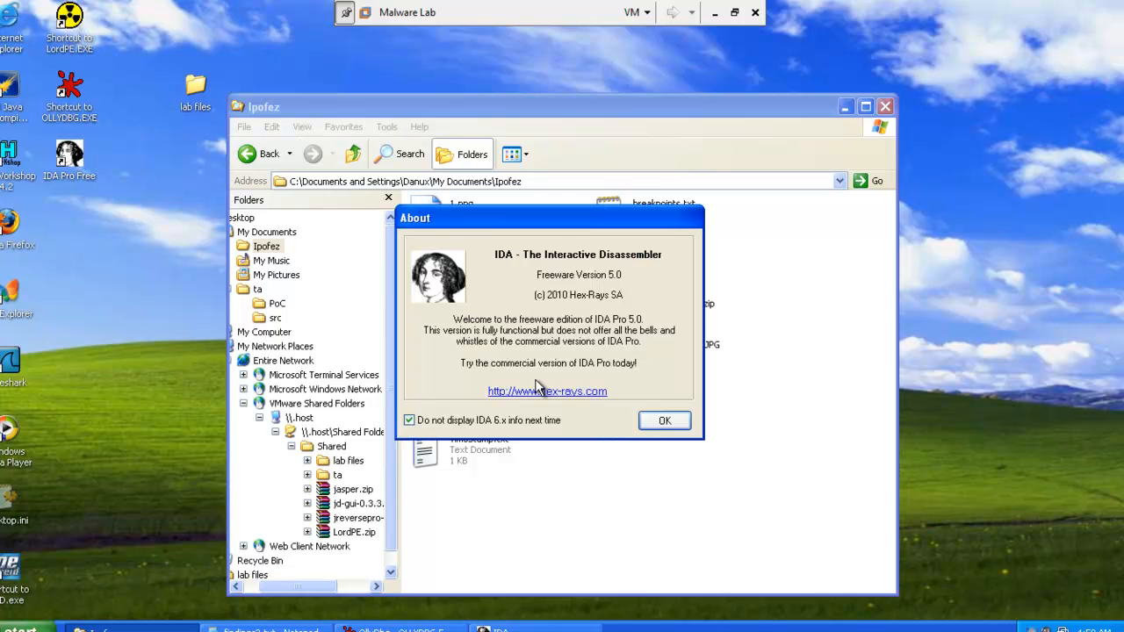
Step: Dismiss the About box and load ipofez.exe as a Portable executable for 80386
click(664, 422)
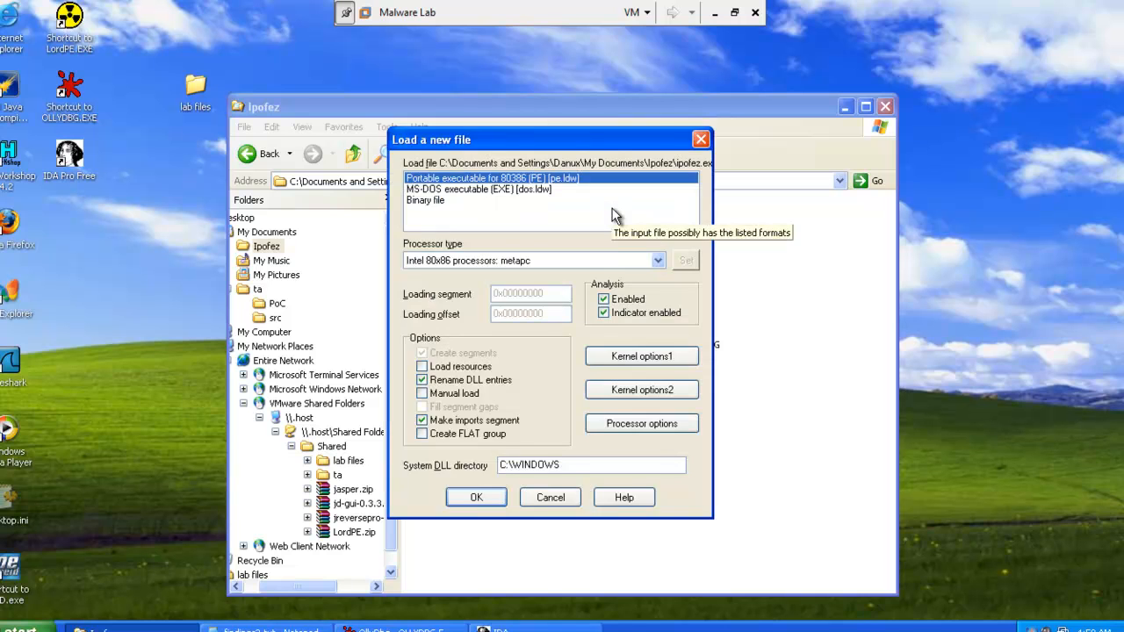
click(476, 497)
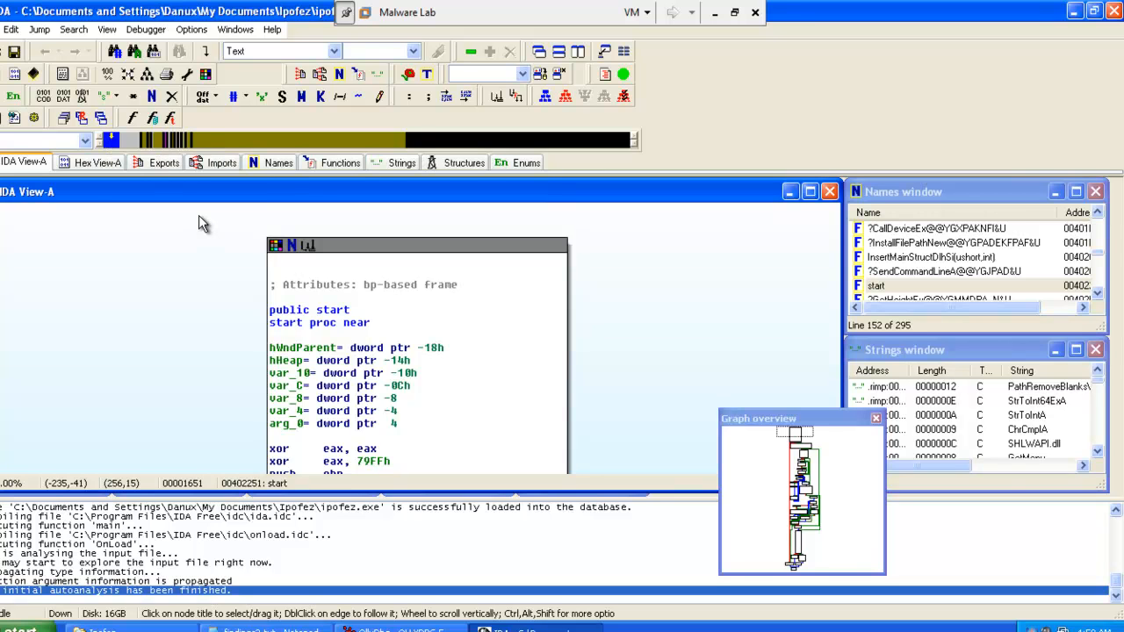
Step: Scroll through the Imports list of ipofez.exe, then close IDA saving the database
click(222, 161)
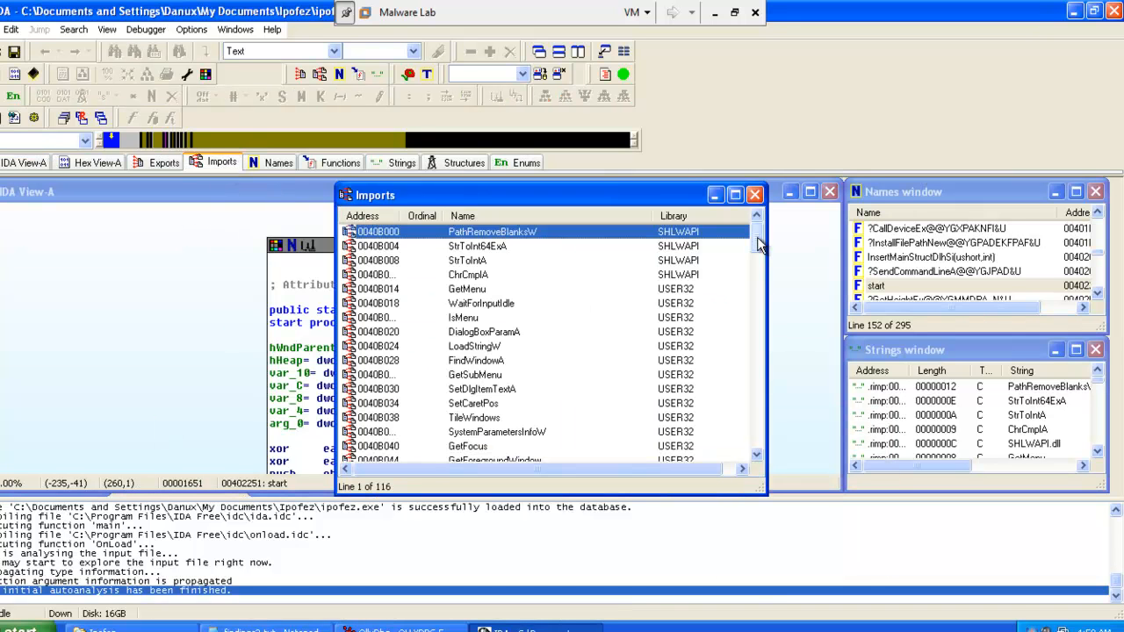
scroll(down, 3)
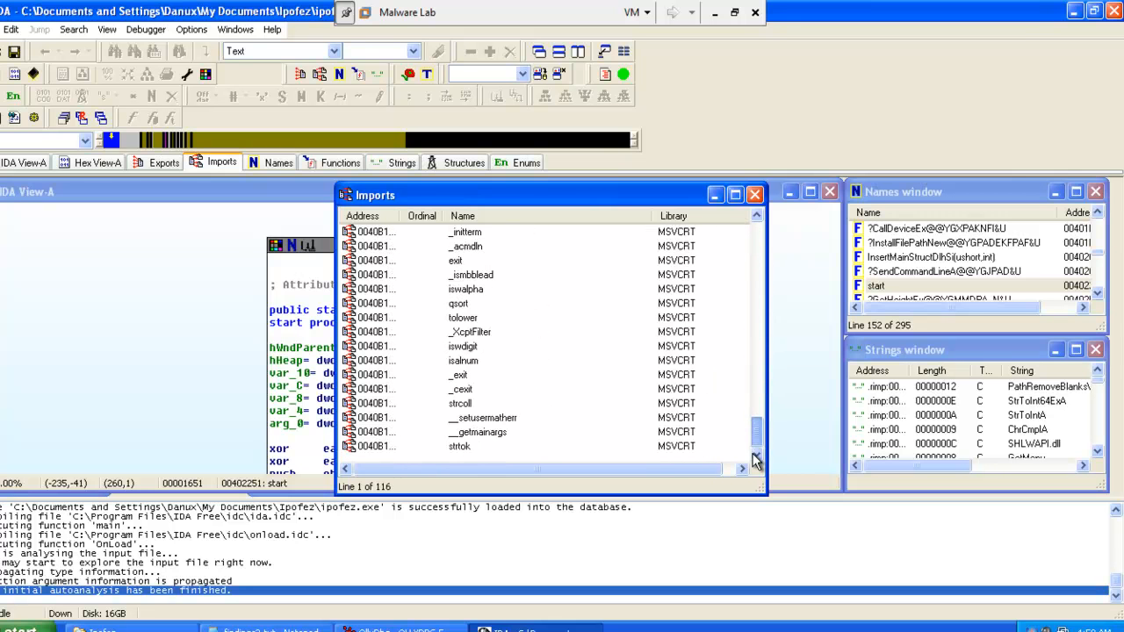
scroll(down, 3)
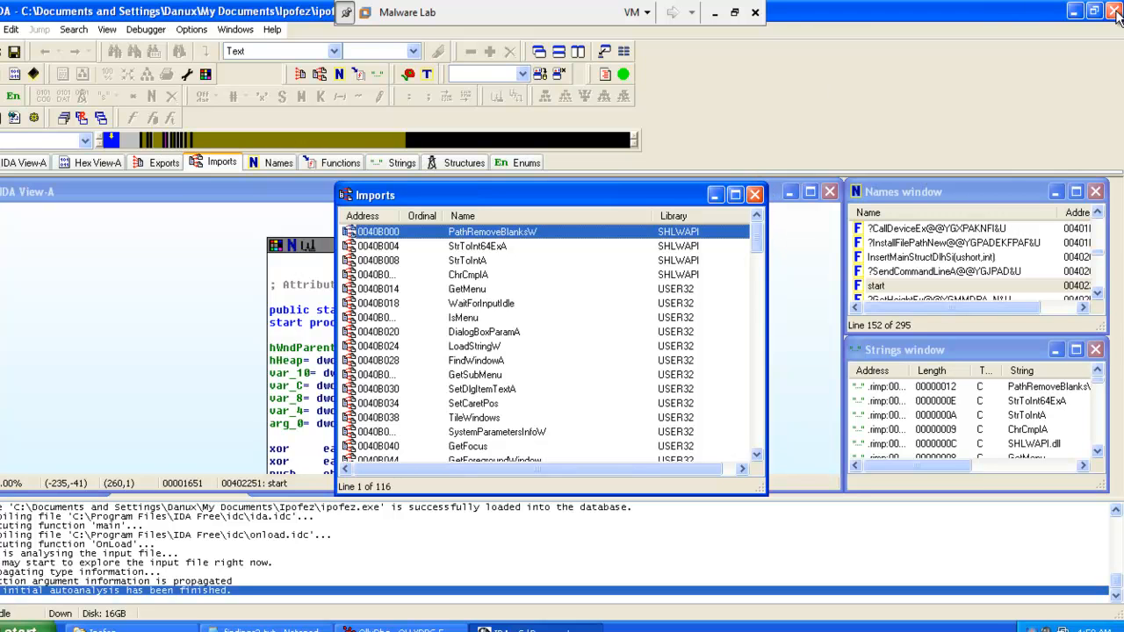
mouse_move(805, 184)
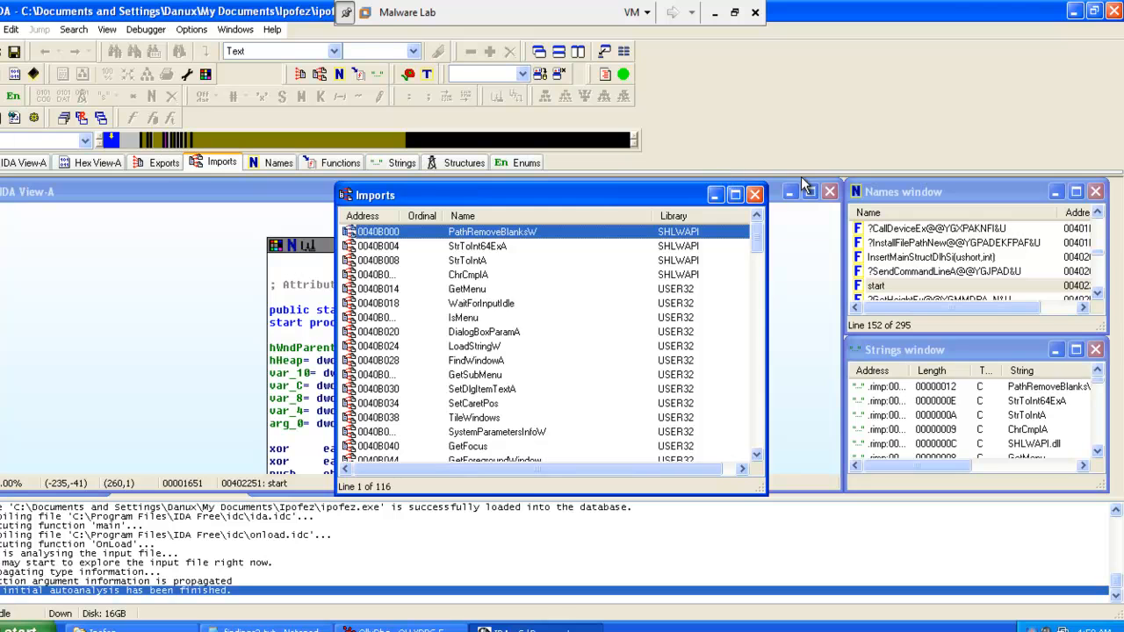
scroll(down, 3)
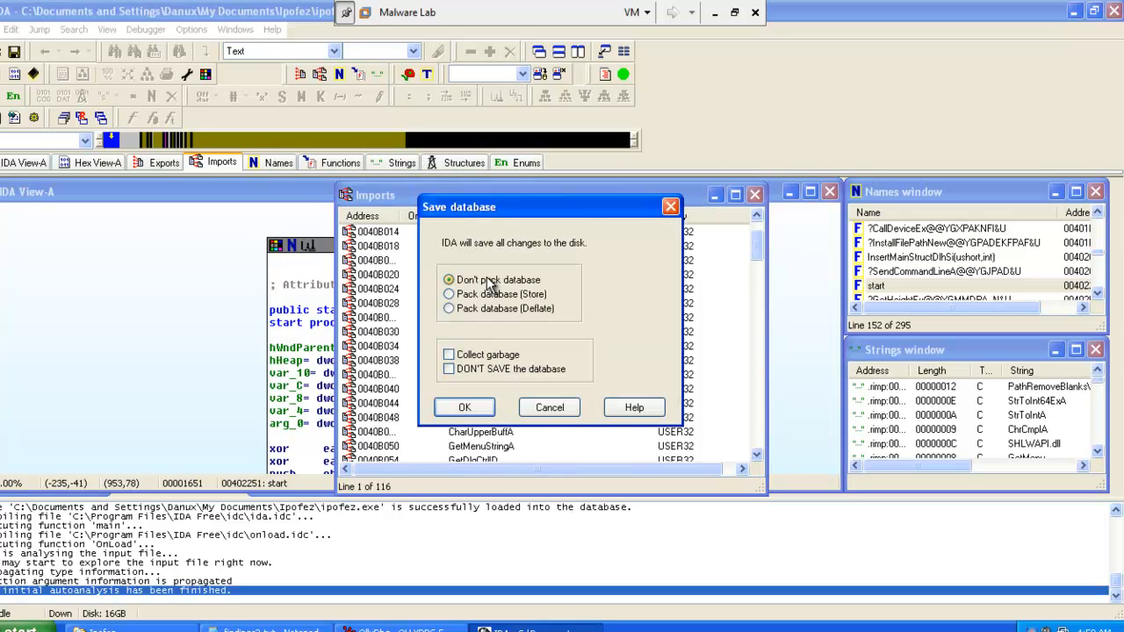
click(463, 408)
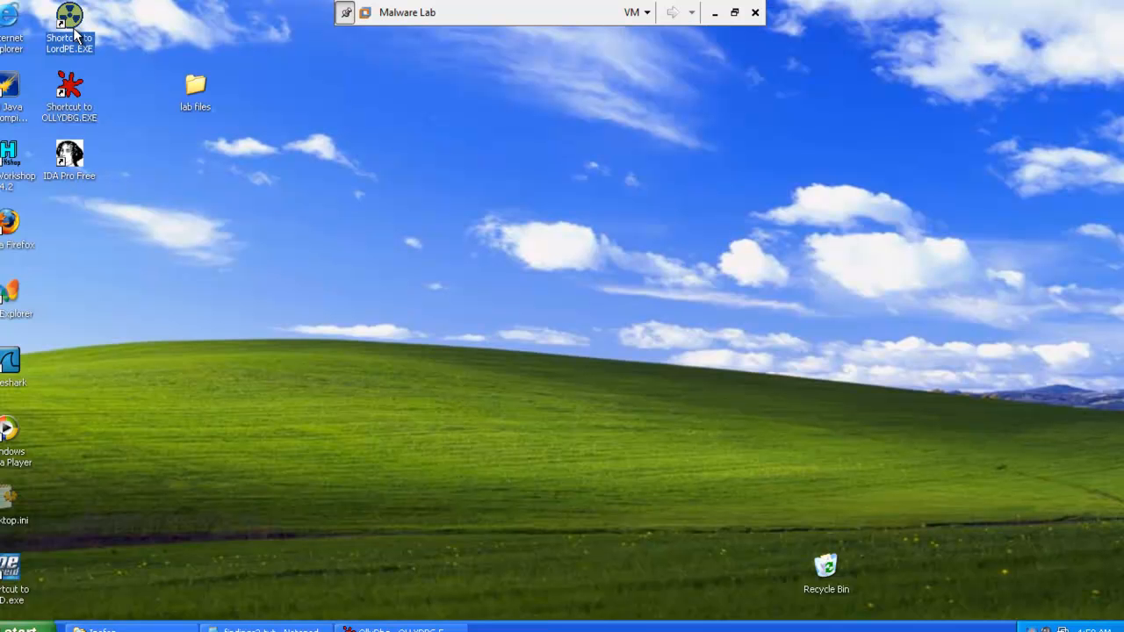
Step: Launch LordPE, open My Documents\Ipofez\ipofez.exe in PE Editor and show its Sections table
double_click(70, 21)
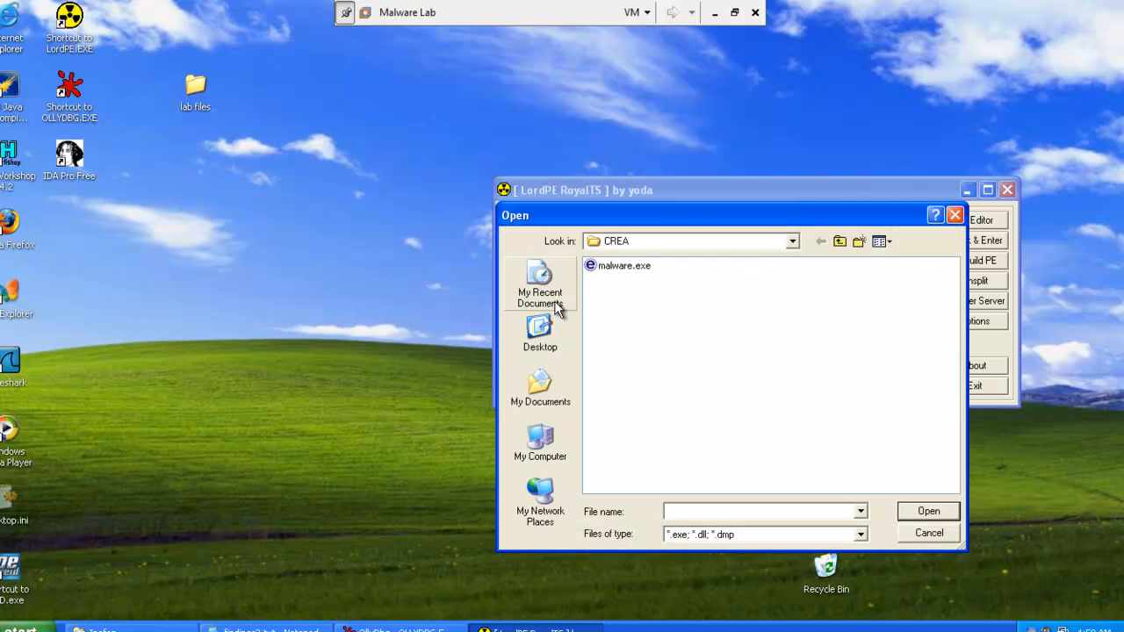
click(541, 390)
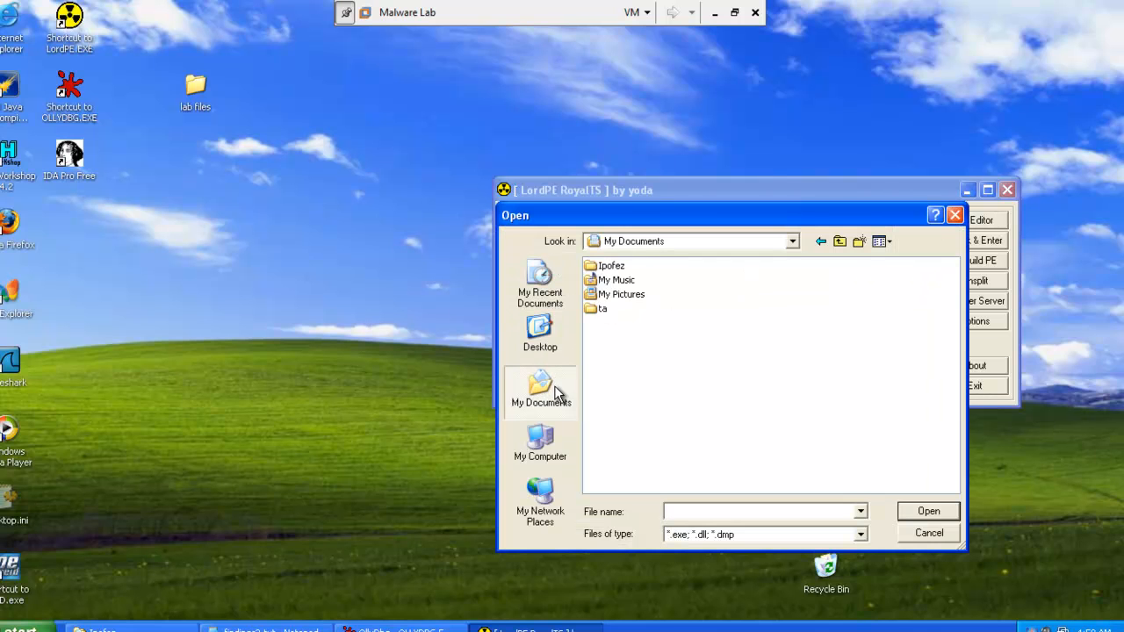
click(611, 265)
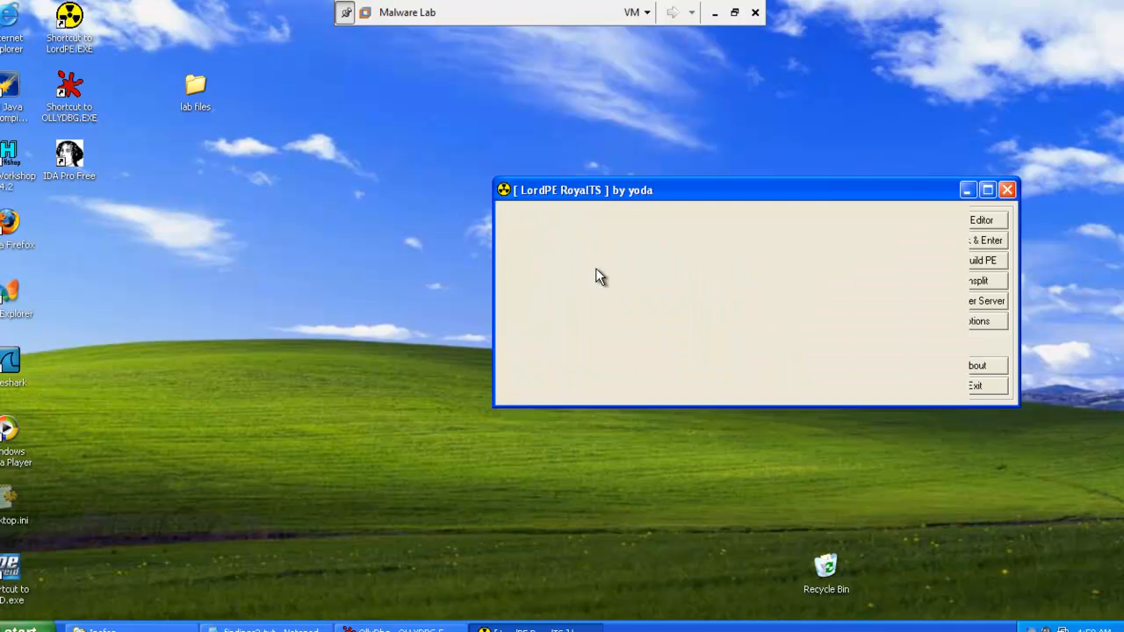
click(973, 219)
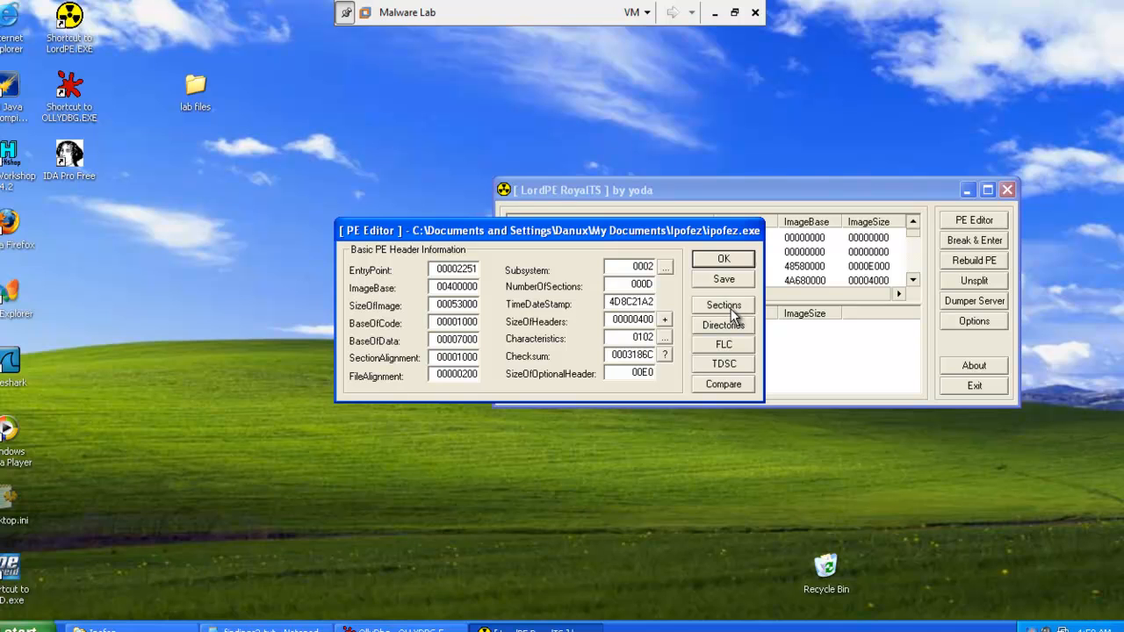
click(723, 305)
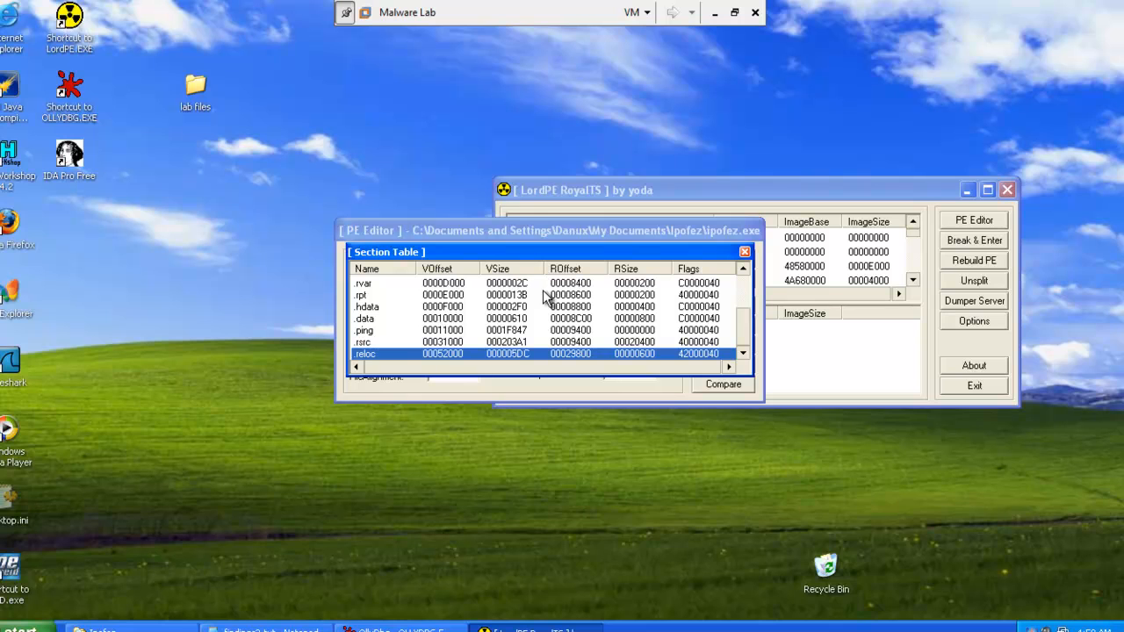
mouse_move(757, 272)
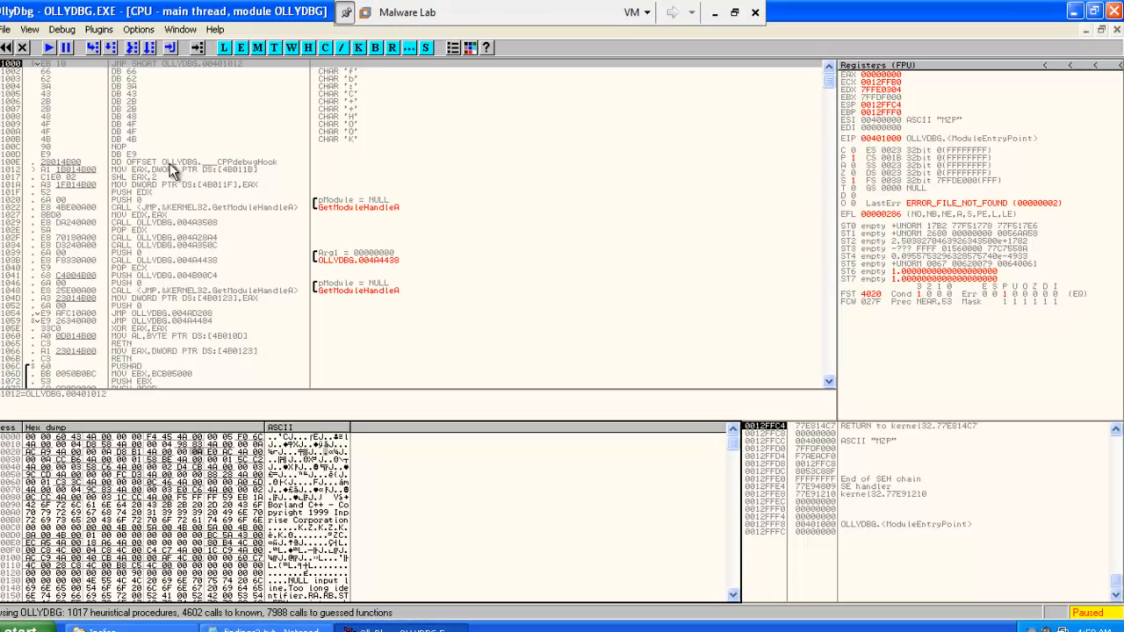
Step: Open ipofez.exe from the documents folder for debugging, terminating the still-active process
click(7, 28)
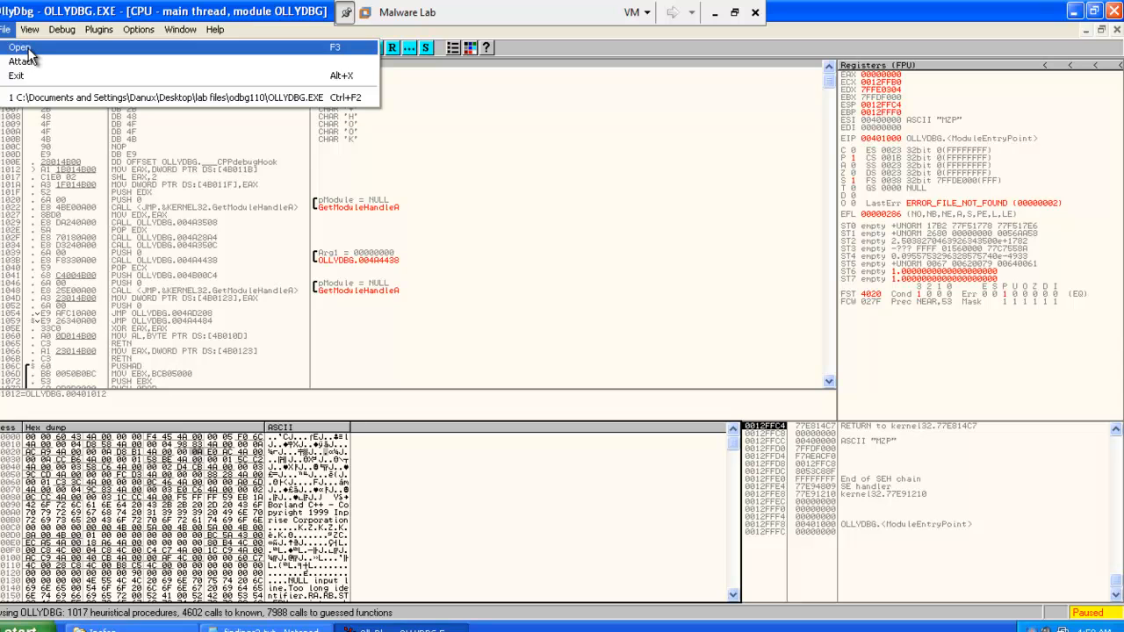
click(20, 46)
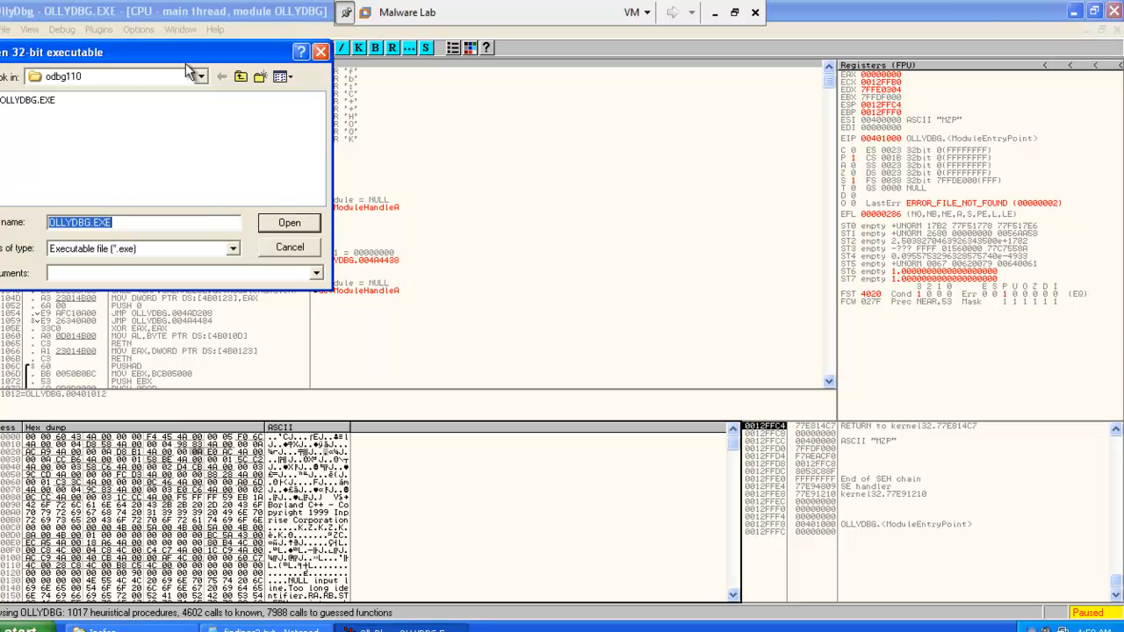
click(198, 77)
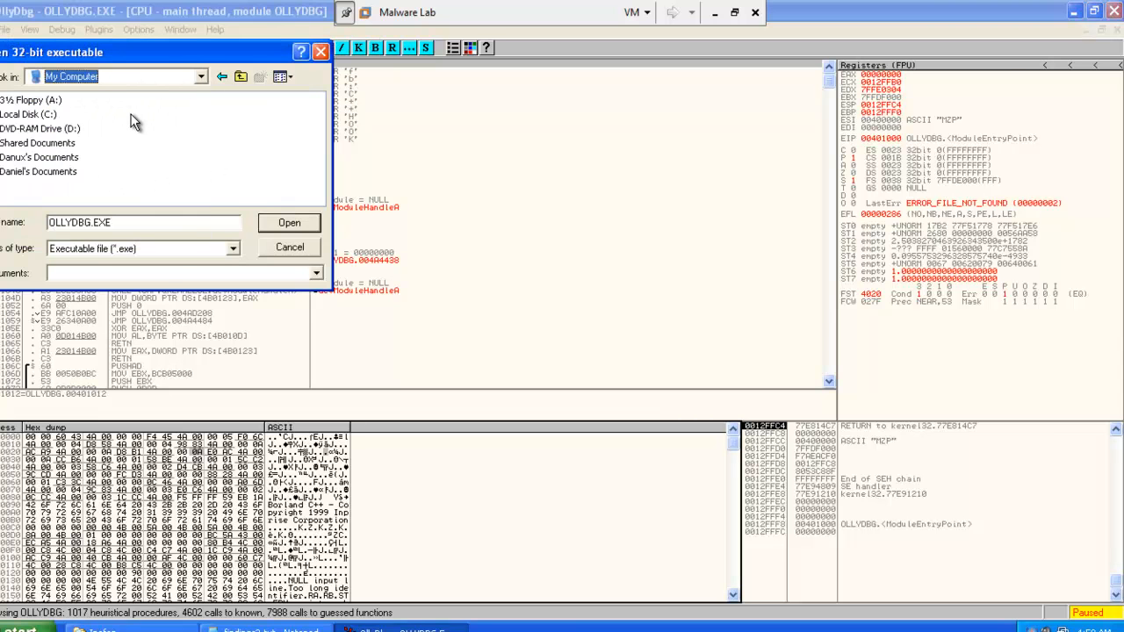
click(200, 77)
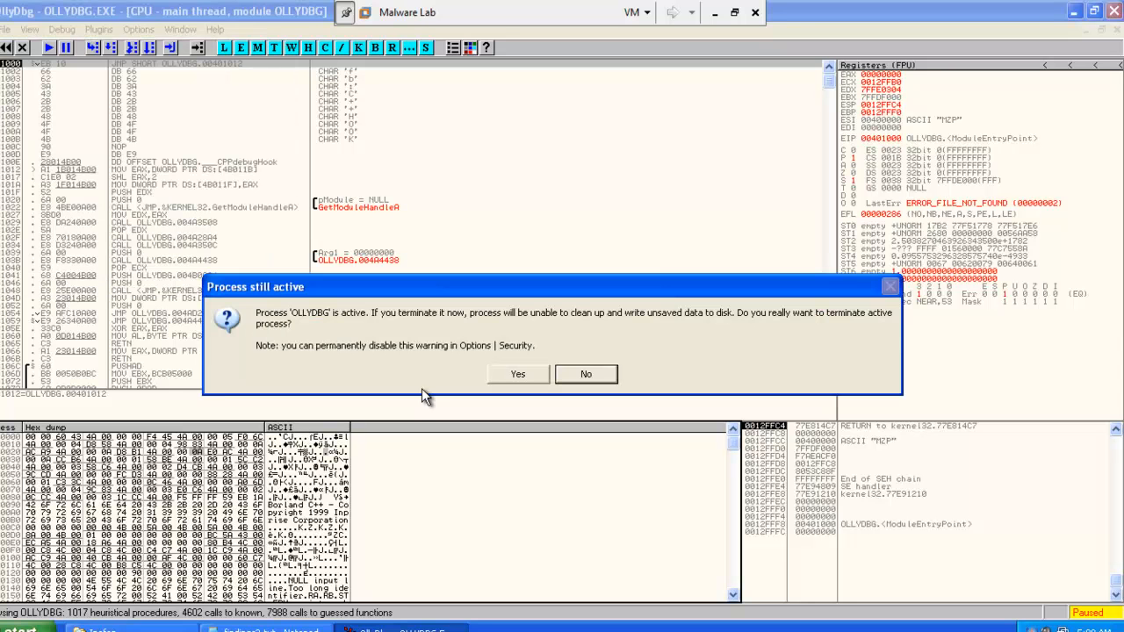
mouse_move(516, 378)
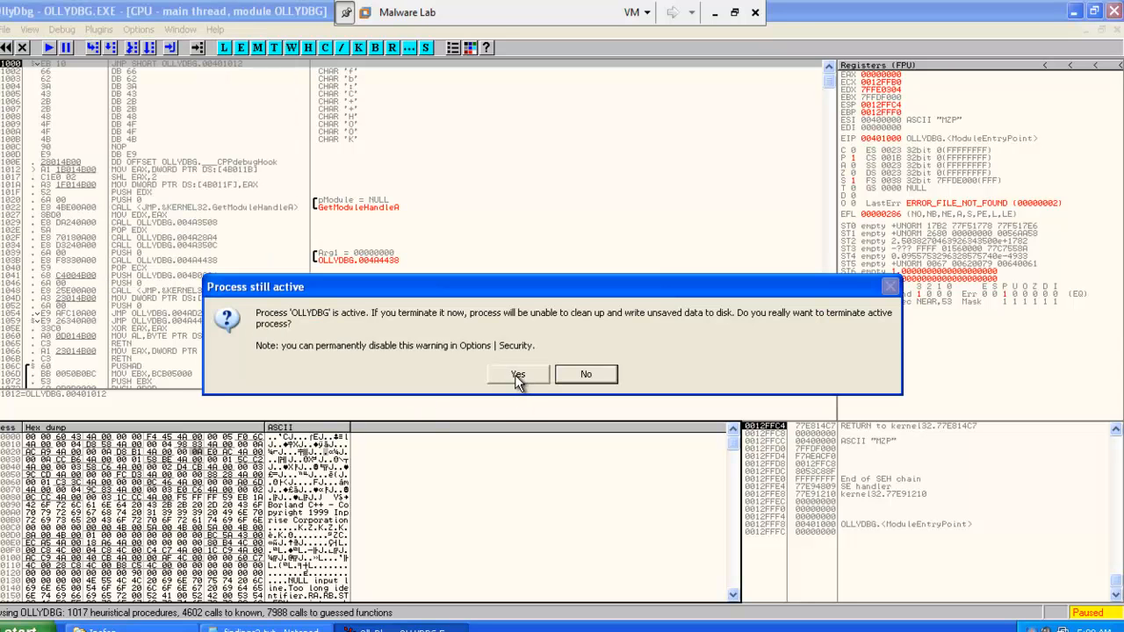
click(516, 374)
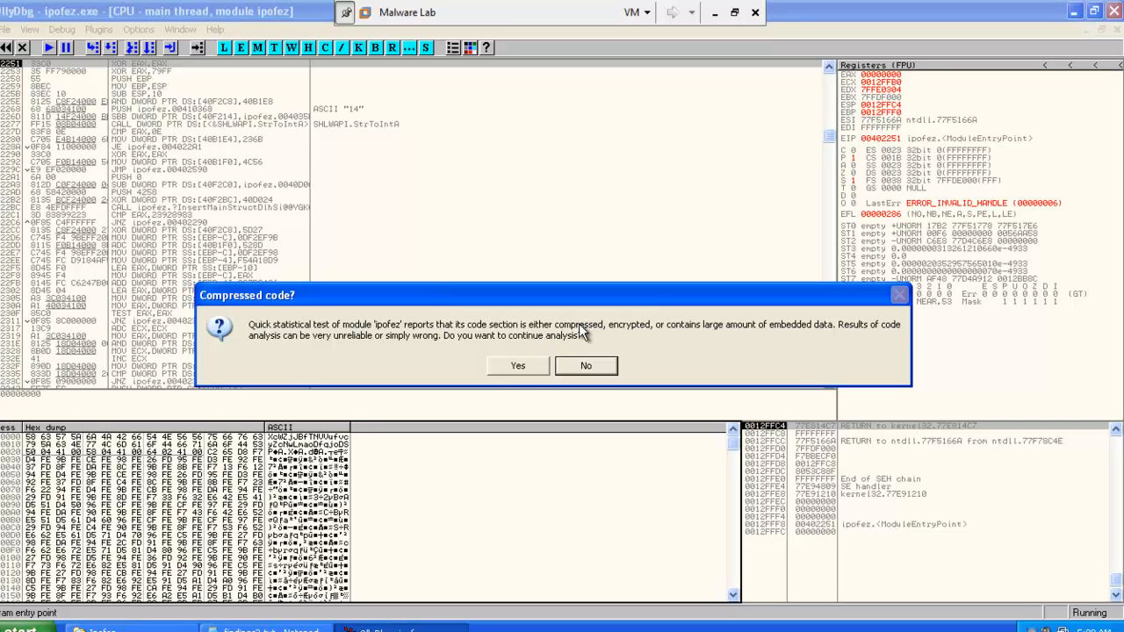
Step: Answer Yes to the 'Compressed code?' warning so analysis of ipofez continues
click(516, 365)
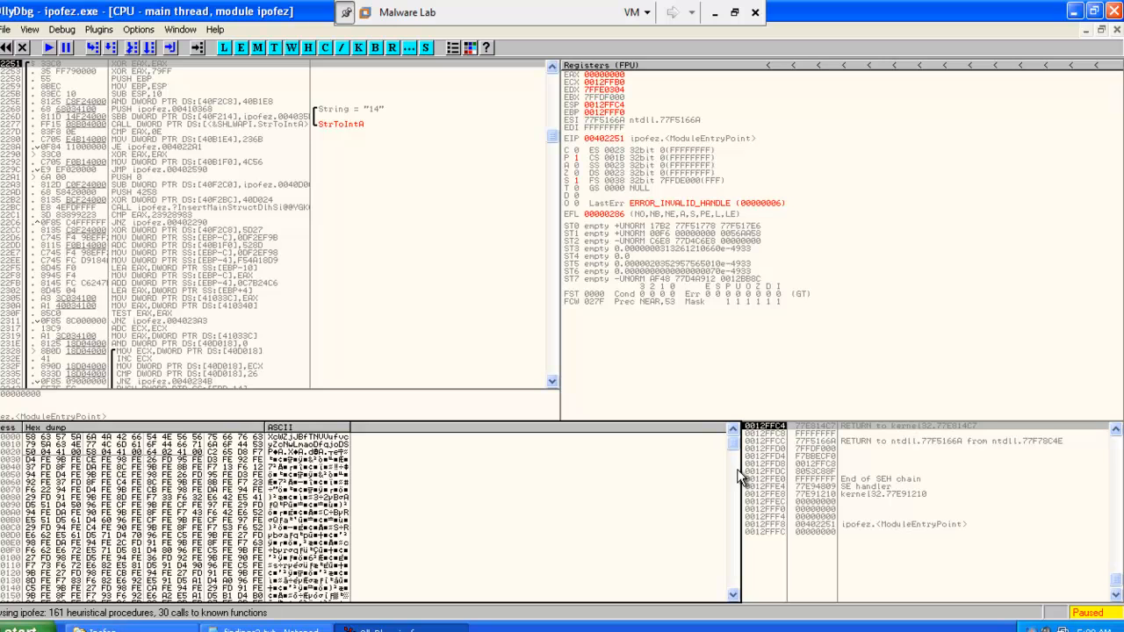
mouse_move(583, 488)
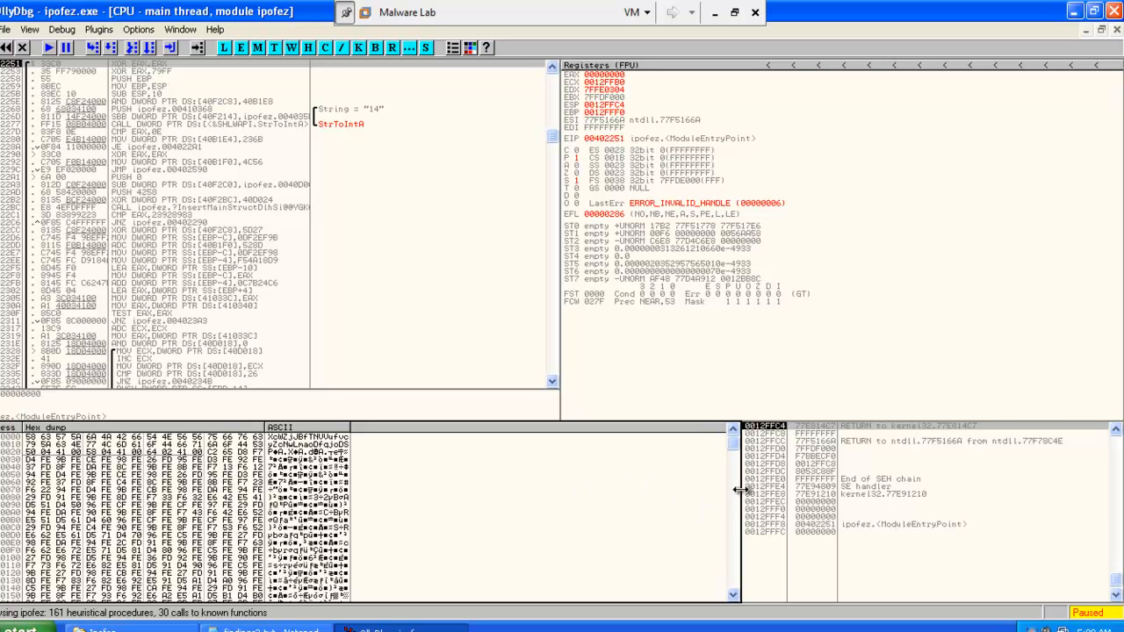
mouse_move(734, 516)
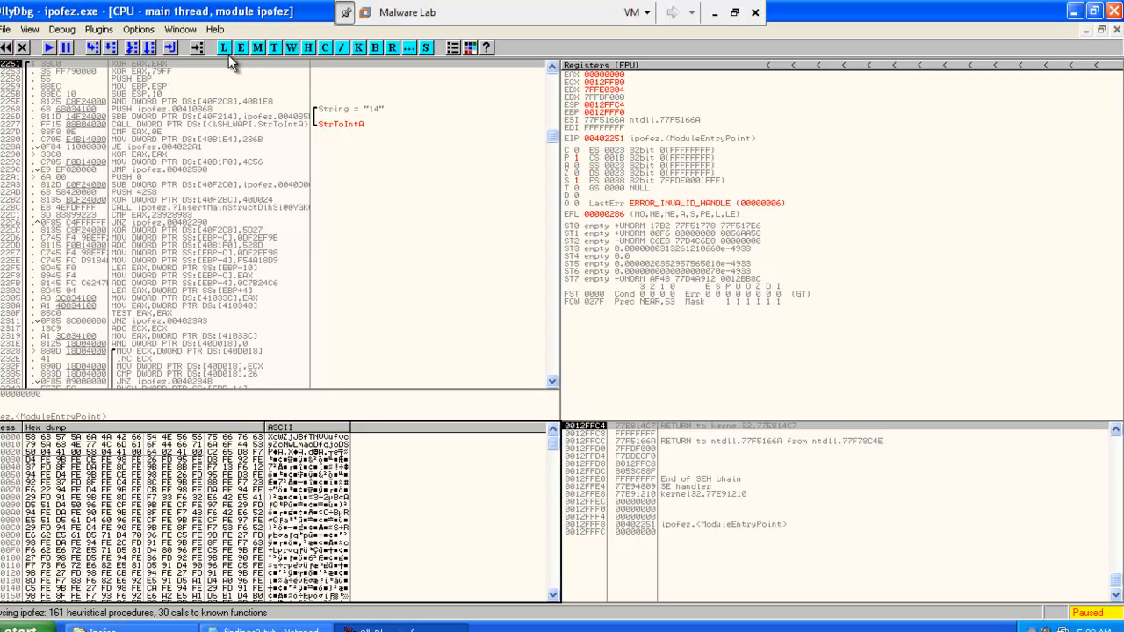
Step: From Executable modules, view kernel32's names and pick VirtualProtect to break on it
click(239, 47)
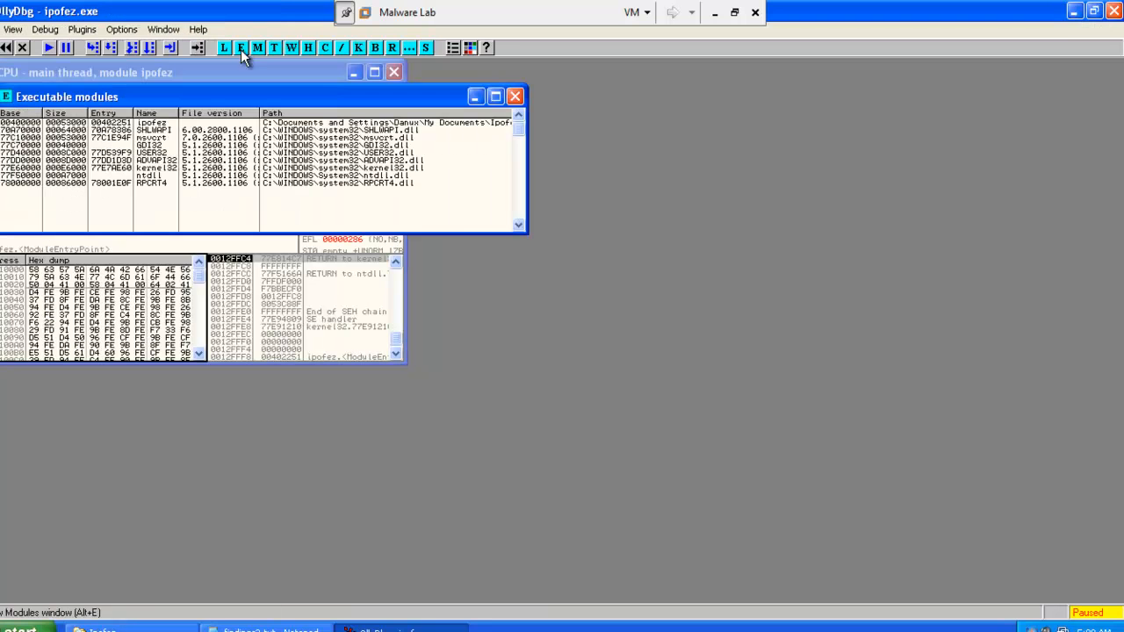
right_click(308, 169)
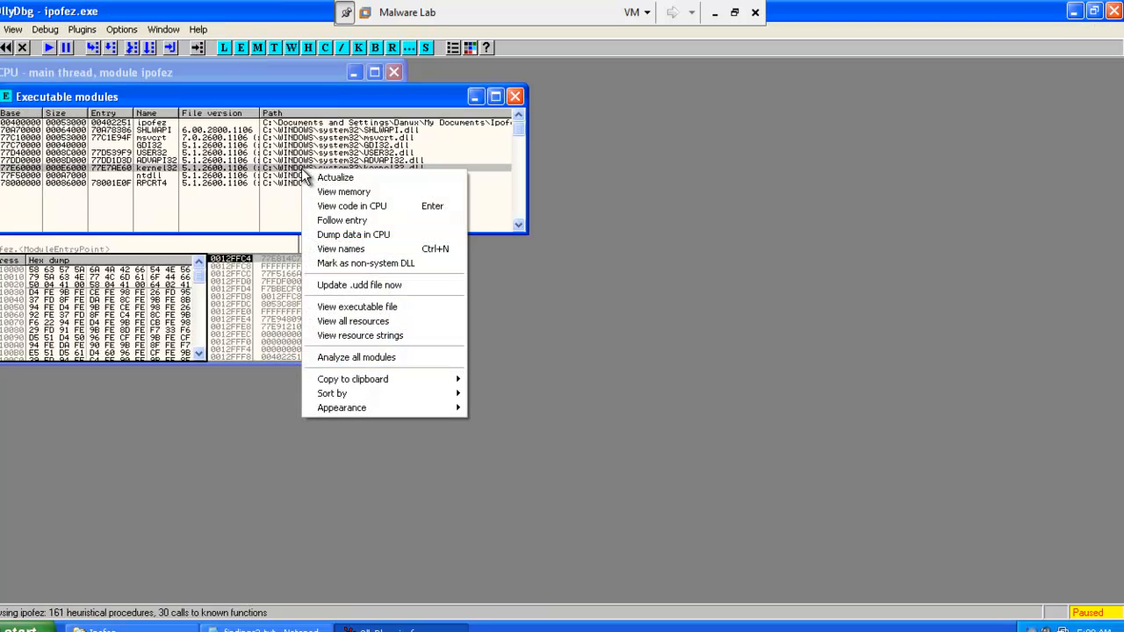
click(341, 250)
text(VIRT)
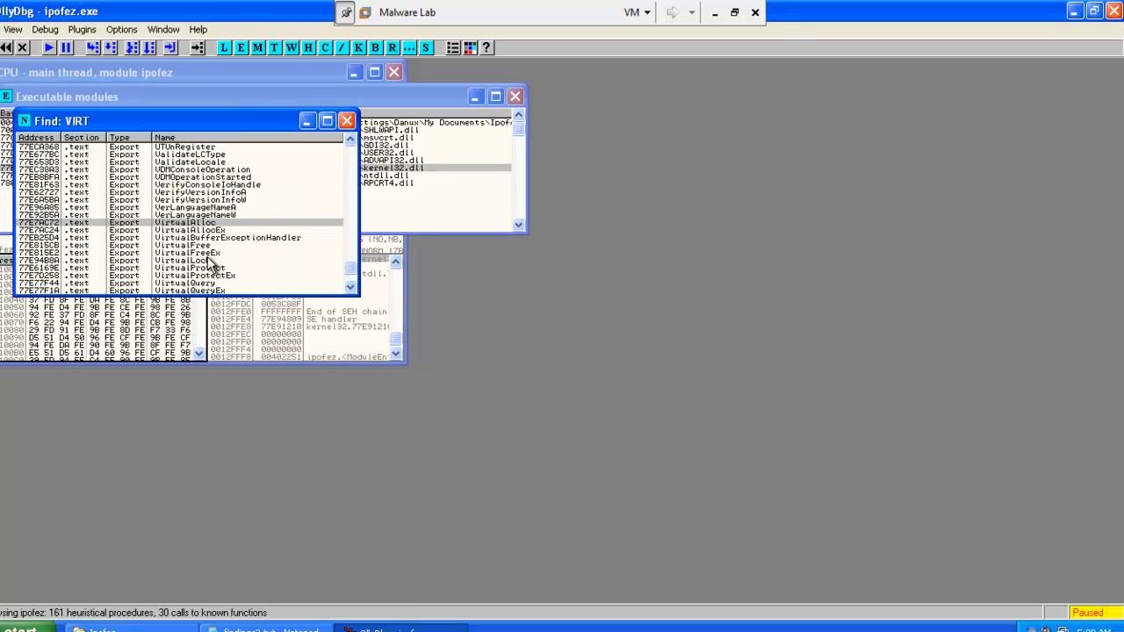
click(189, 267)
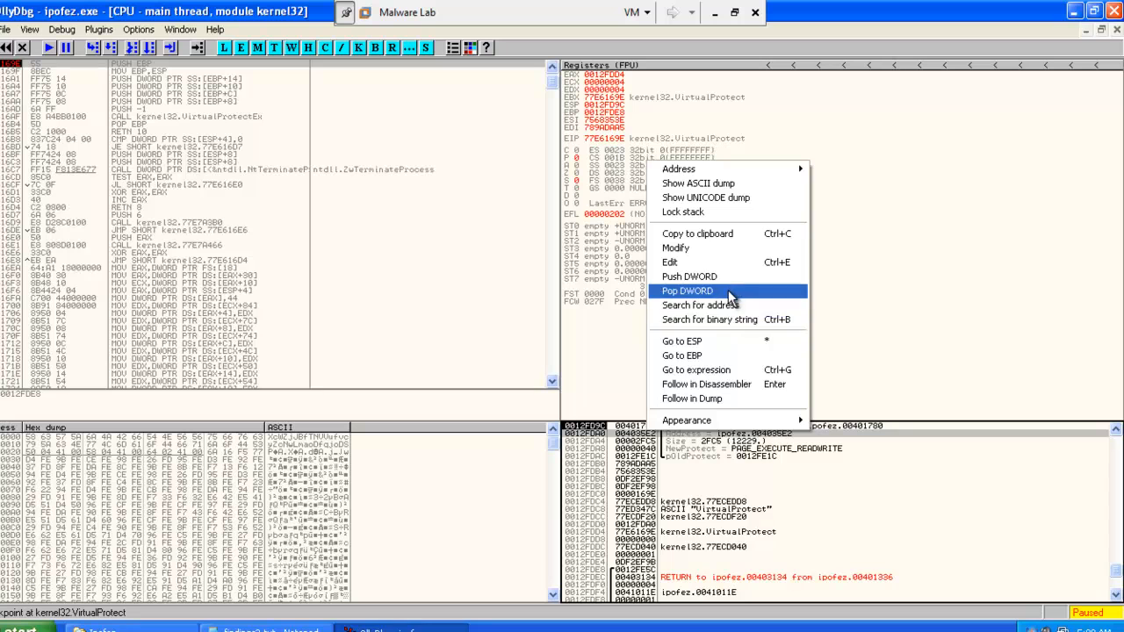
Step: Inspect the stack arguments of the VirtualProtect call requesting PAGE_EXECUTE_READWRITE
click(686, 291)
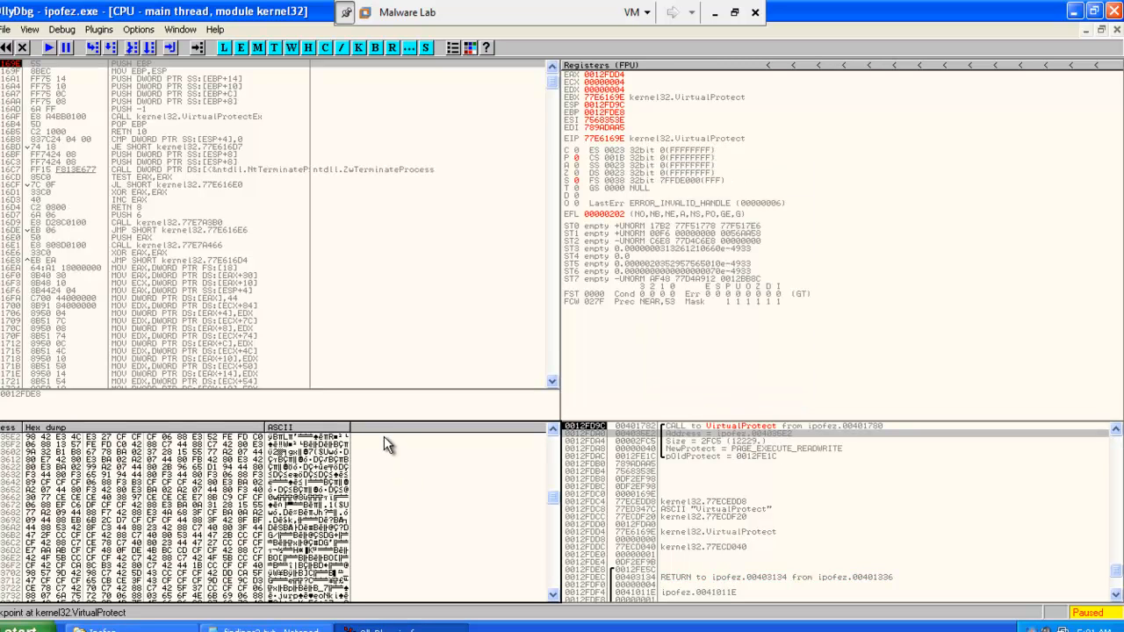
mouse_move(390, 352)
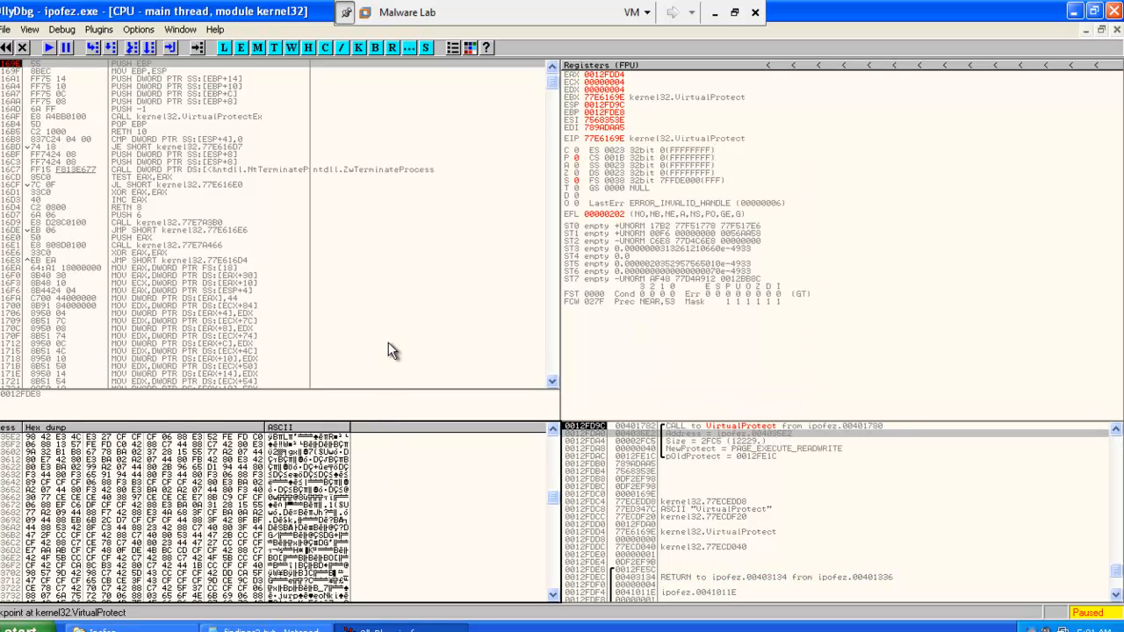
mouse_move(393, 394)
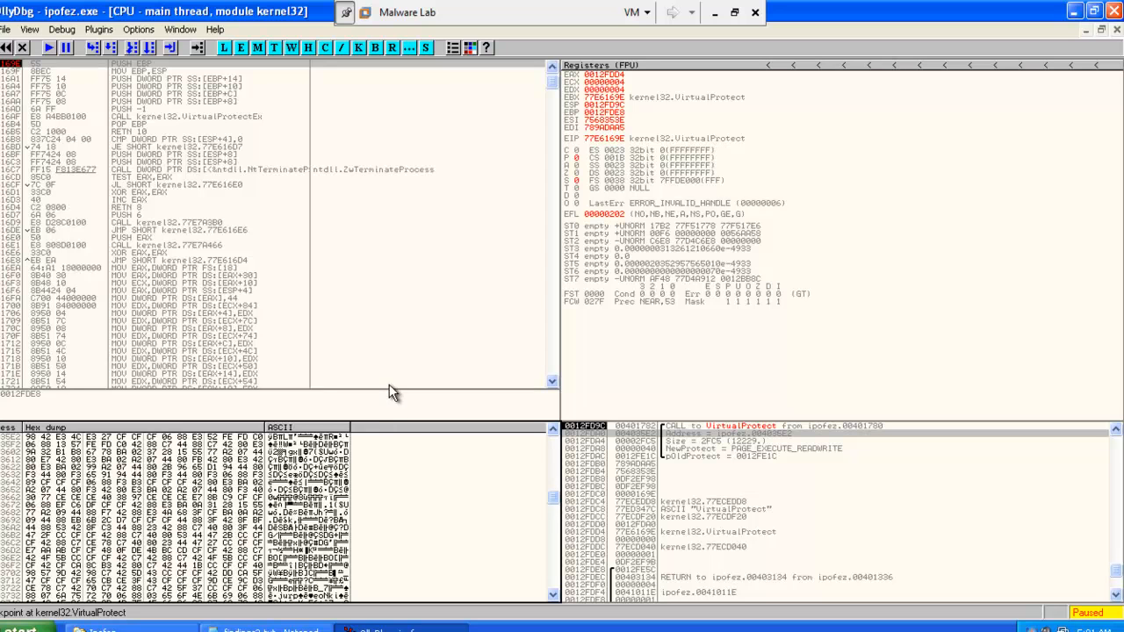
mouse_move(393, 420)
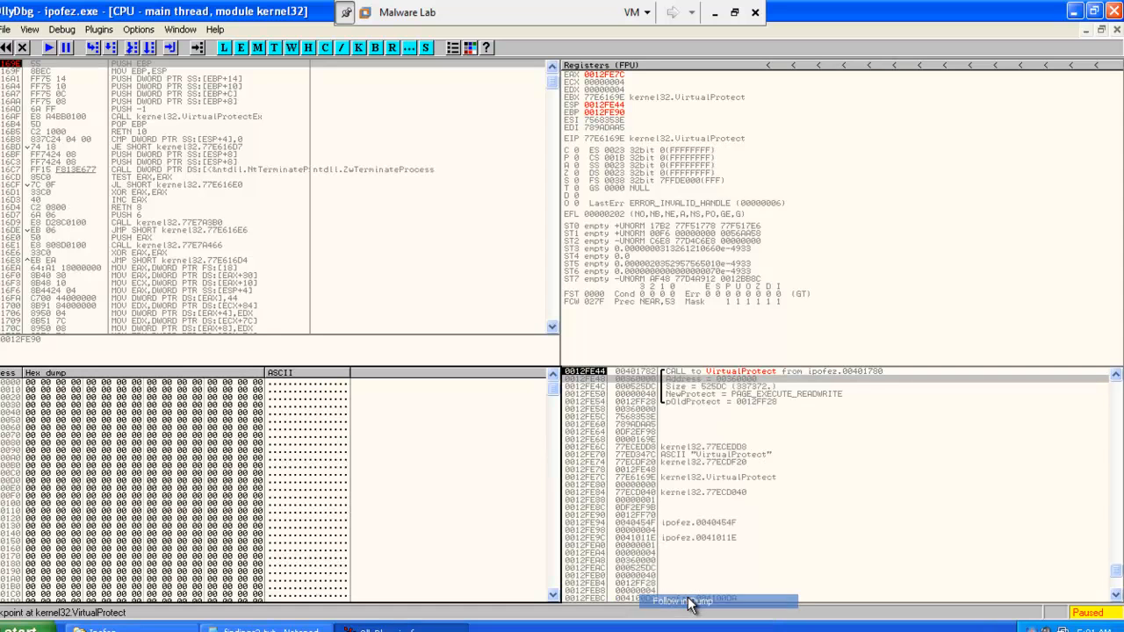
Step: Execute till VirtualProtect returns and land back in ipofez code at 0040454F
click(685, 601)
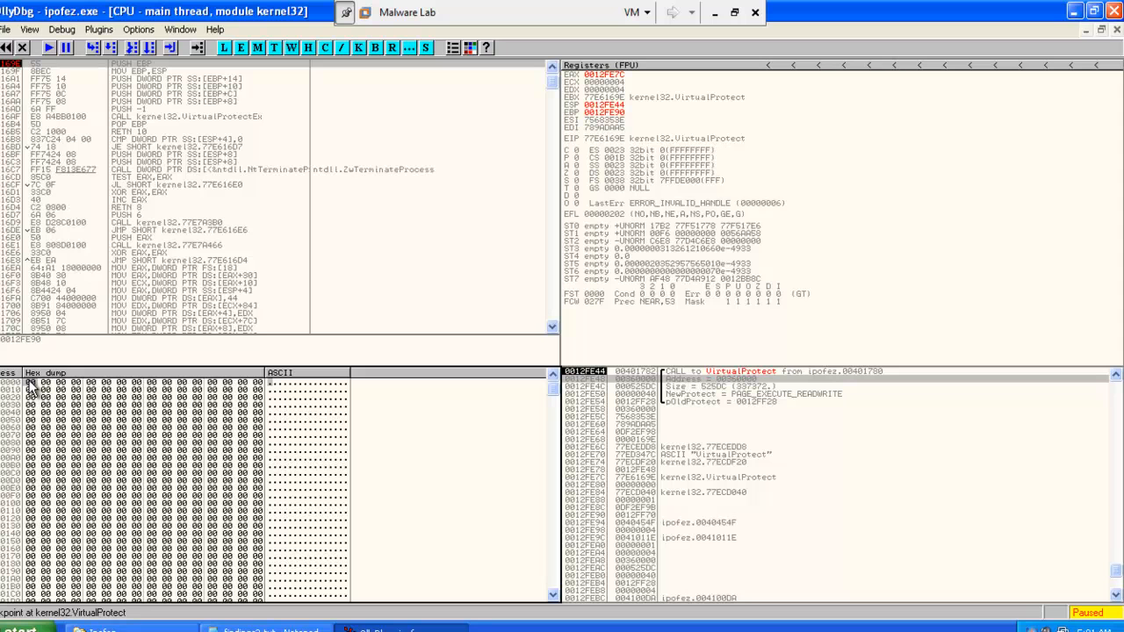
mouse_move(186, 119)
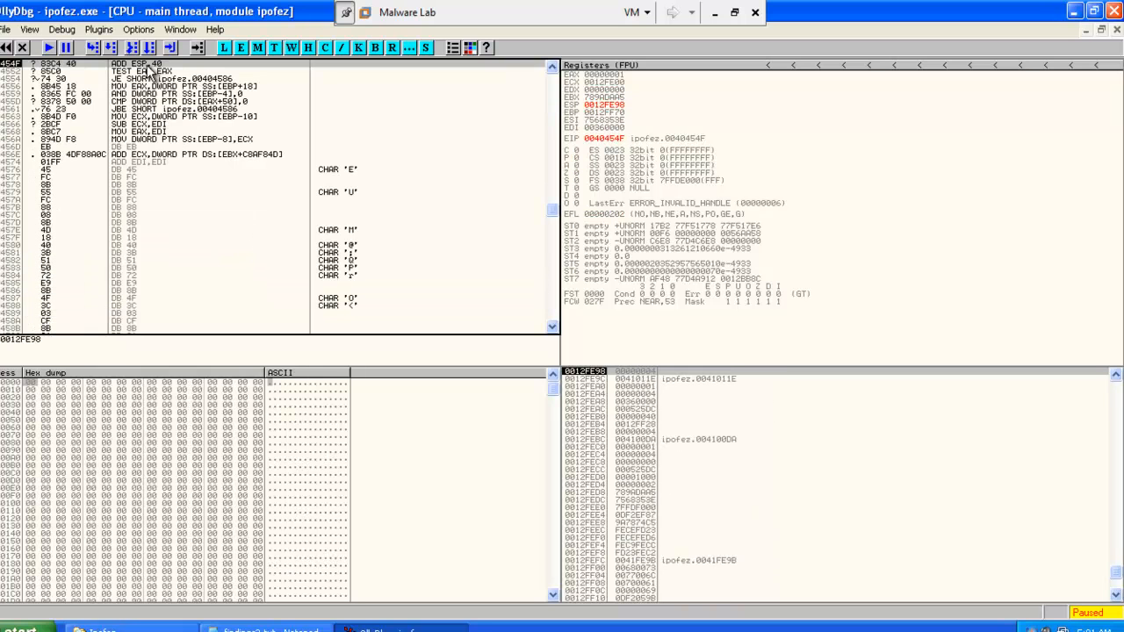
right_click(150, 71)
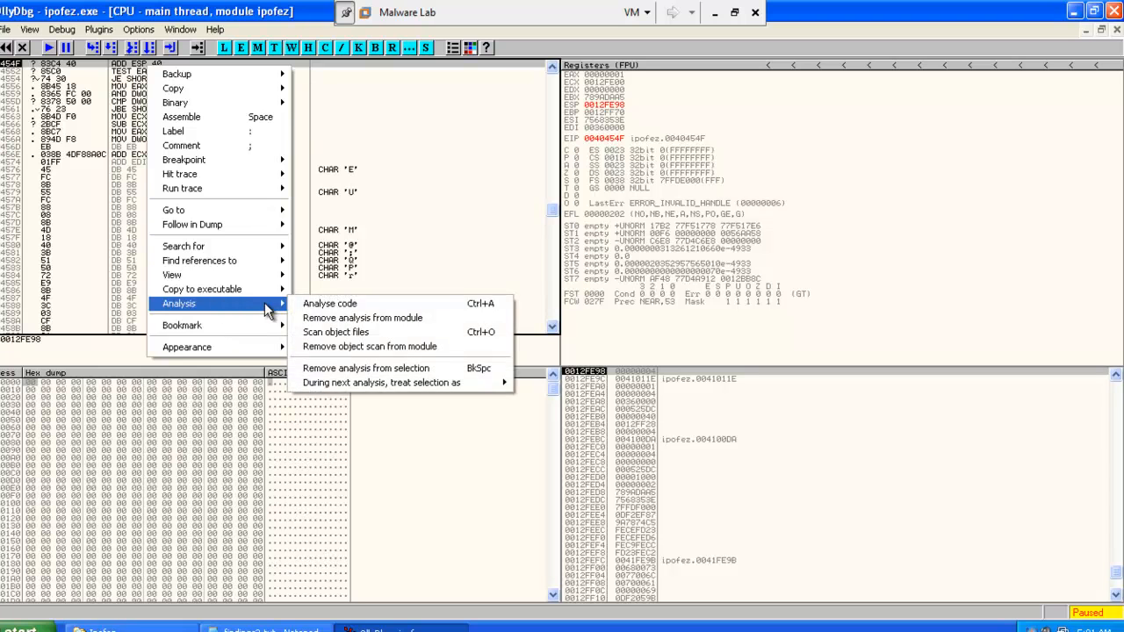
Step: Remove analysis from the ipofez module so its code shows as plain instructions
click(330, 302)
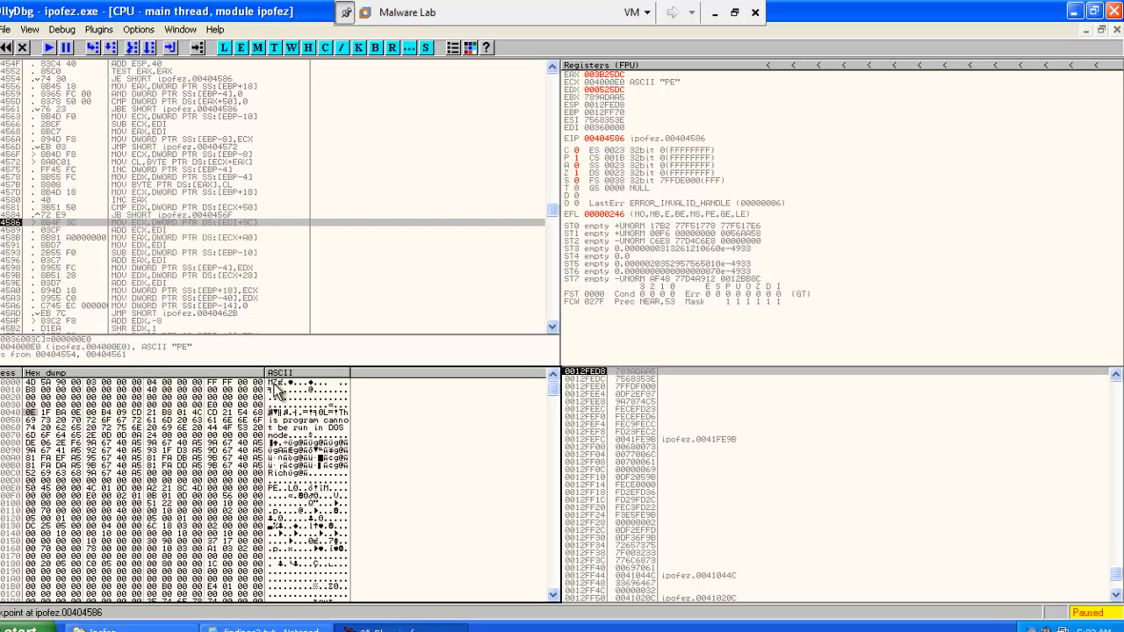
mouse_move(571, 615)
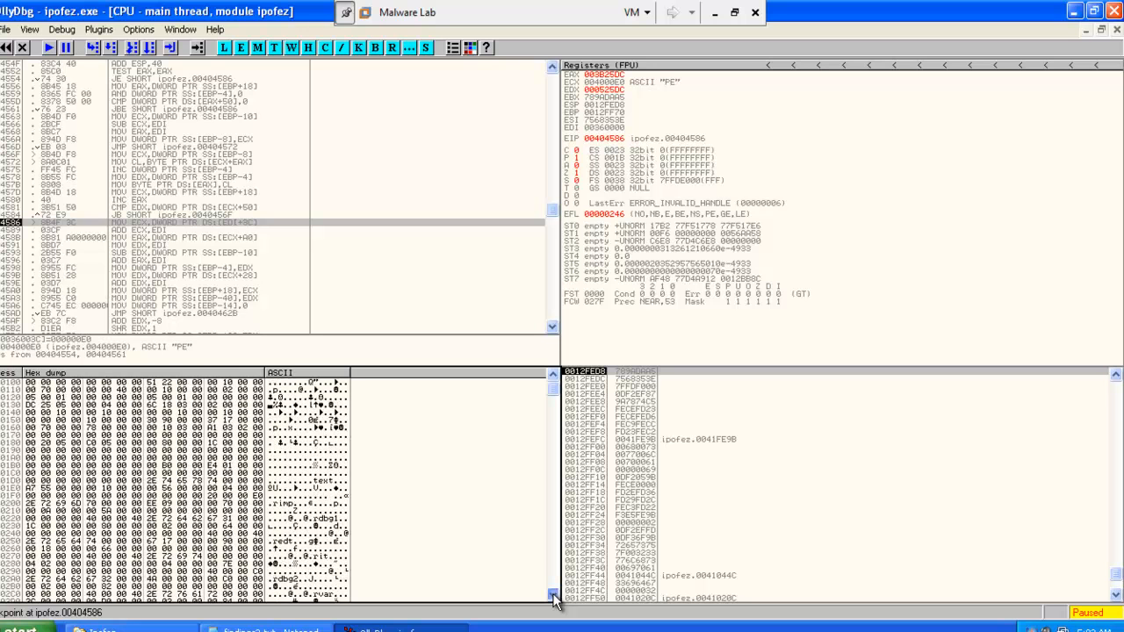
scroll(down, 3)
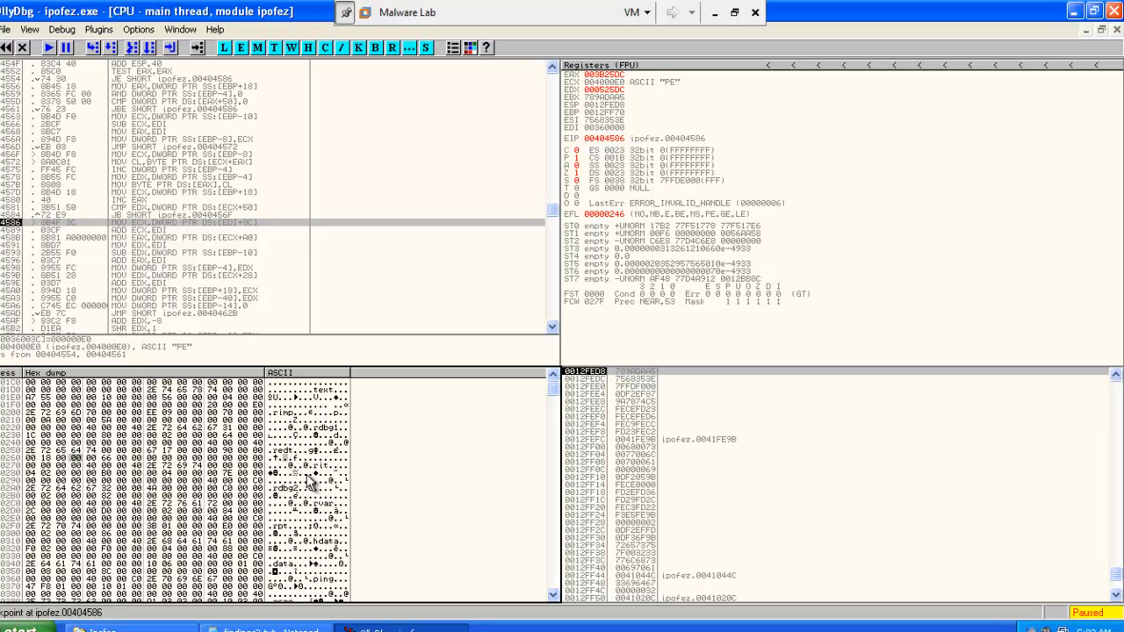
mouse_move(326, 511)
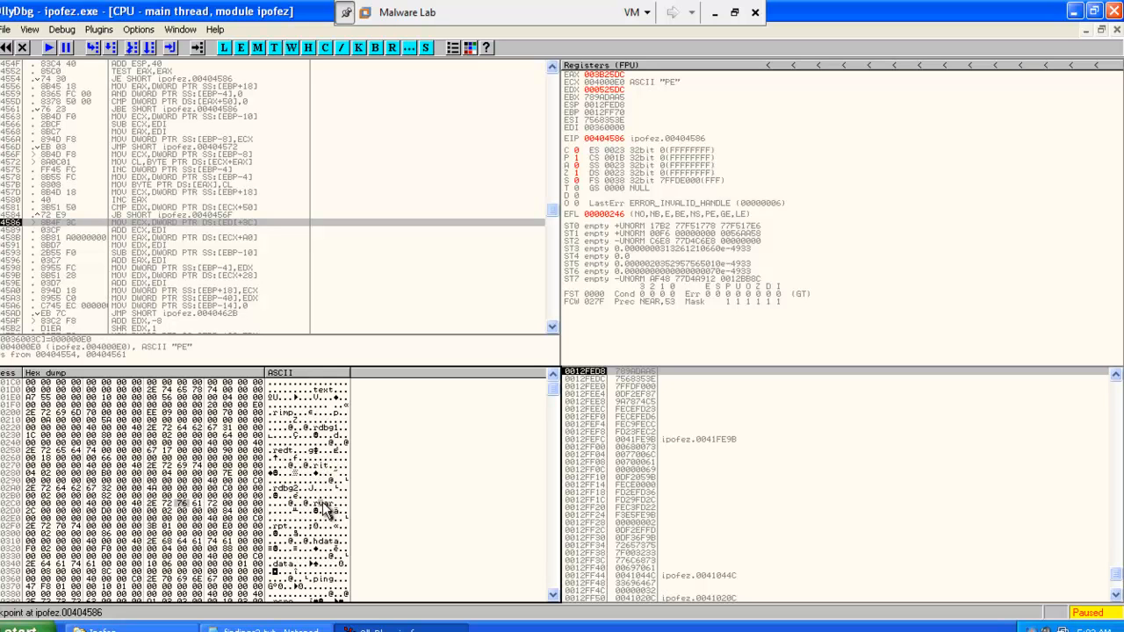
mouse_move(313, 501)
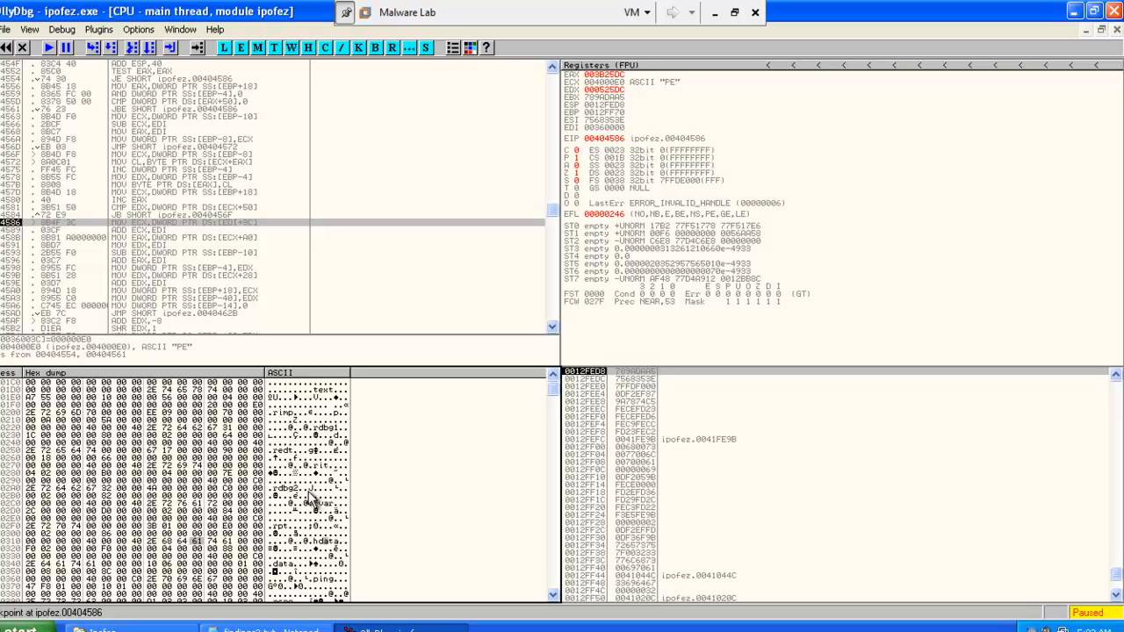
mouse_move(204, 124)
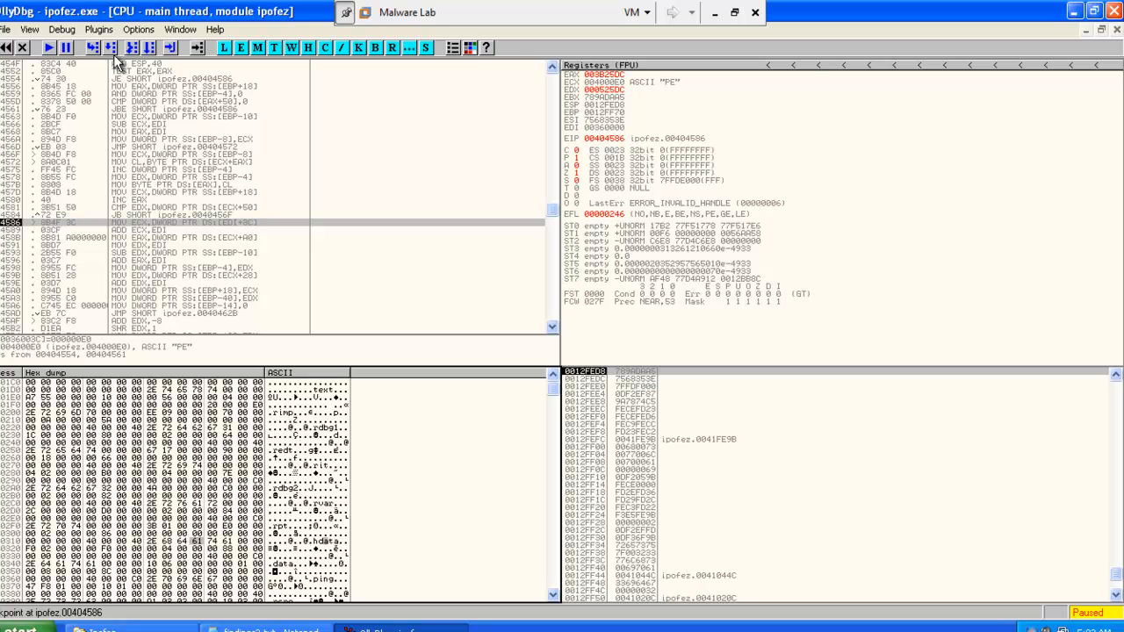
Step: Run to the next VirtualProtect hit and follow its Address stack argument in the dump
click(50, 48)
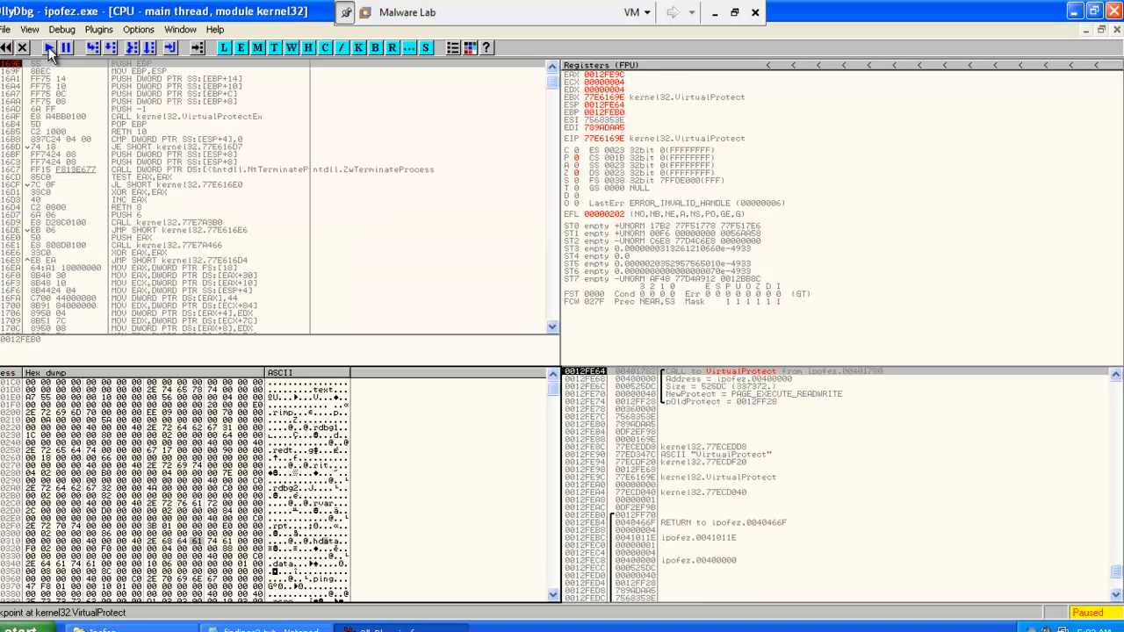
click(47, 47)
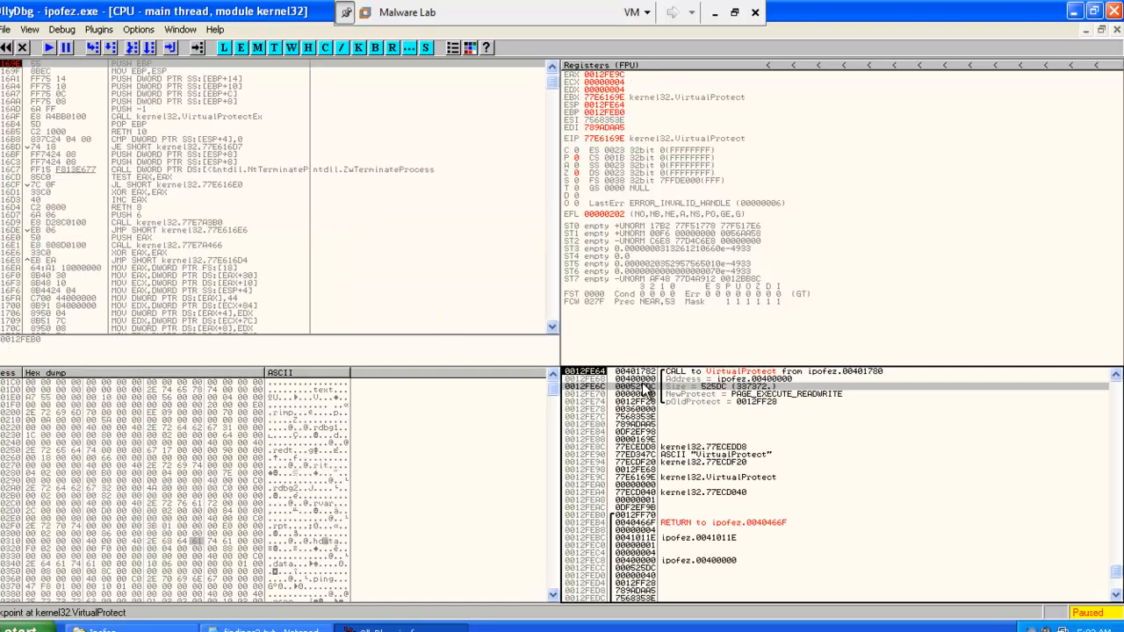
right_click(632, 387)
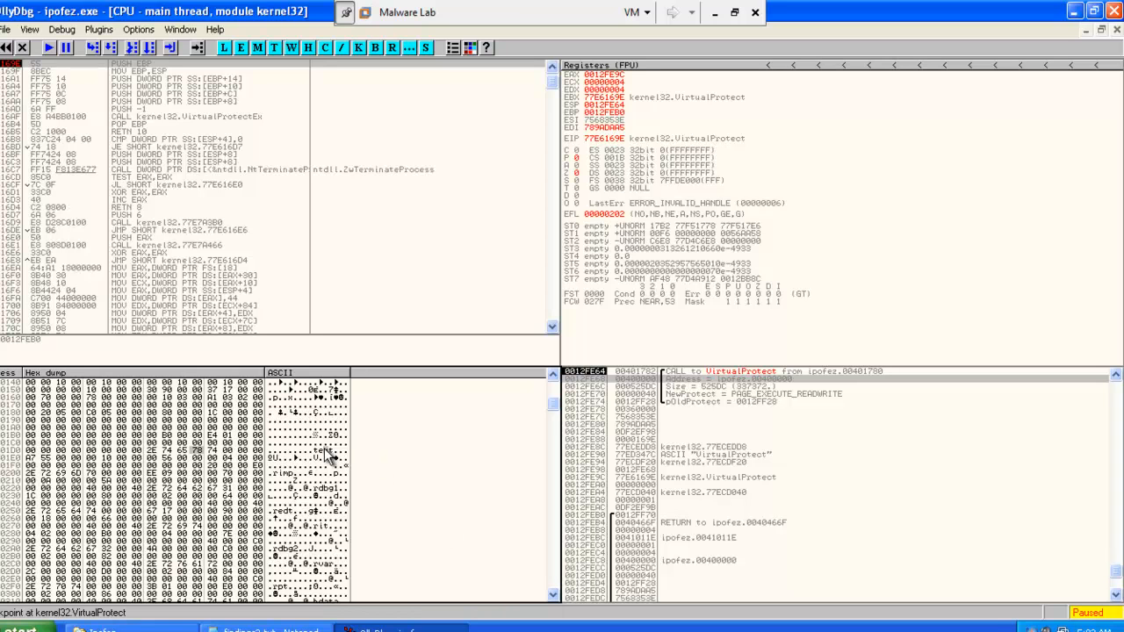
mouse_move(290, 481)
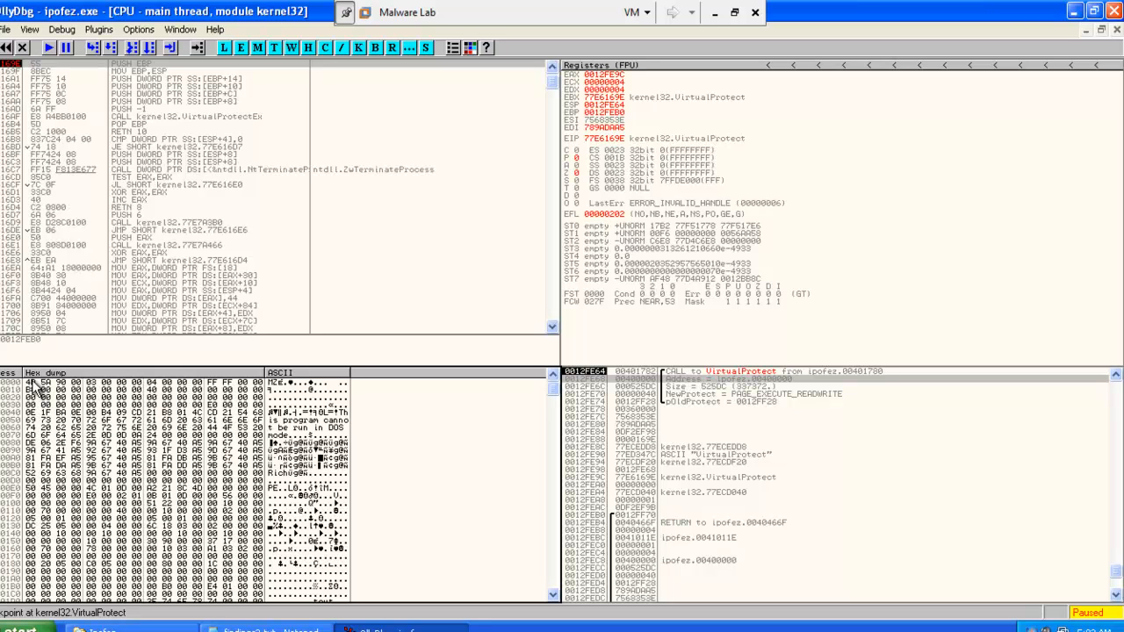
Step: Guard the first dumped PE-header byte with a hardware on-write breakpoint and resume running
right_click(52, 386)
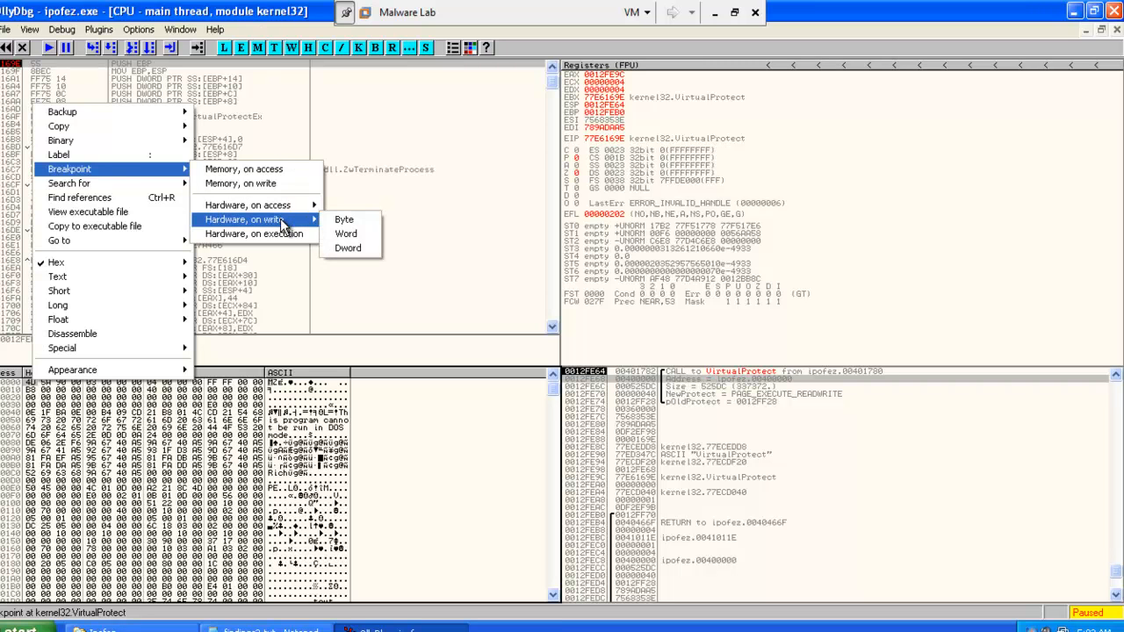
mouse_move(344, 219)
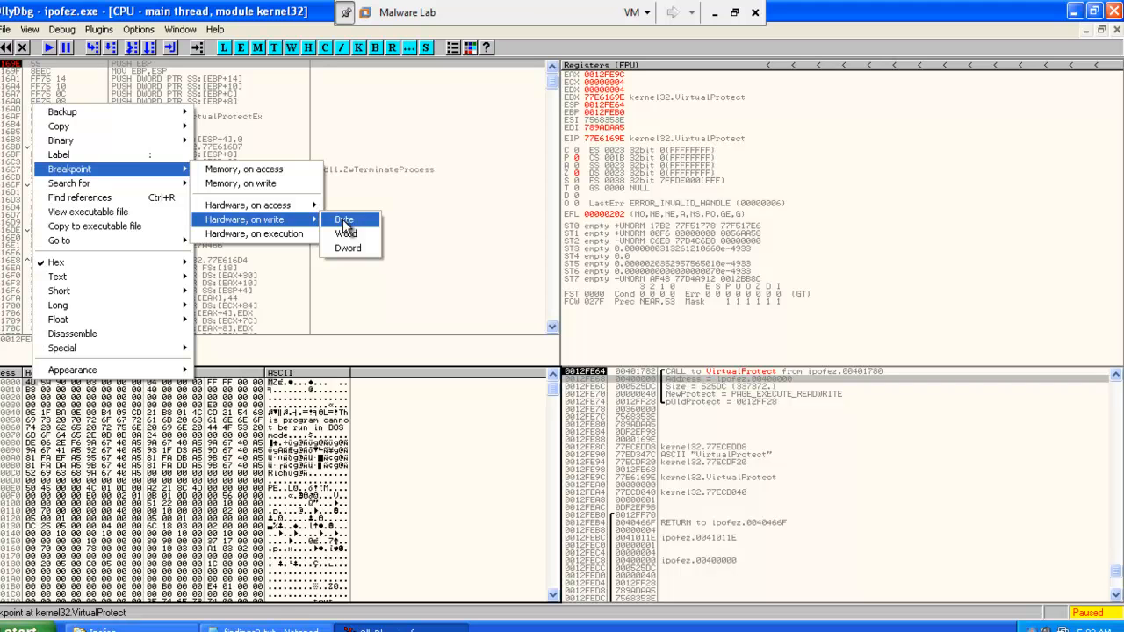
click(344, 219)
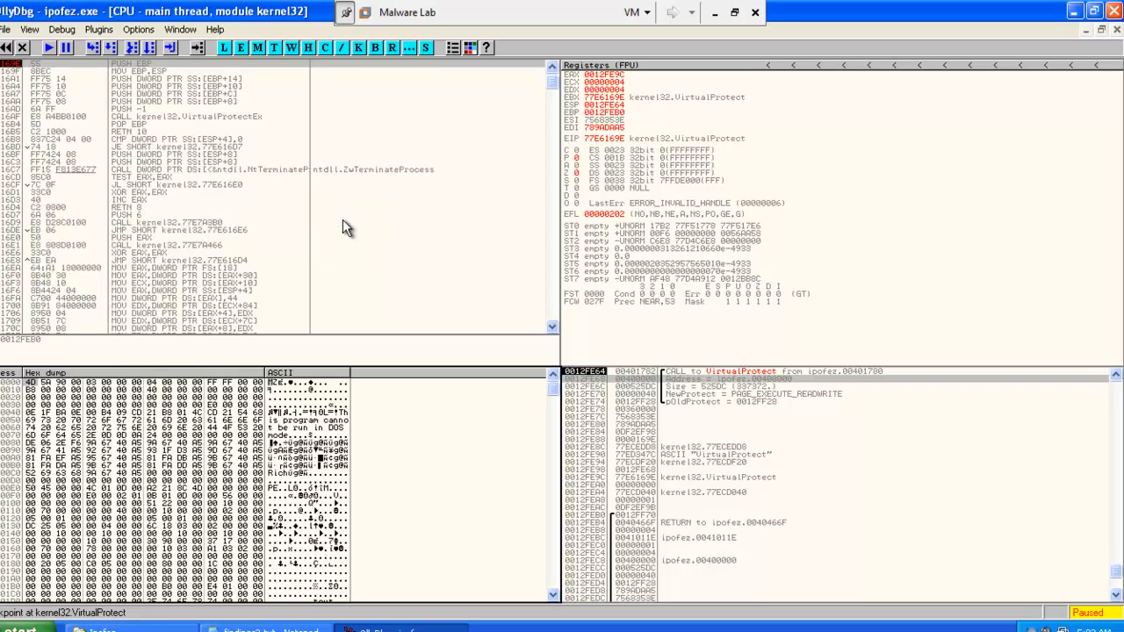
click(47, 47)
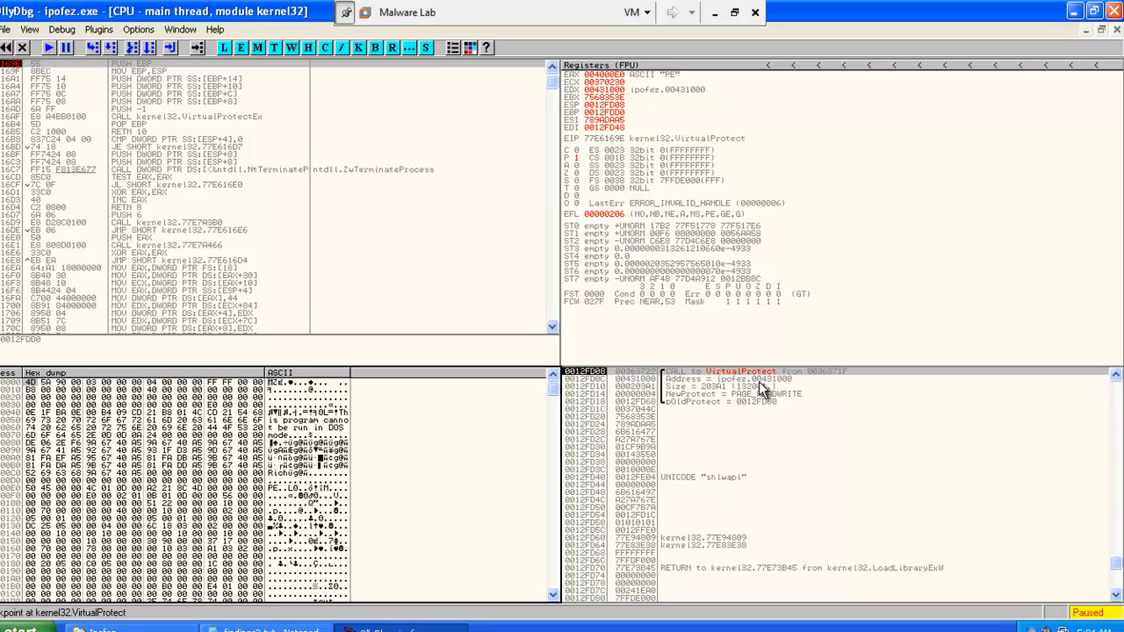
Step: Follow VirtualProtect's Address argument in the dump, run to the image-base call and view that memory
right_click(762, 390)
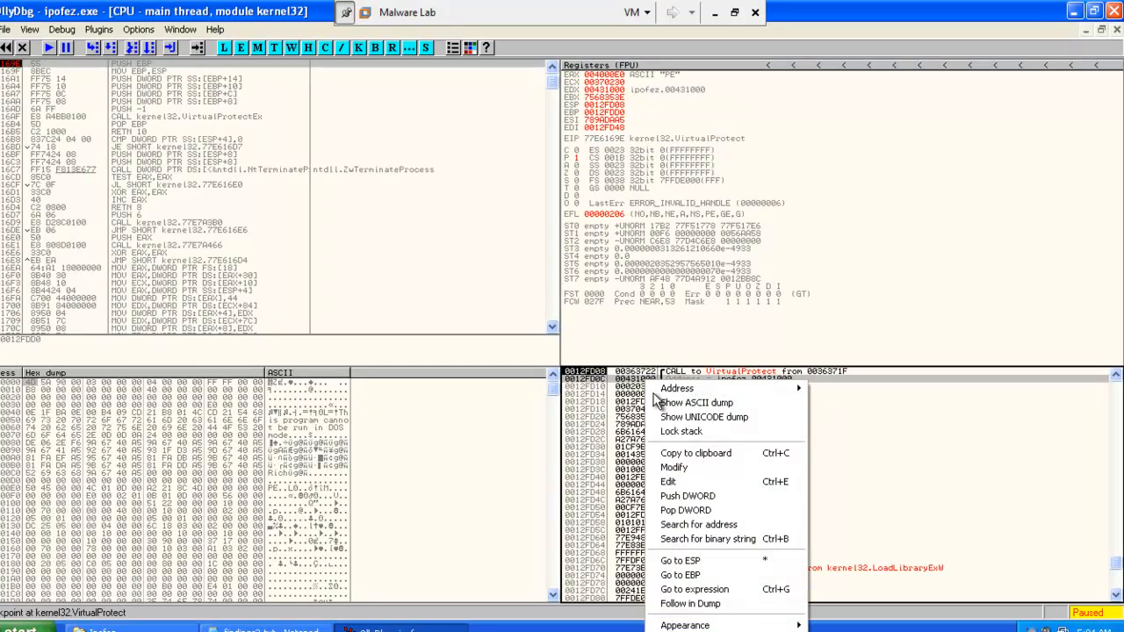
mouse_move(690, 604)
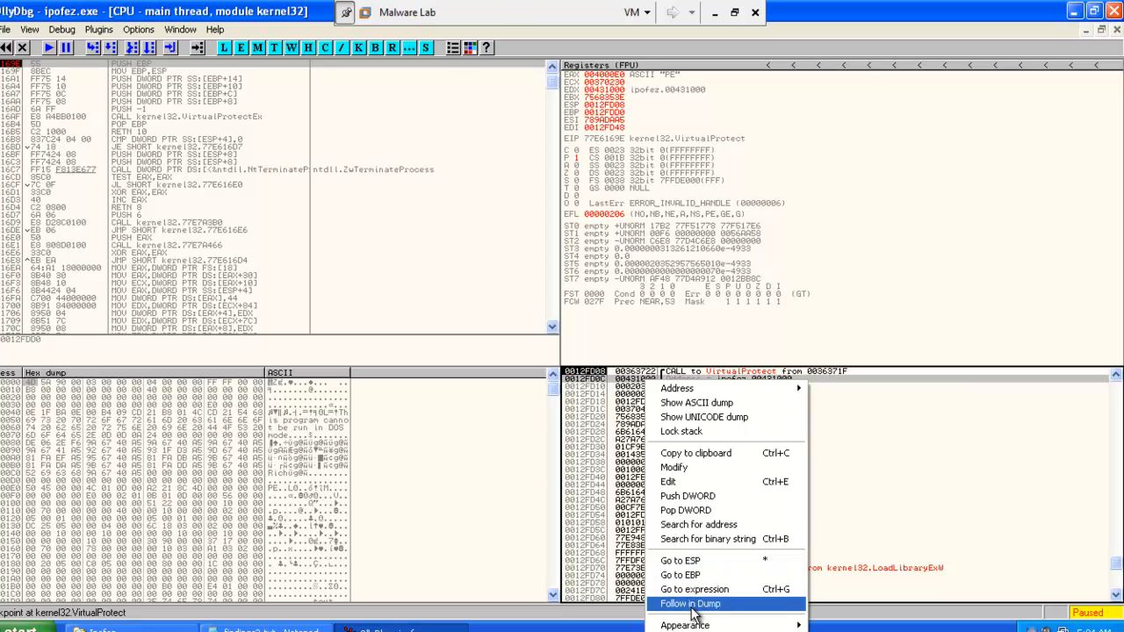
click(688, 604)
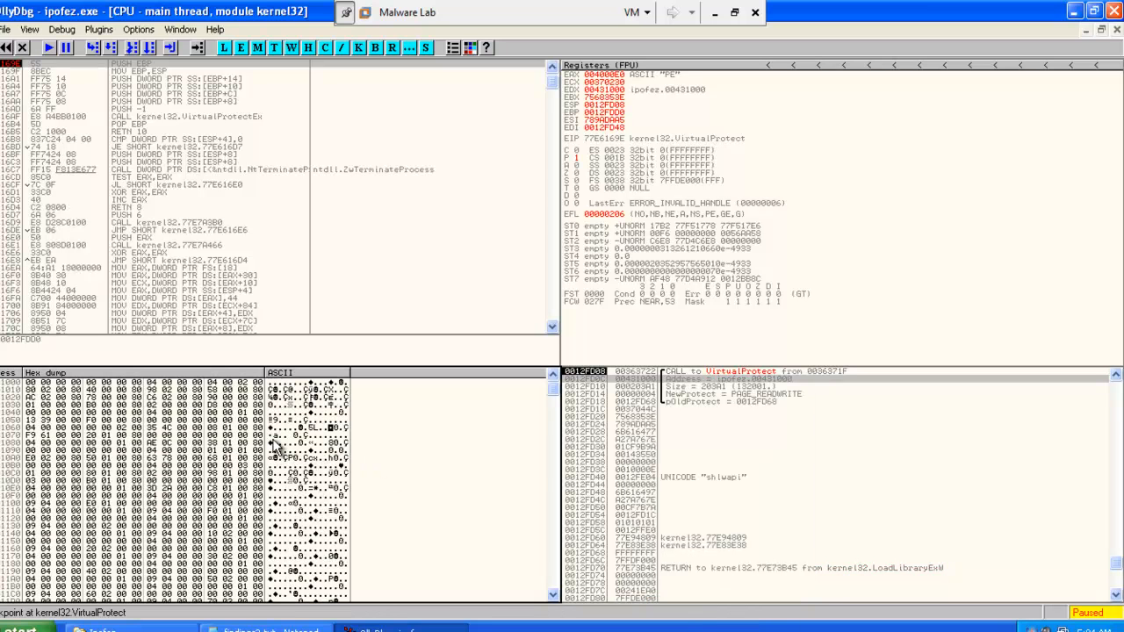
click(47, 47)
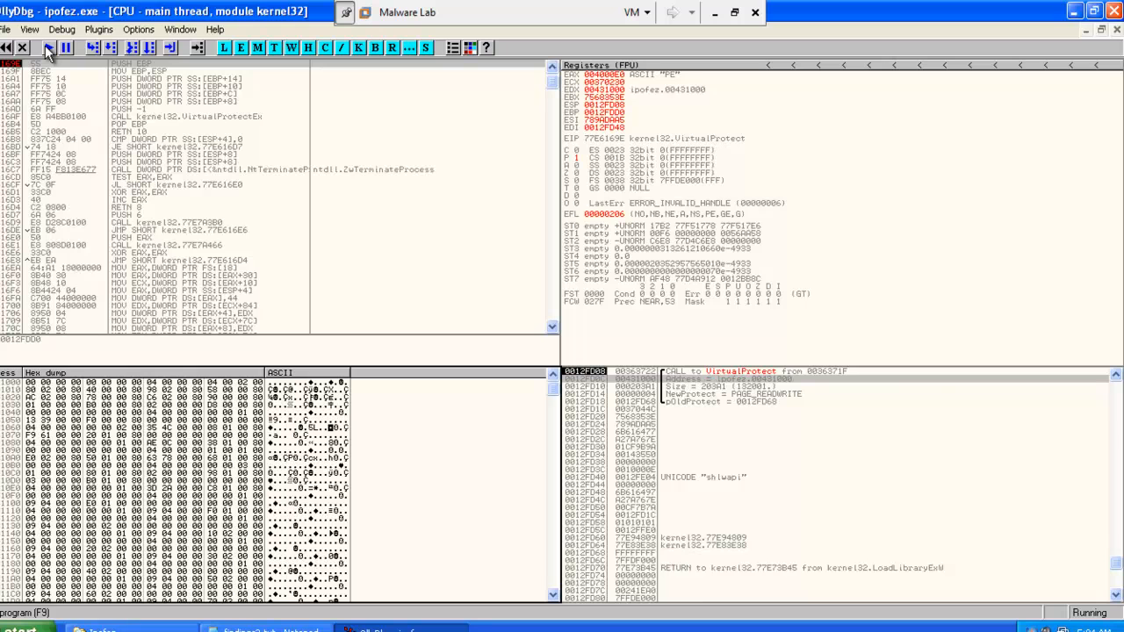
click(48, 48)
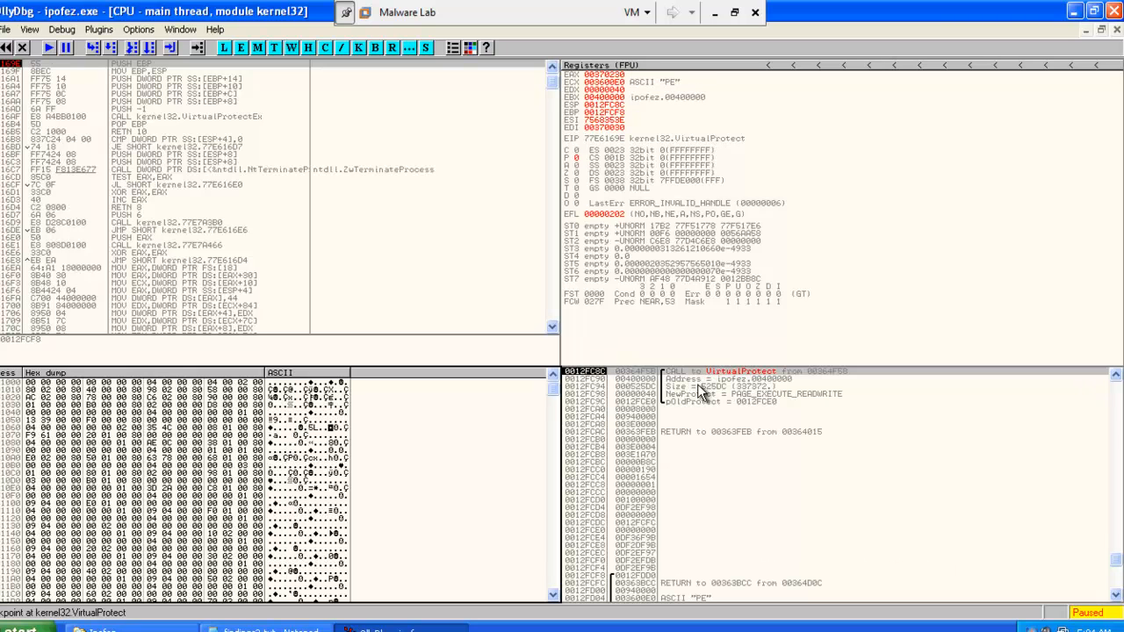
right_click(699, 393)
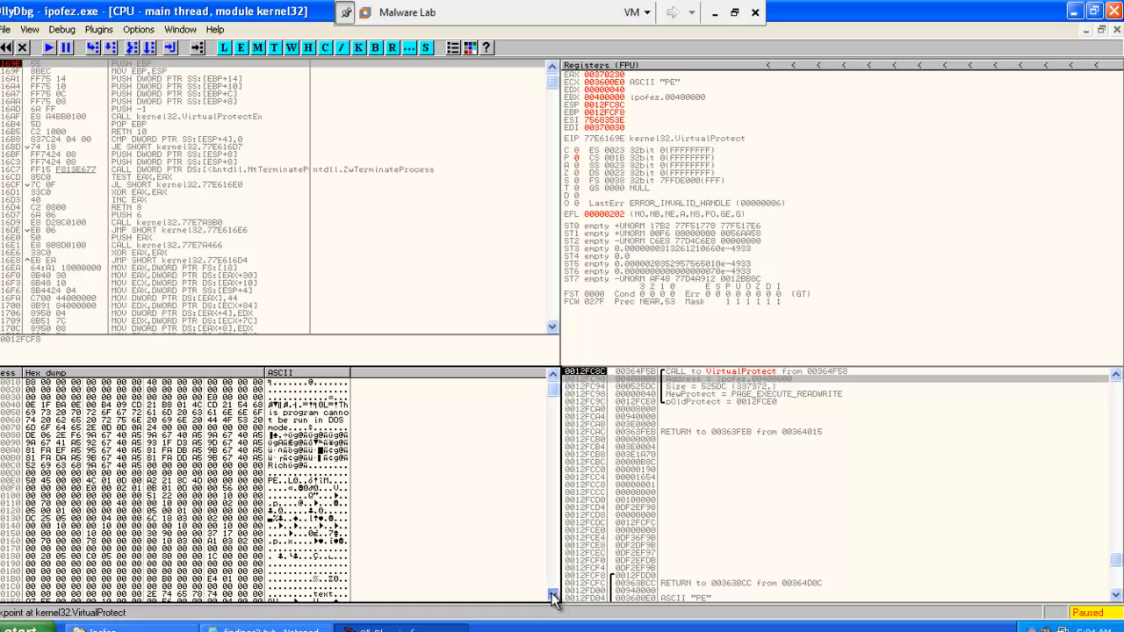
scroll(down, 3)
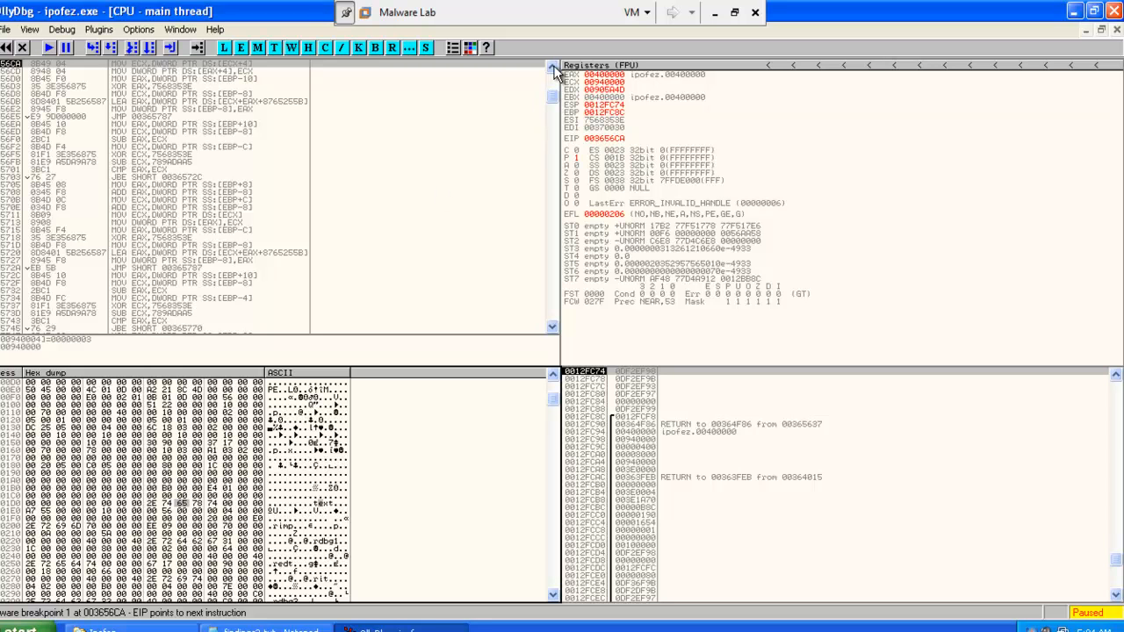
mouse_move(291, 413)
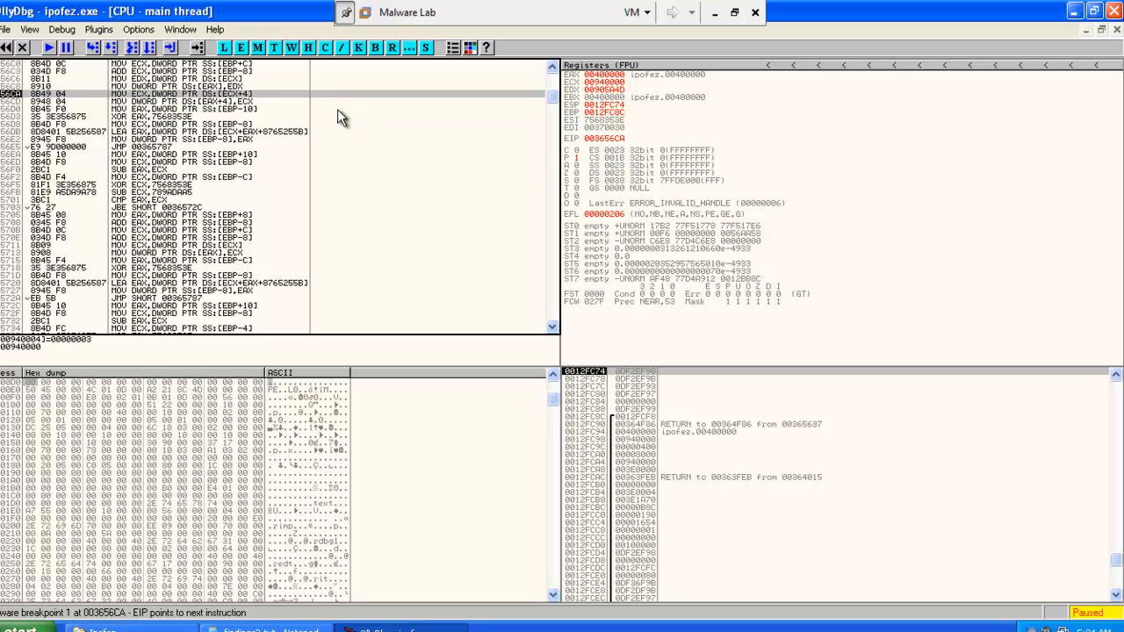
mouse_move(227, 100)
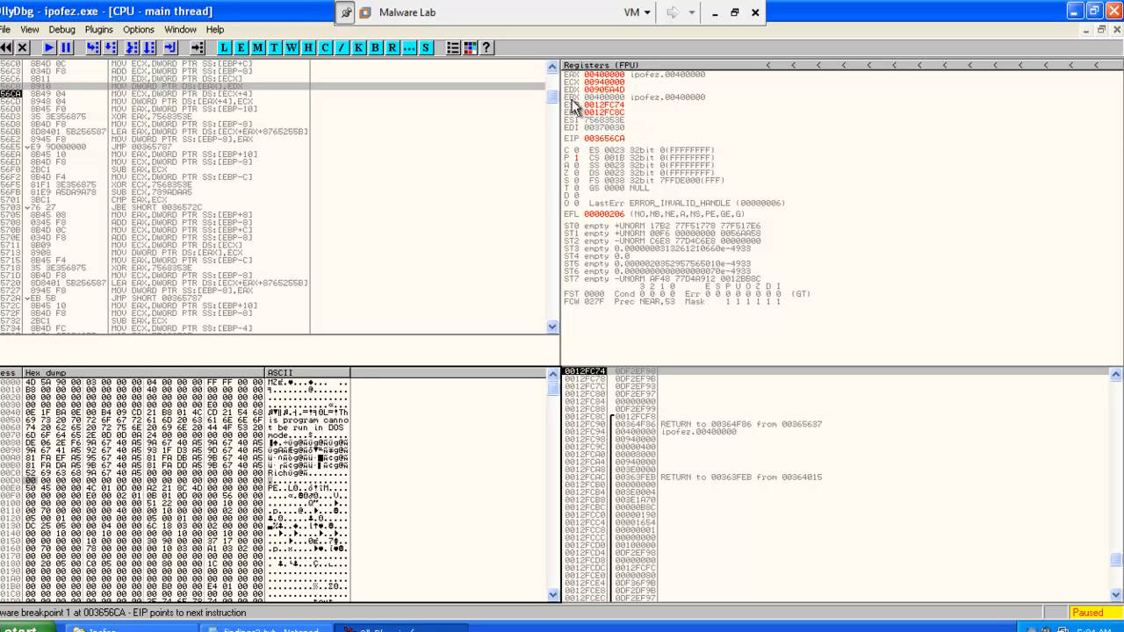
mouse_move(611, 125)
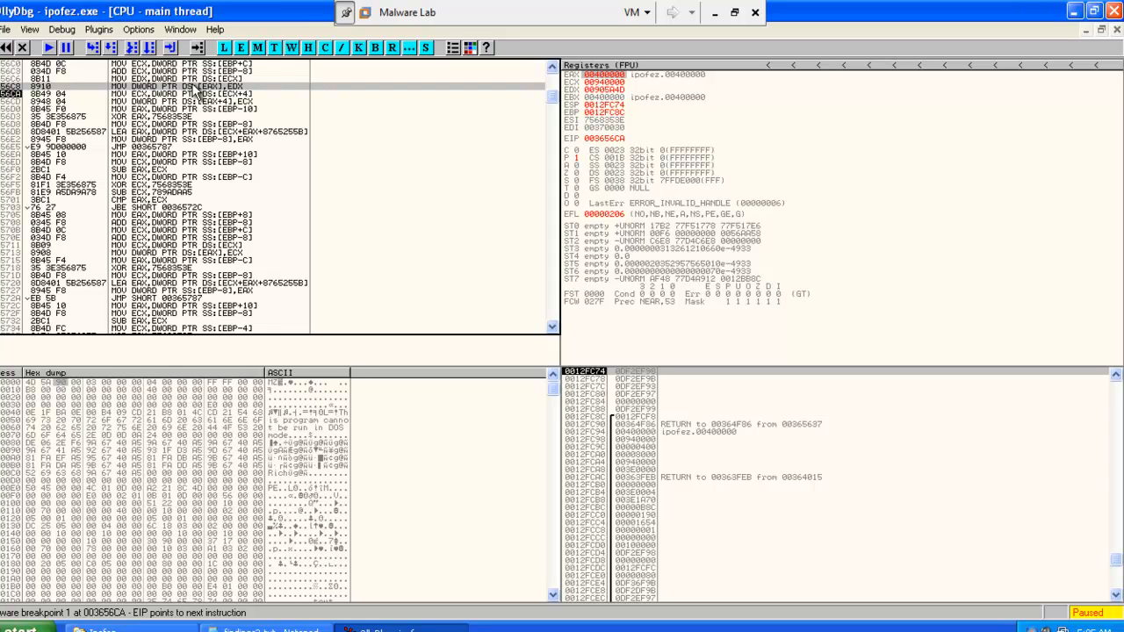
mouse_move(571, 271)
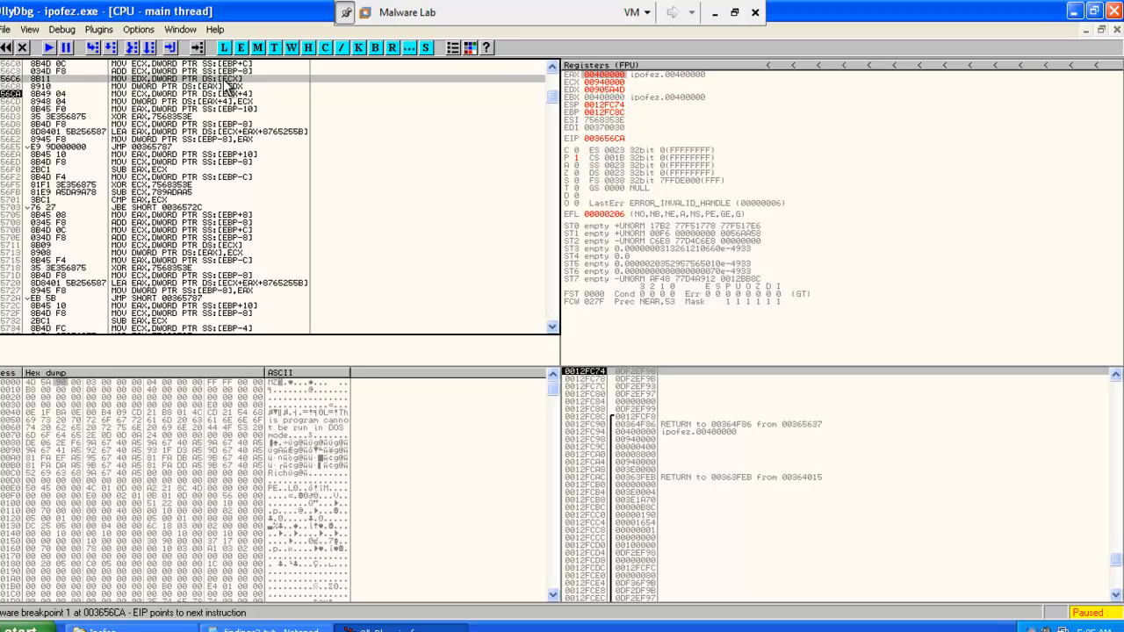
mouse_move(379, 109)
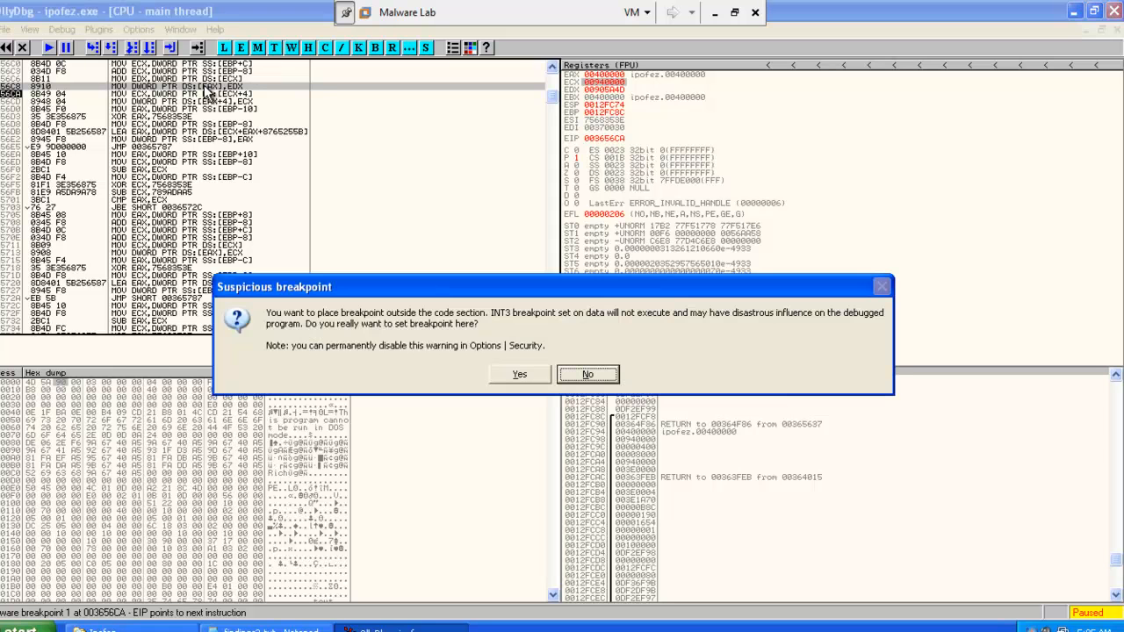
Step: Confirm the suspicious breakpoint after the copy loop and run repeatedly as EAX walks the header region
click(586, 374)
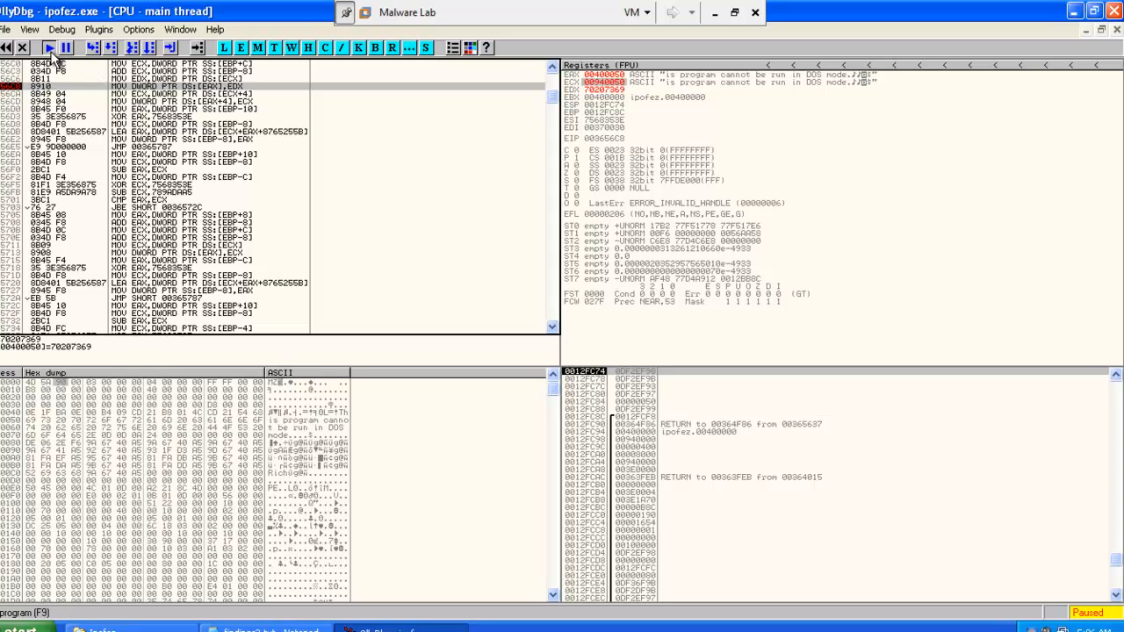
click(49, 47)
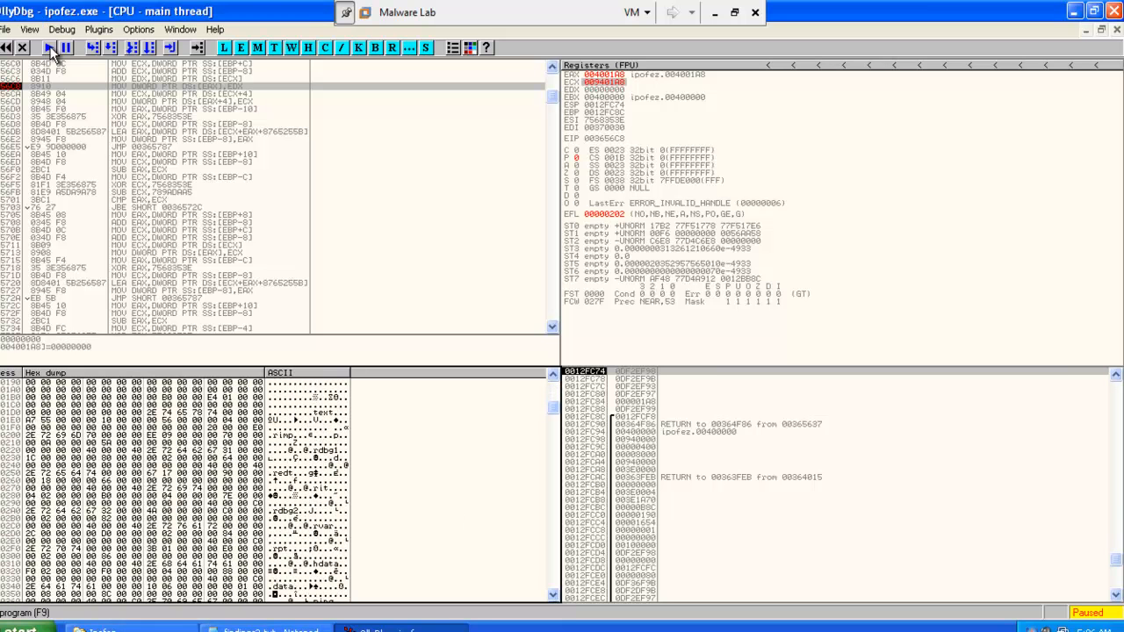
click(49, 47)
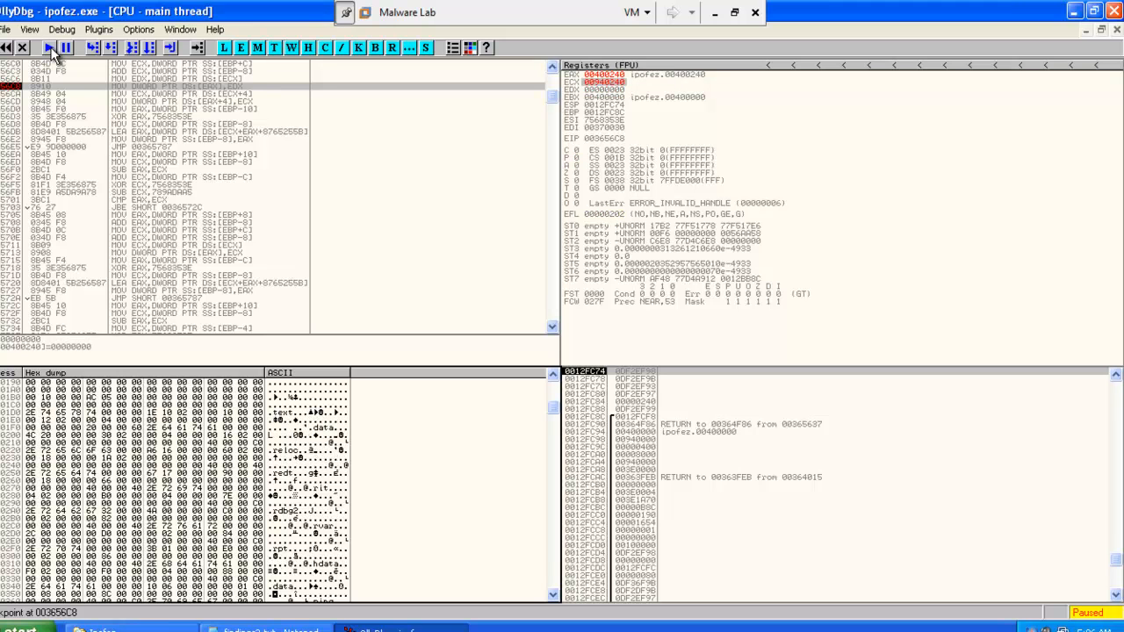
click(50, 47)
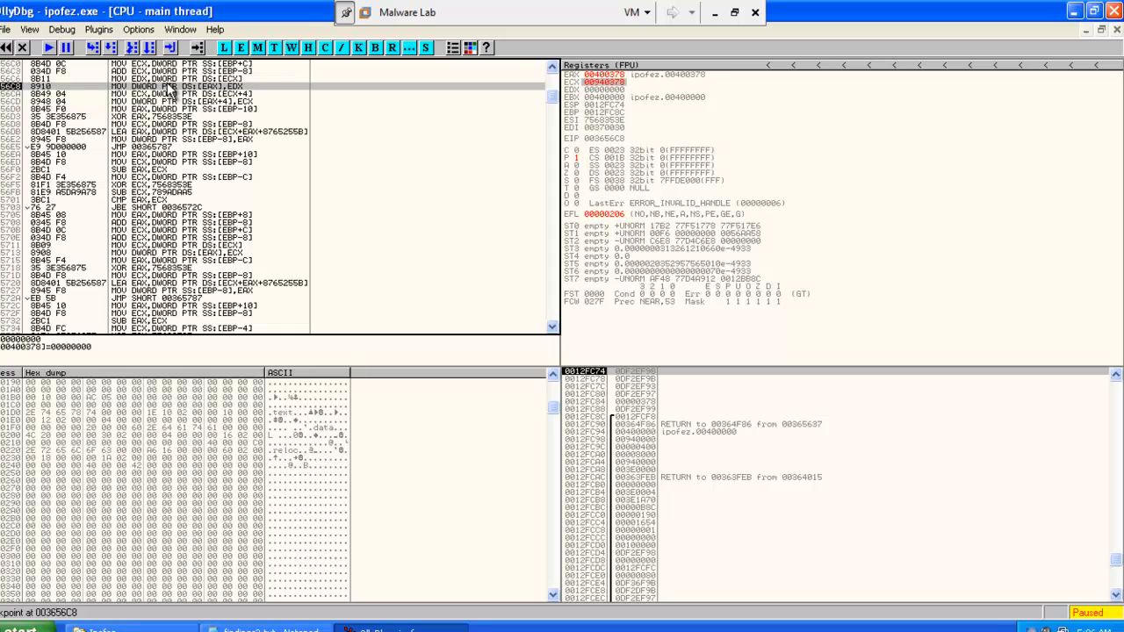
mouse_move(614, 87)
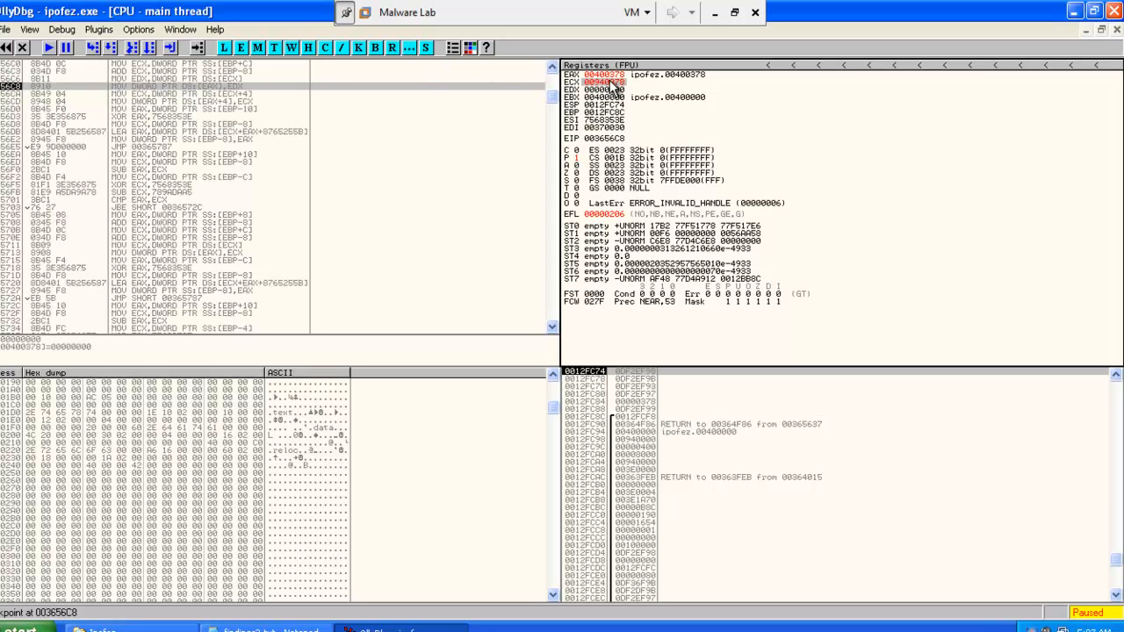
Step: Follow the image-base register in the dump and select the unpacked region from its DOS header down
right_click(597, 81)
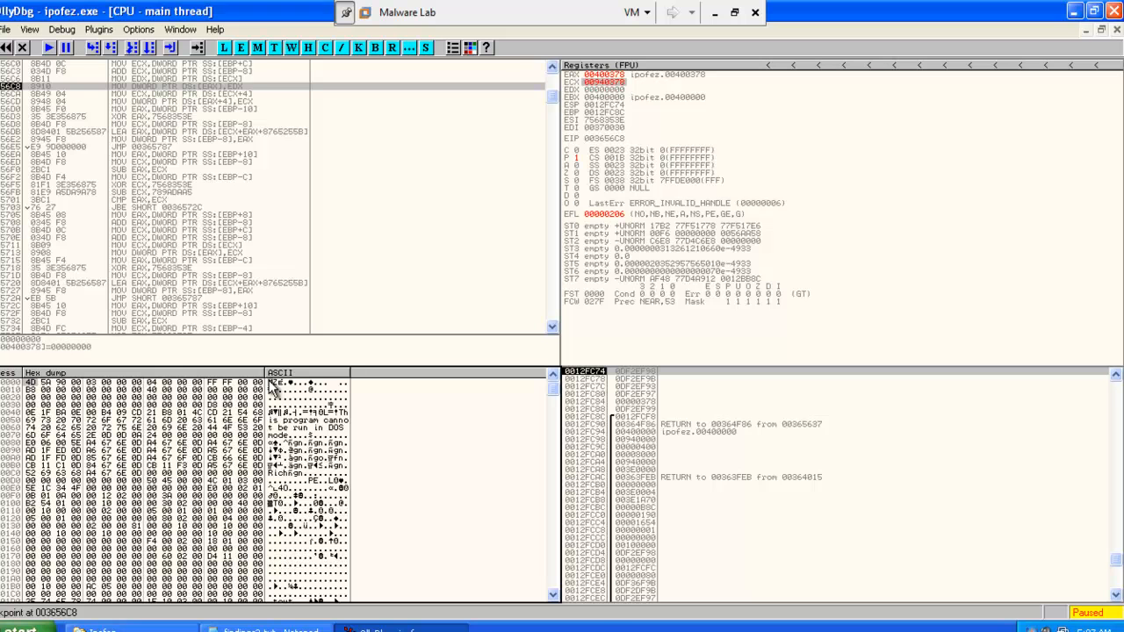
click(551, 600)
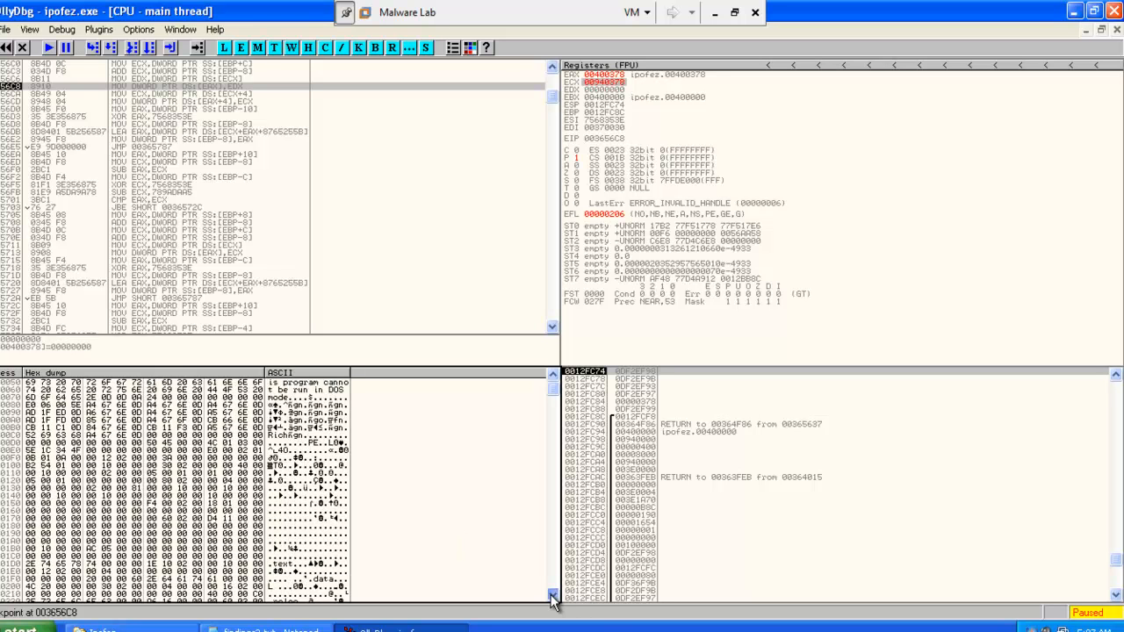
scroll(down, 3)
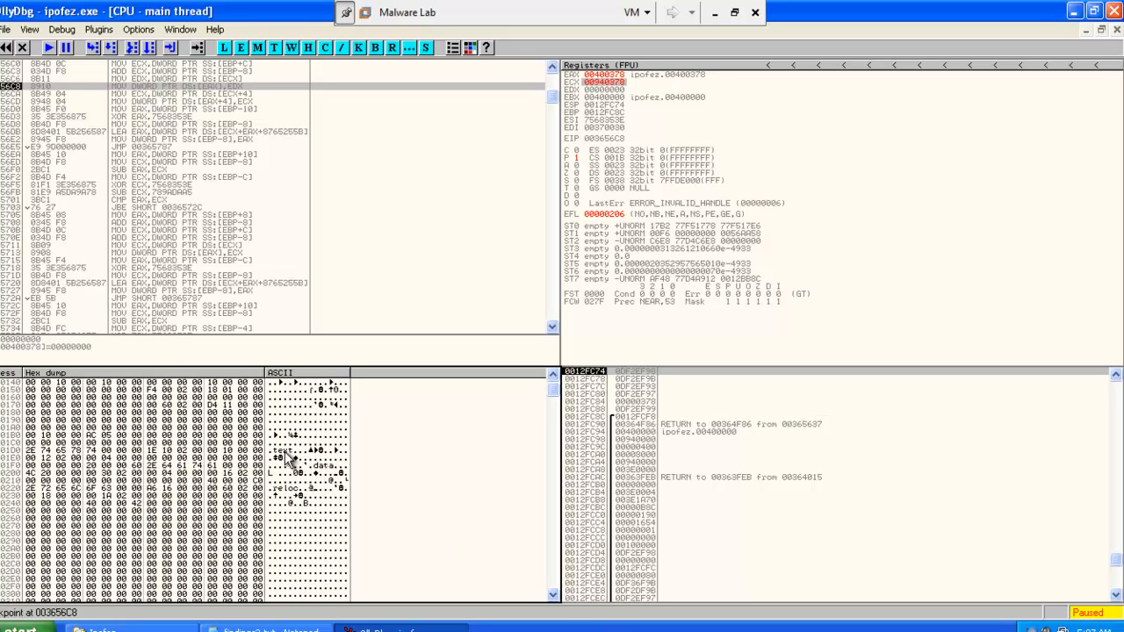
mouse_move(437, 466)
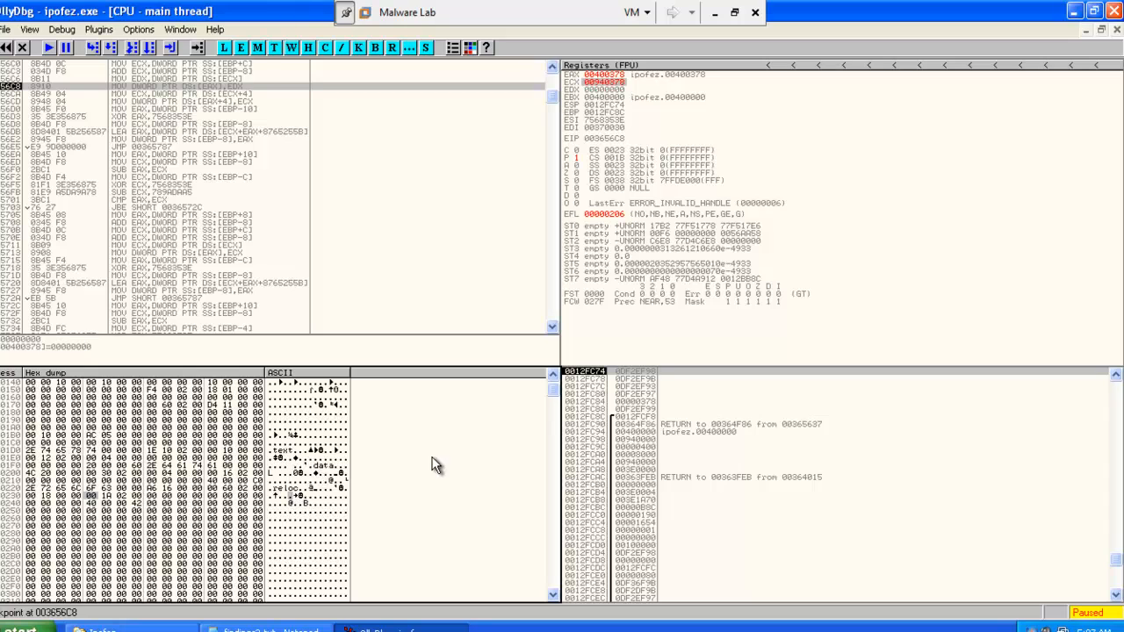
click(551, 419)
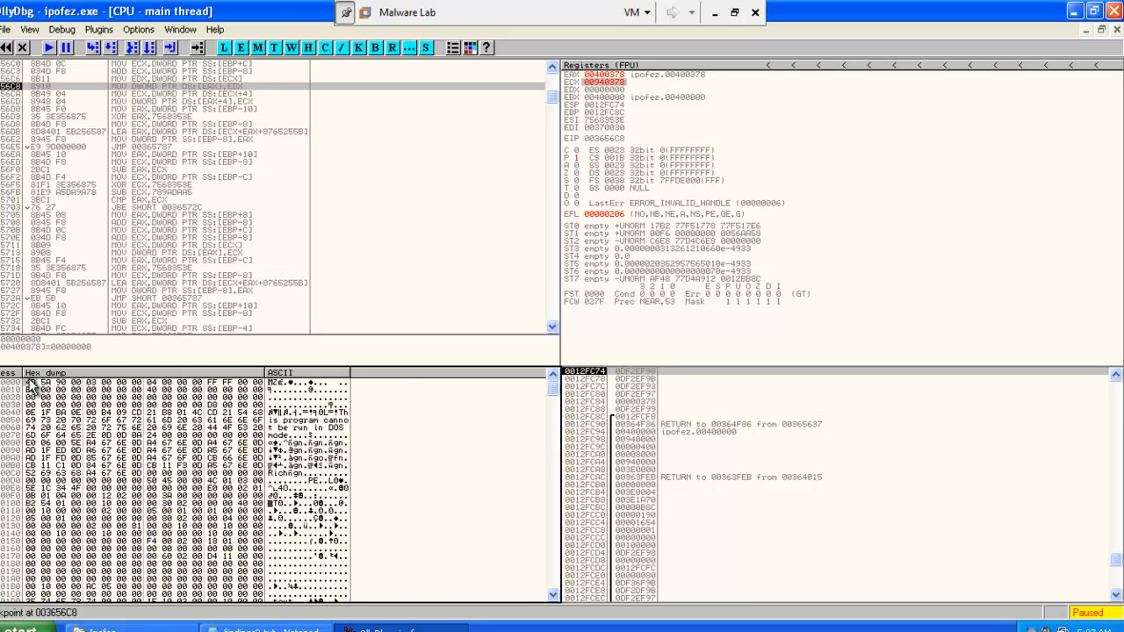
Step: Back up the selected dump bytes to ipofez_dumped.exe as Any file in the ipofez folder
right_click(35, 383)
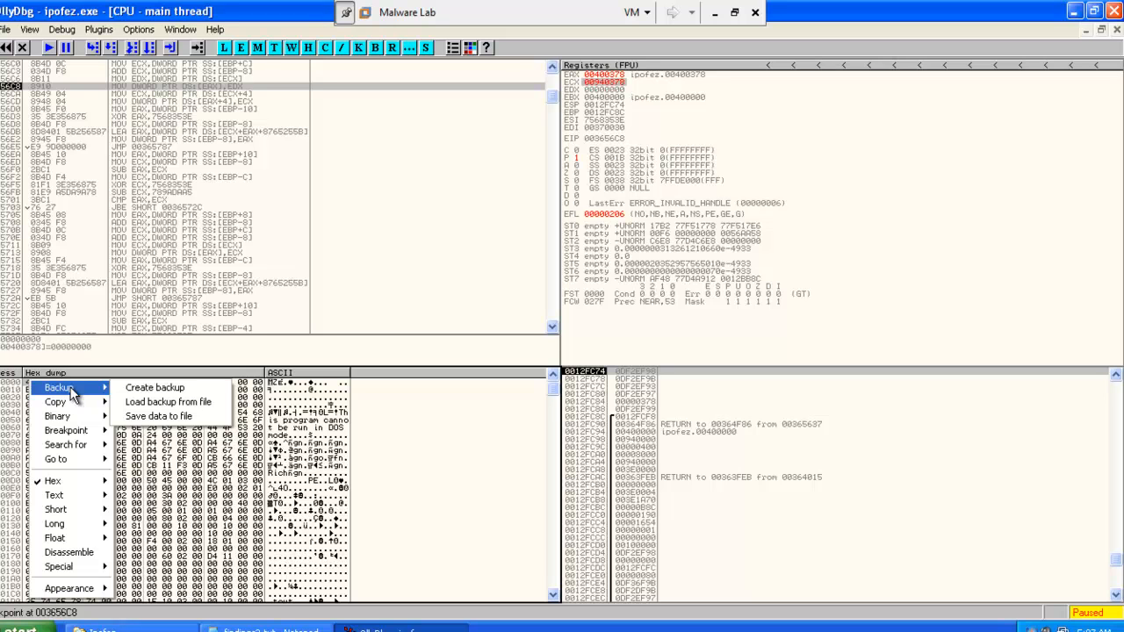
mouse_move(137, 413)
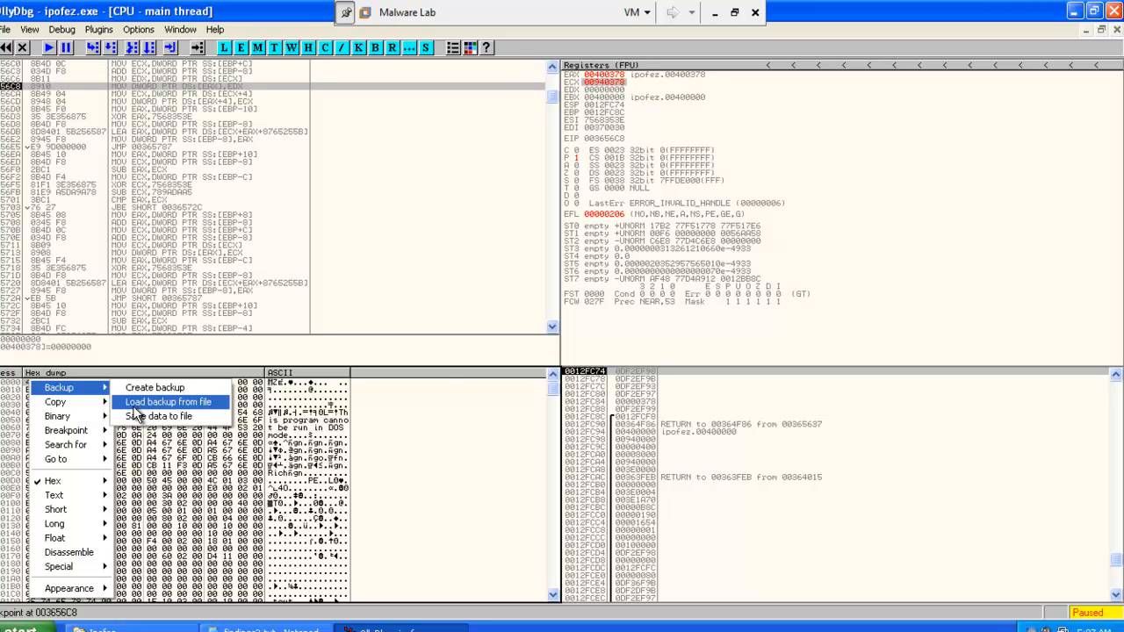
click(162, 416)
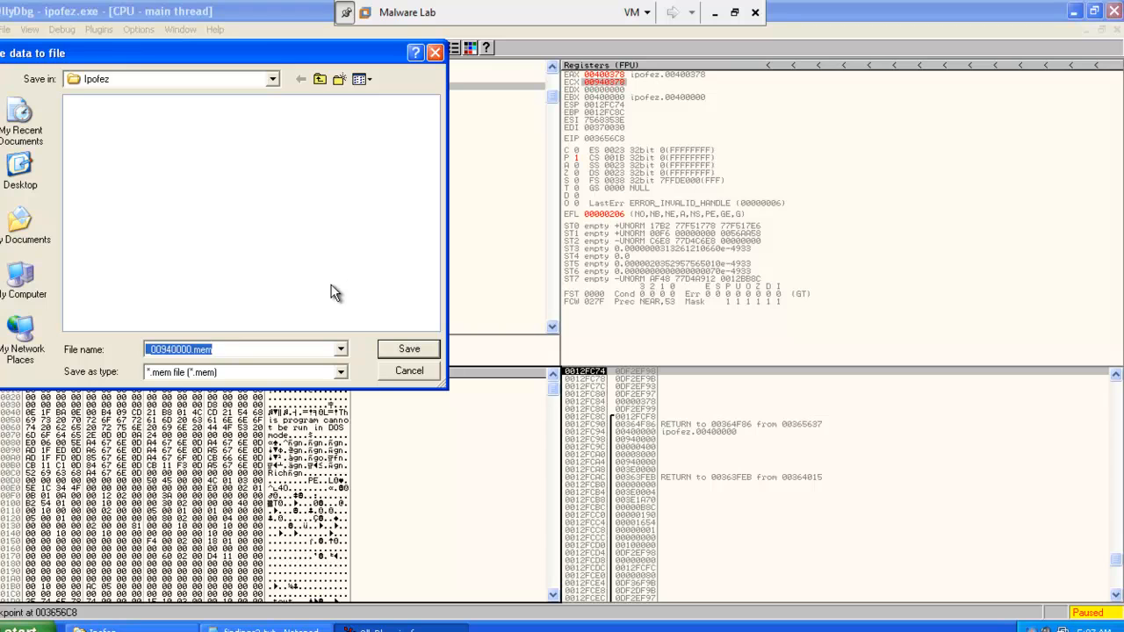
click(224, 349)
text(ipofez_dumped.exe)
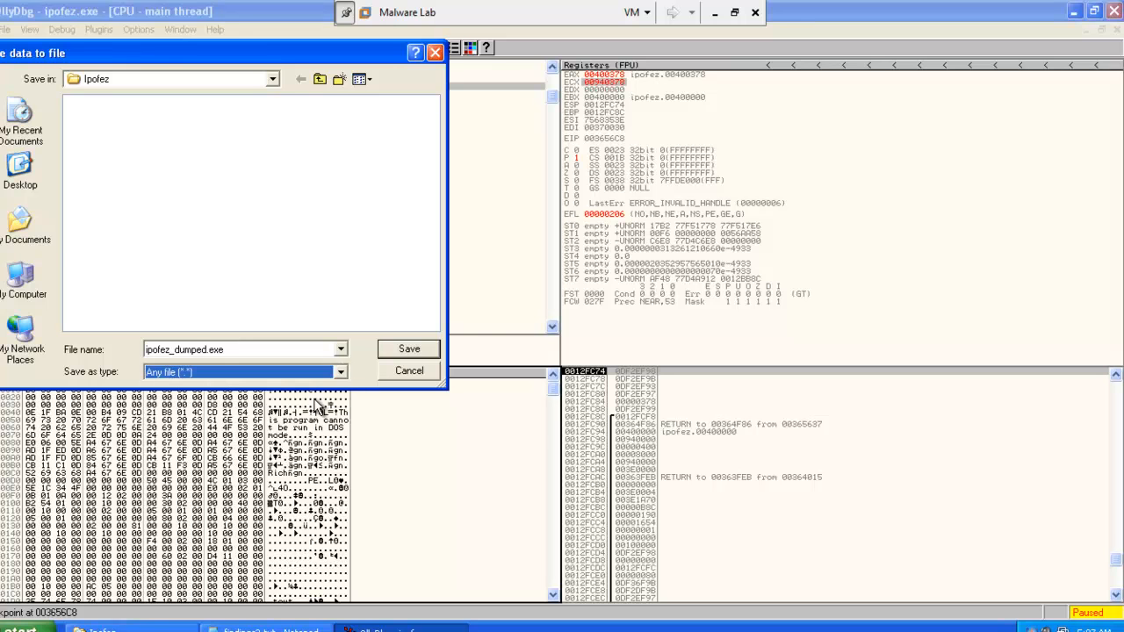
click(407, 348)
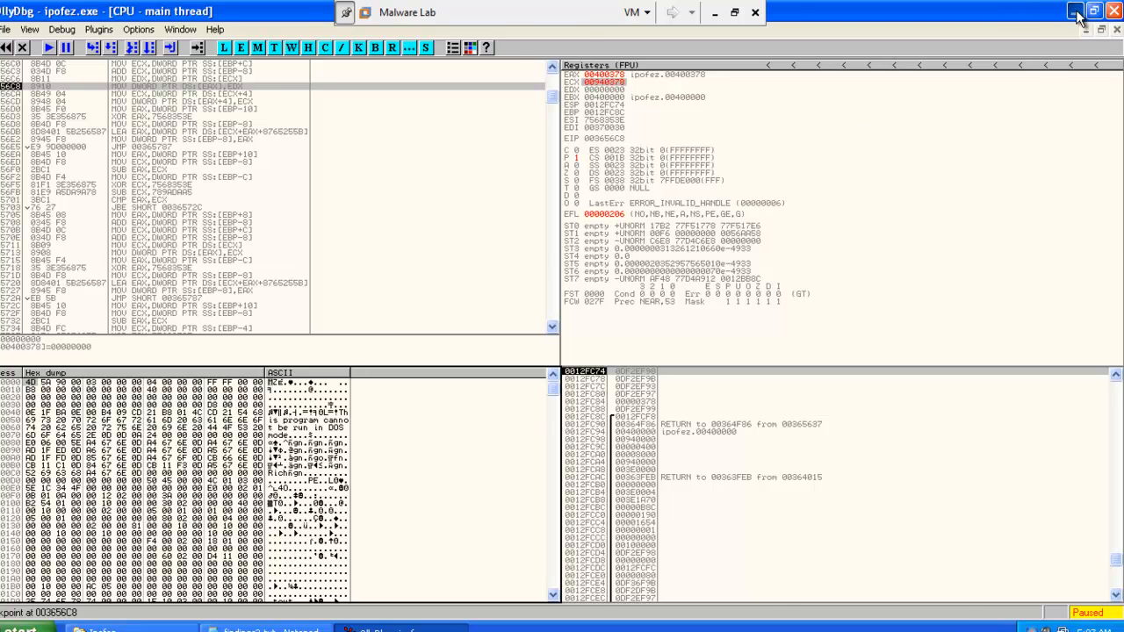
Step: Minimize OllyDbg, launch LordPE and load ipofez_dumped.exe into the PE editor's section table
click(1078, 11)
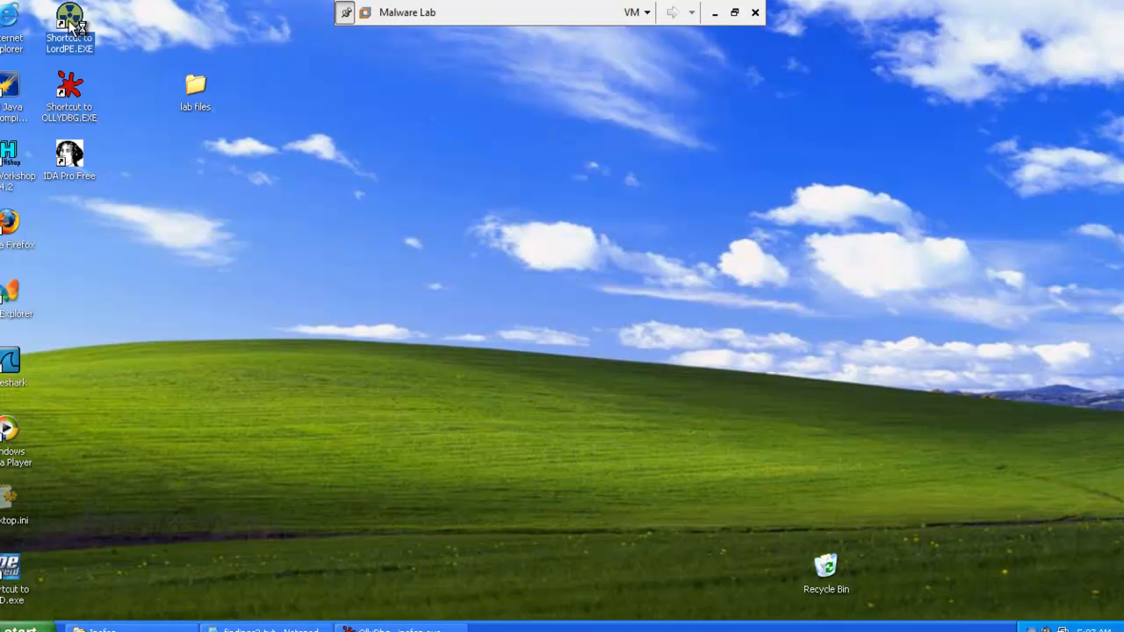
double_click(68, 21)
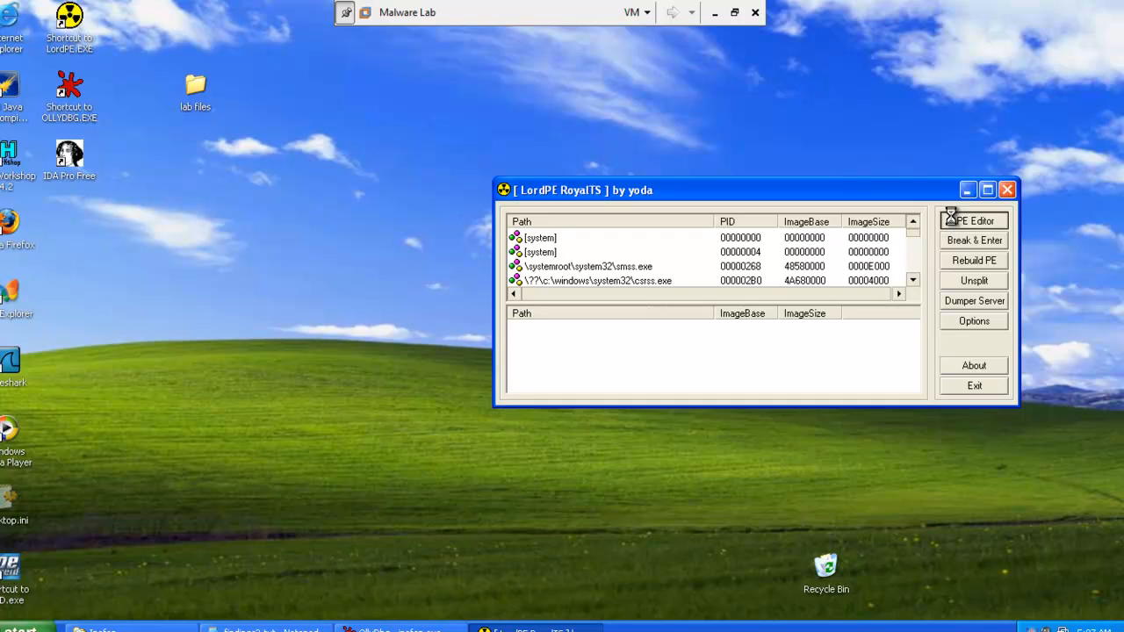
click(973, 221)
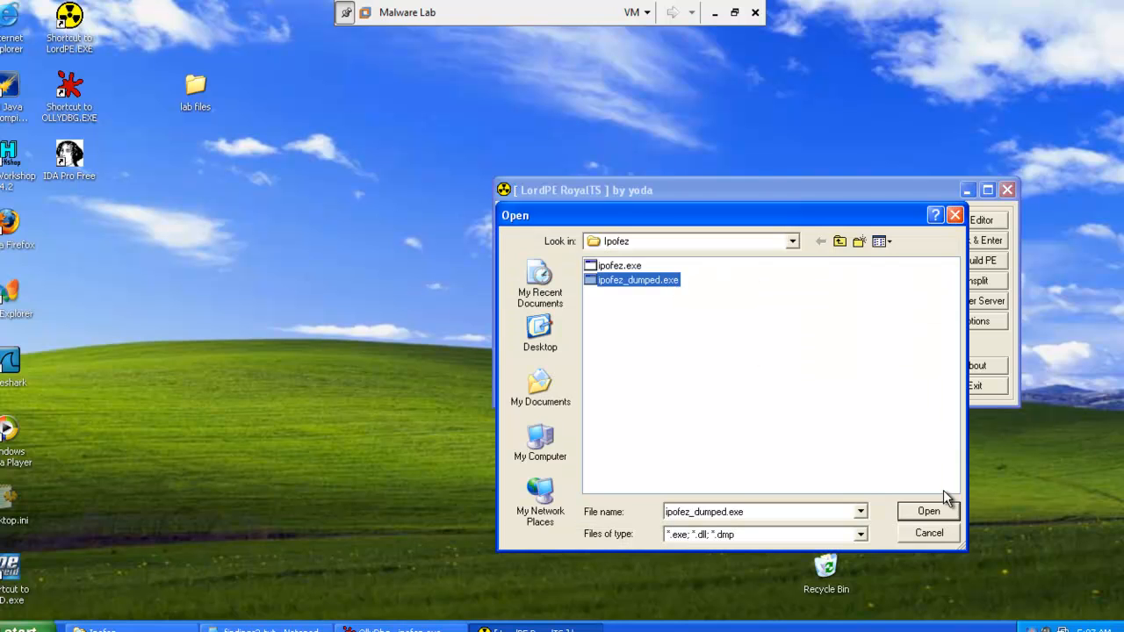
click(927, 511)
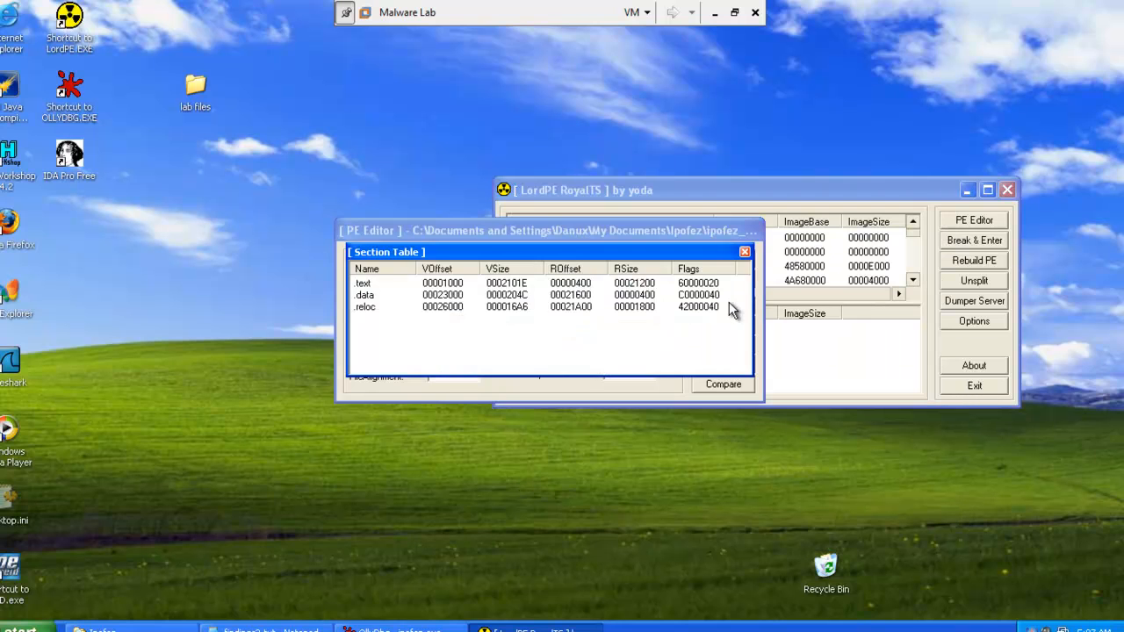
Step: Inspect the .data and .text section rows, then close the Section Table and PE editor
click(395, 295)
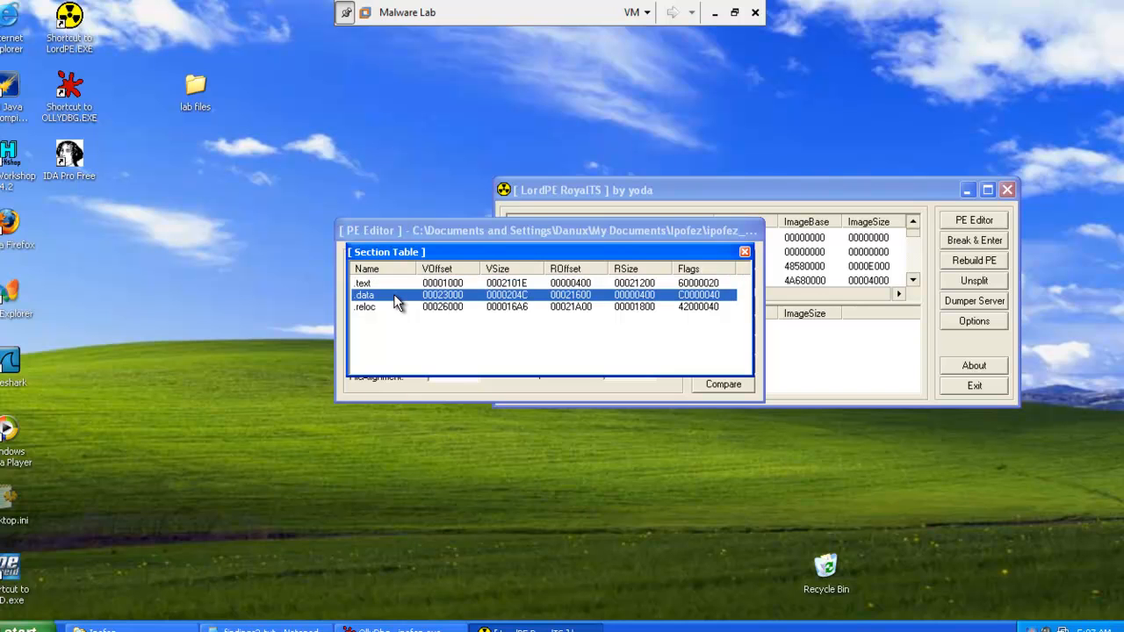
click(362, 281)
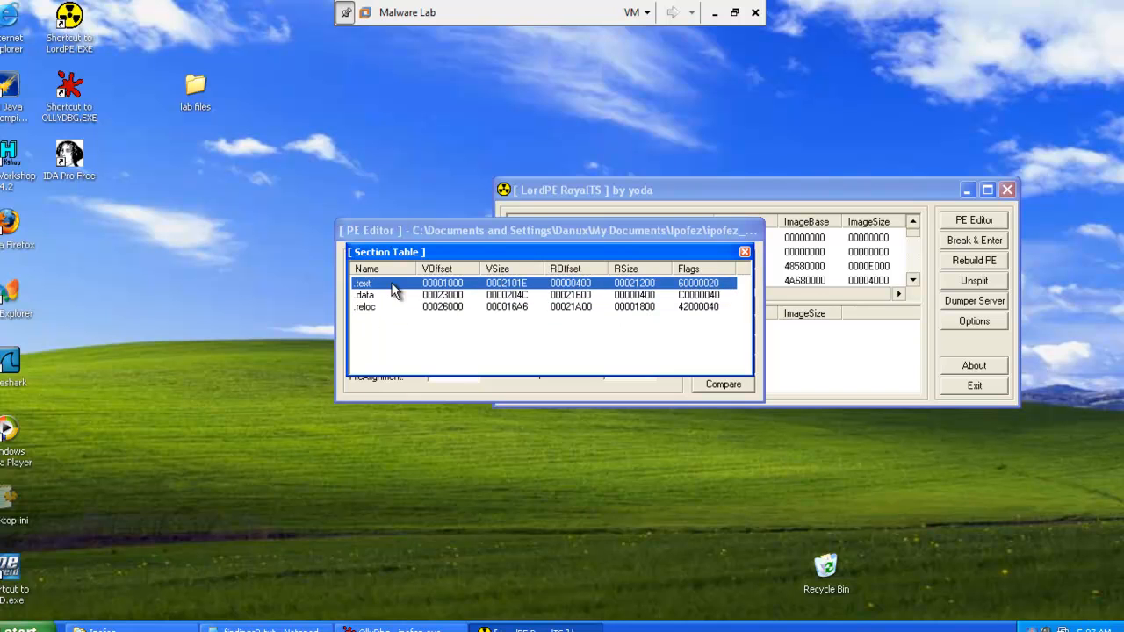
click(745, 253)
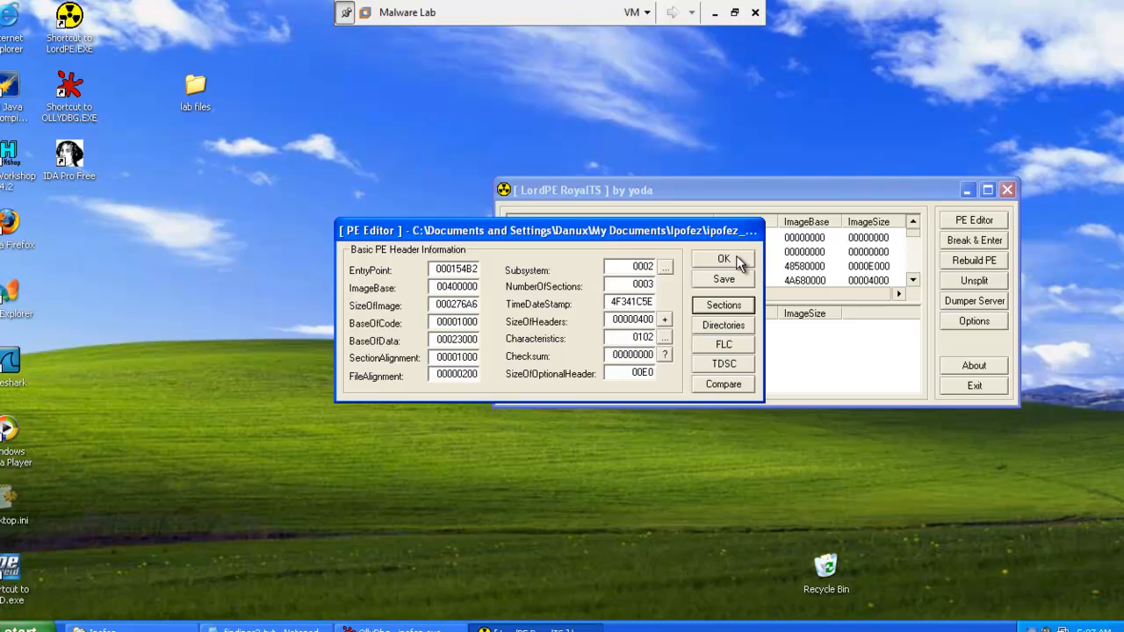
click(724, 259)
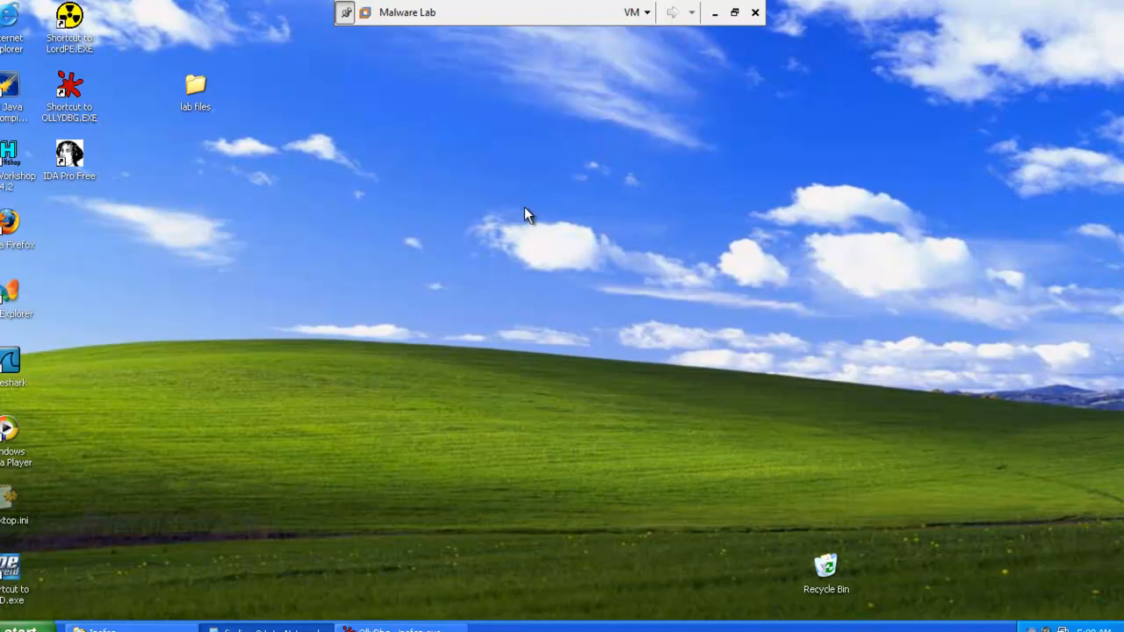
mouse_move(226, 601)
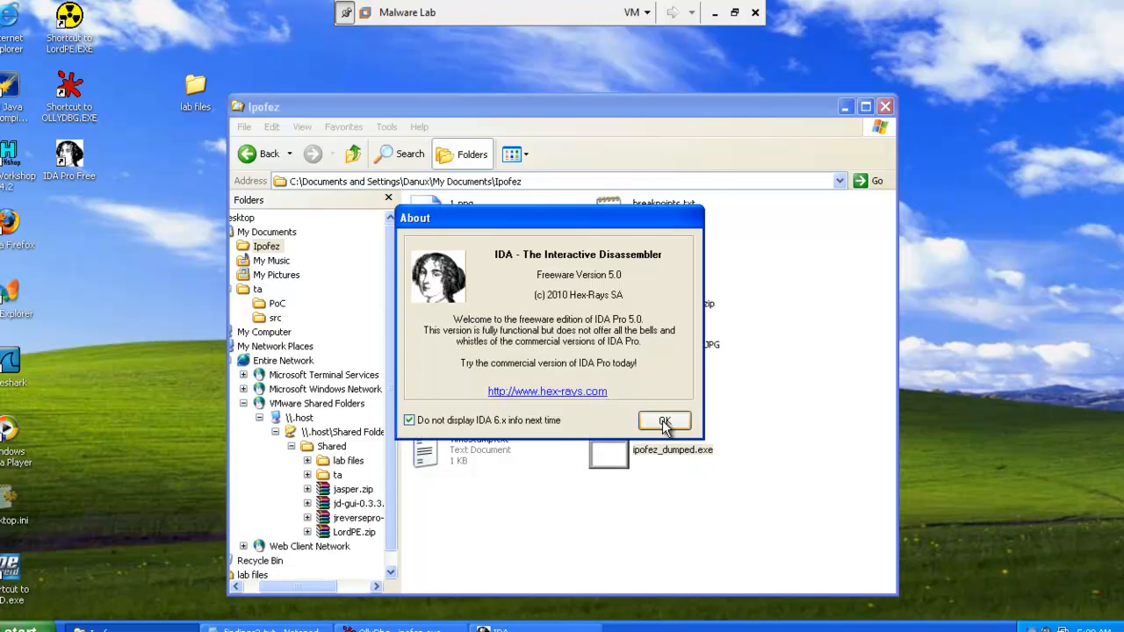
Step: Dismiss IDA Free's About box and load ipofez_dumped.exe as a Portable executable
click(664, 421)
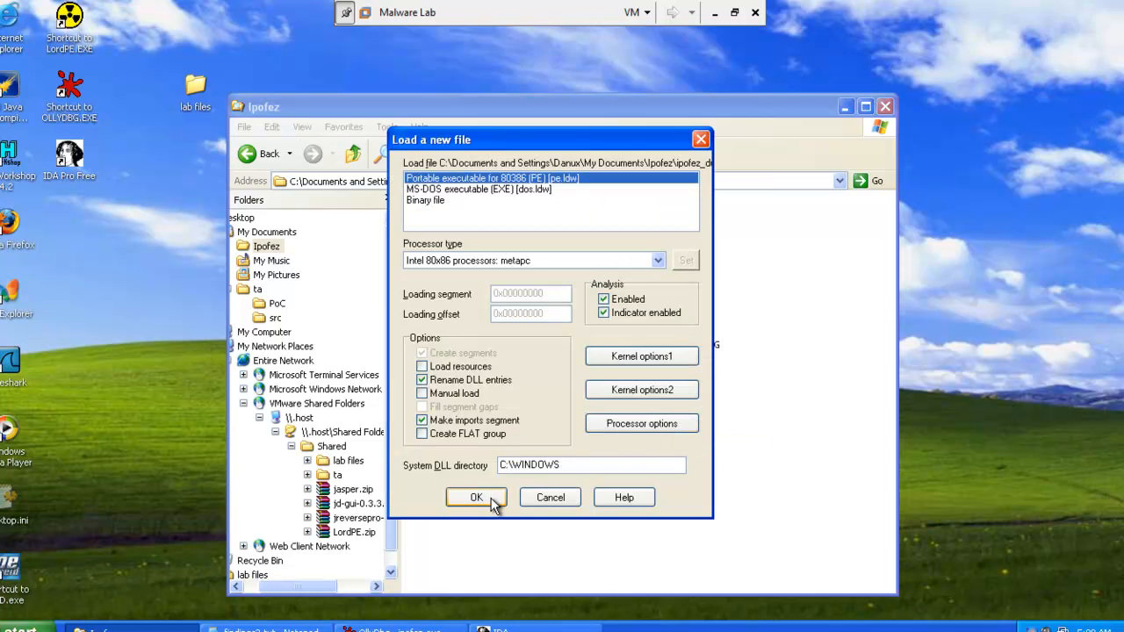
click(476, 497)
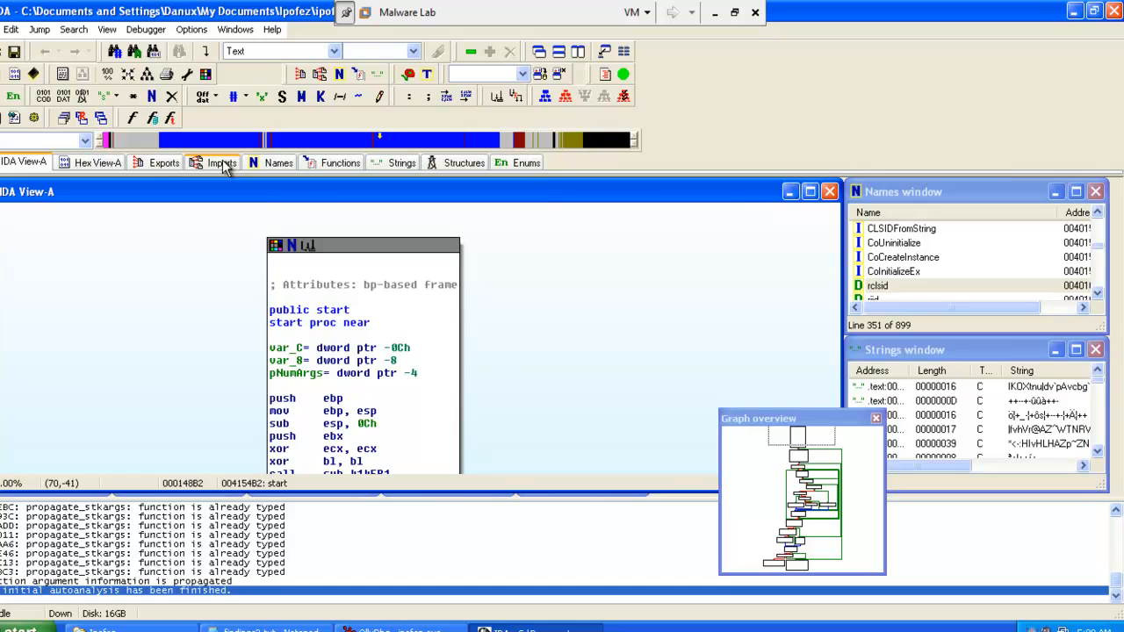
Step: Review imports send, a WS2_32 socket call, InternetReadFileExA and HttpSendRequestExA, then close the list
click(214, 162)
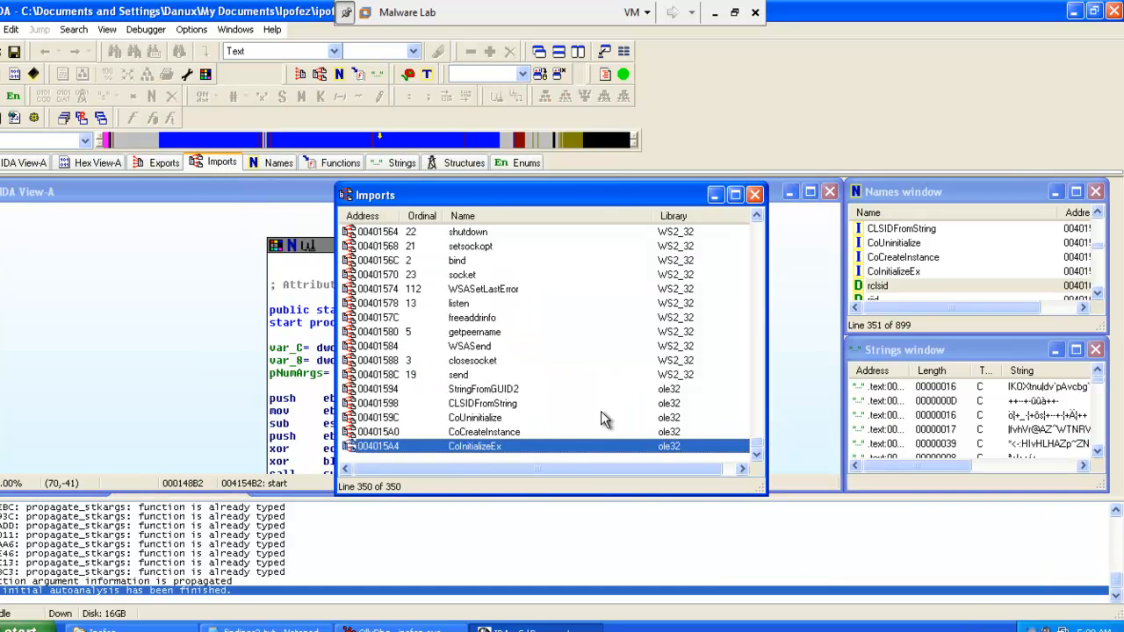
mouse_move(634, 453)
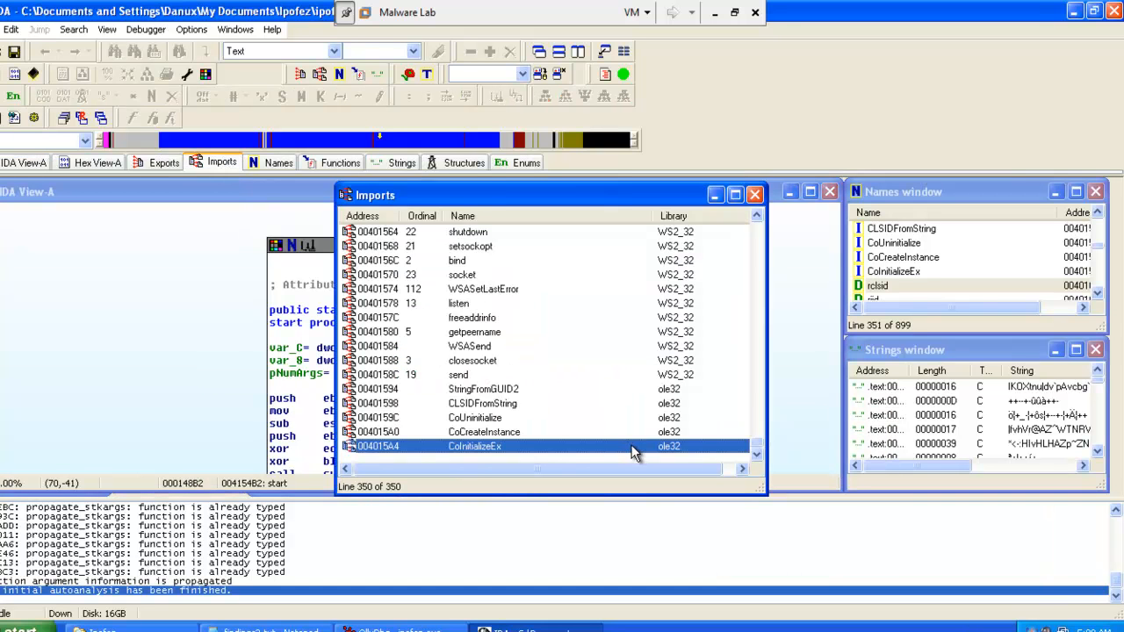
click(560, 376)
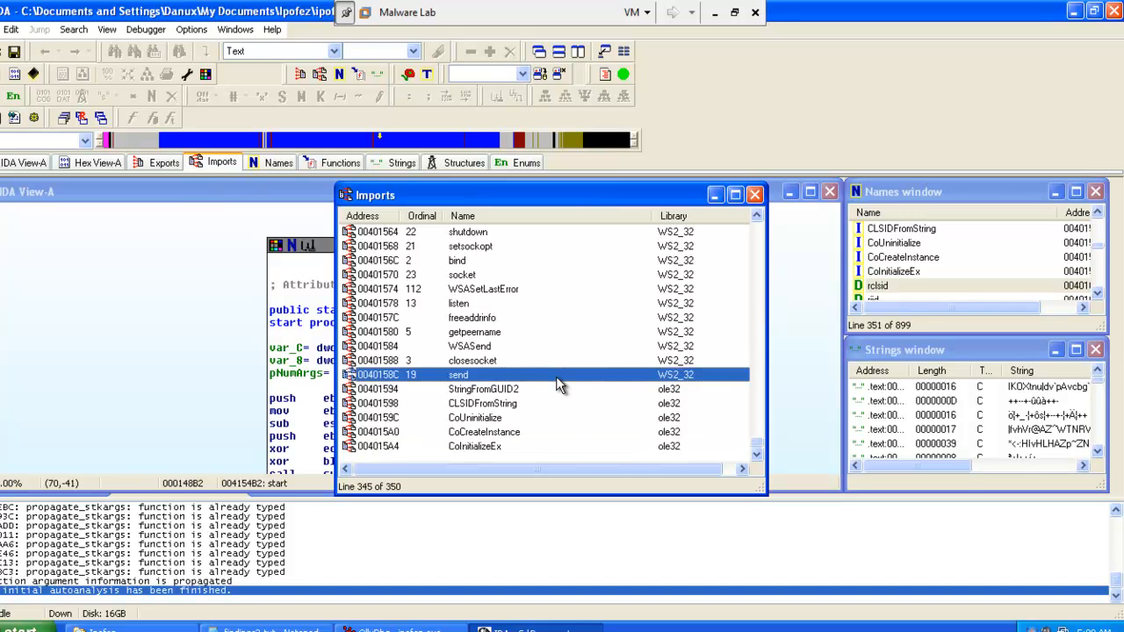
mouse_move(606, 384)
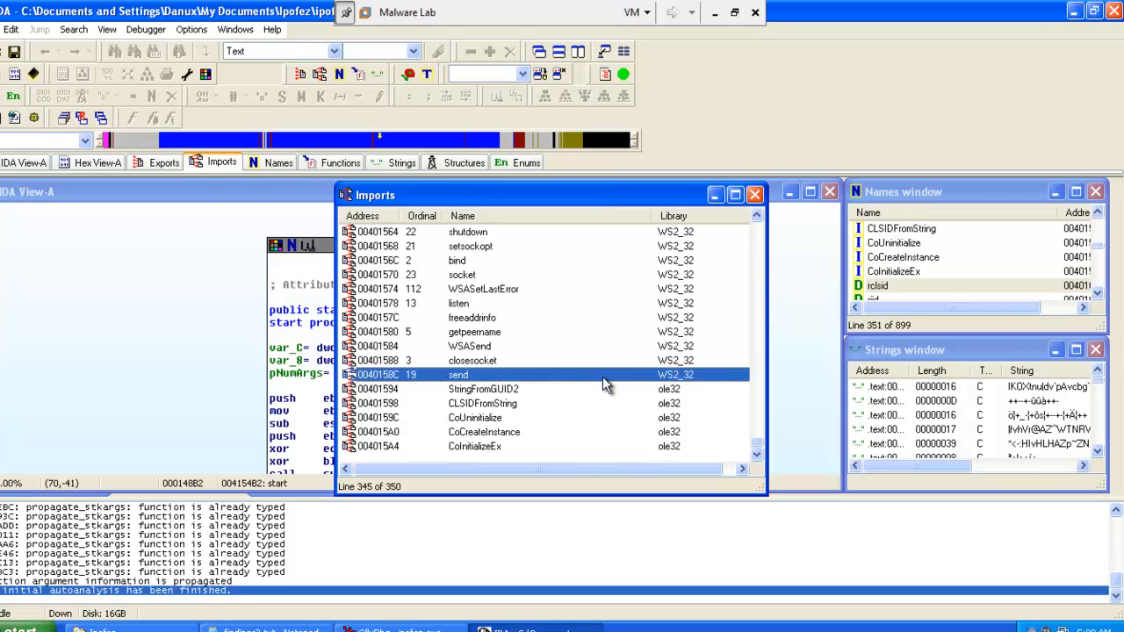
mouse_move(516, 369)
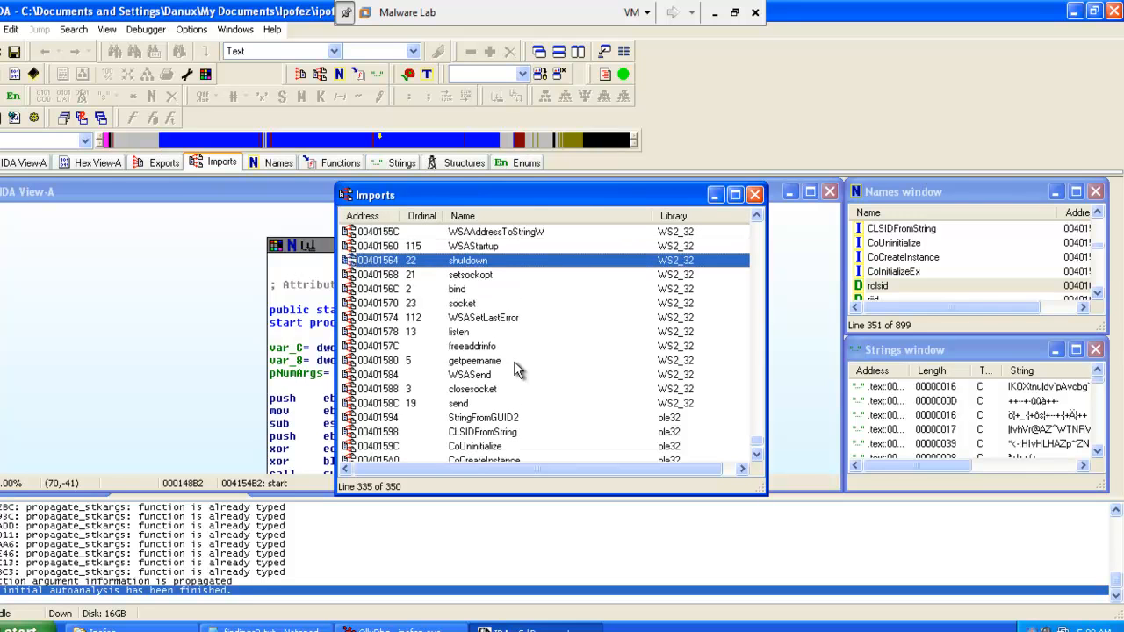
click(456, 288)
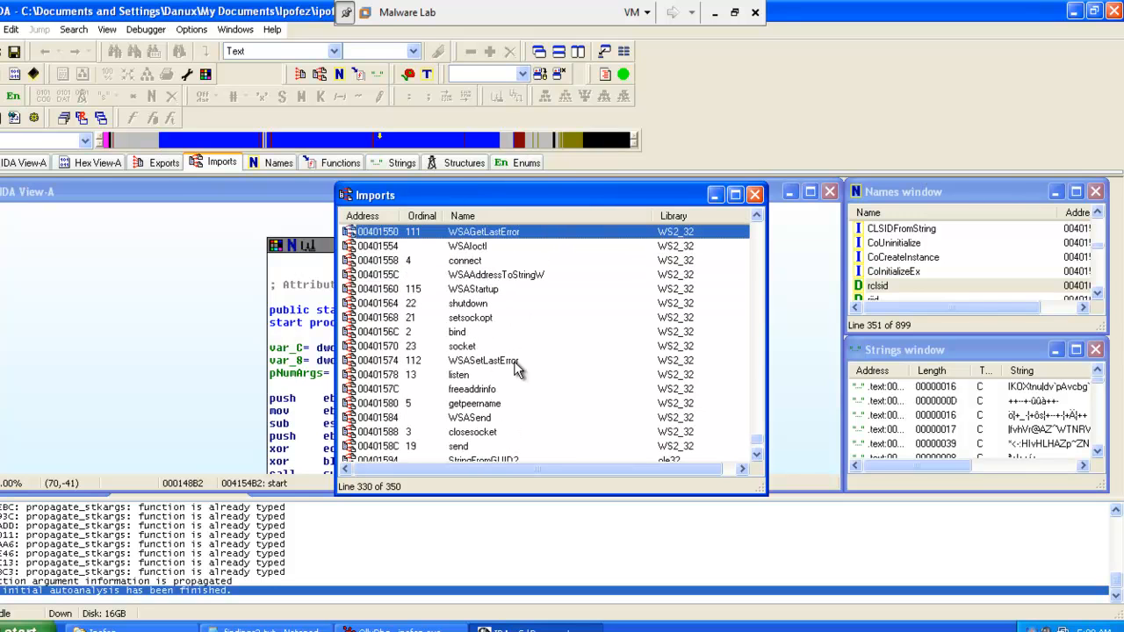
click(463, 260)
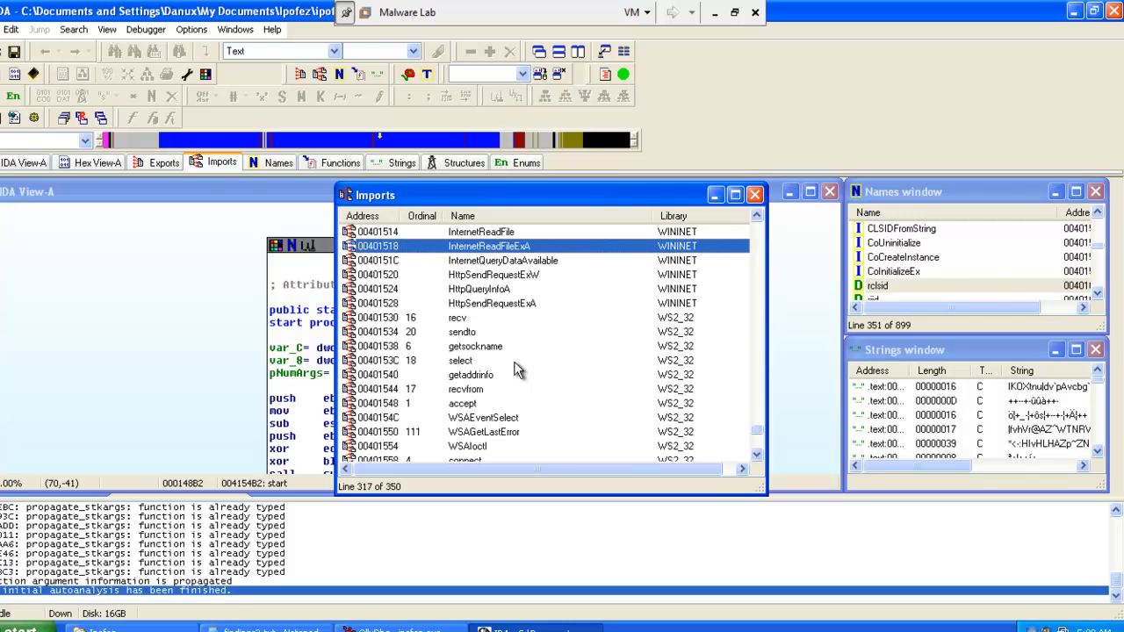
click(491, 302)
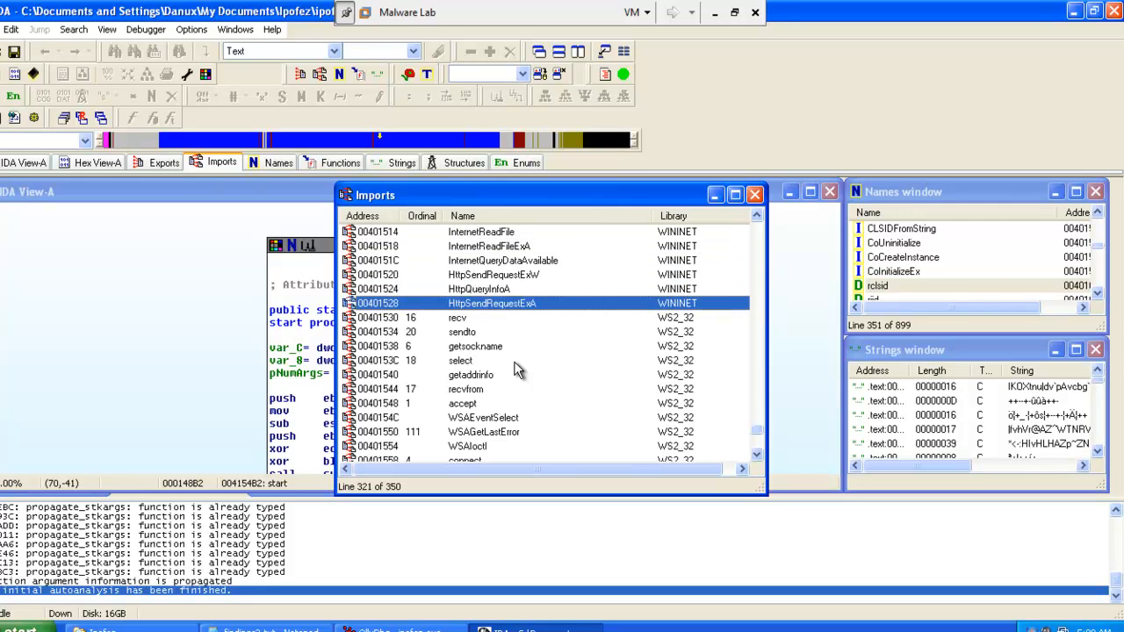
click(503, 260)
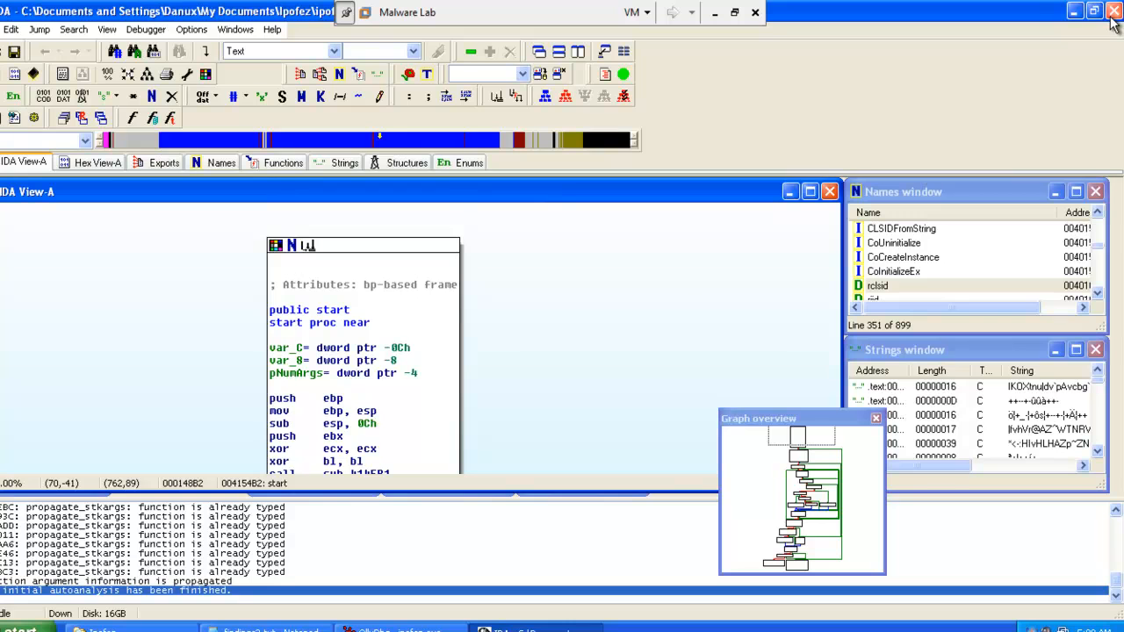
Step: Quit IDA, saving the database with 'Don't pack database' selected
click(1113, 11)
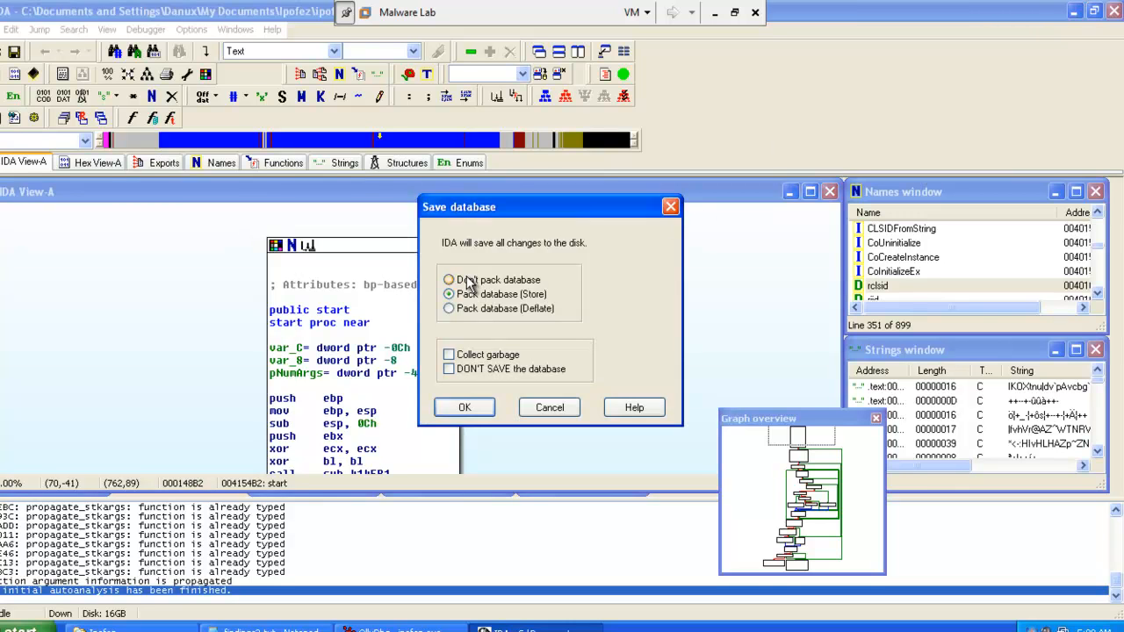
click(449, 280)
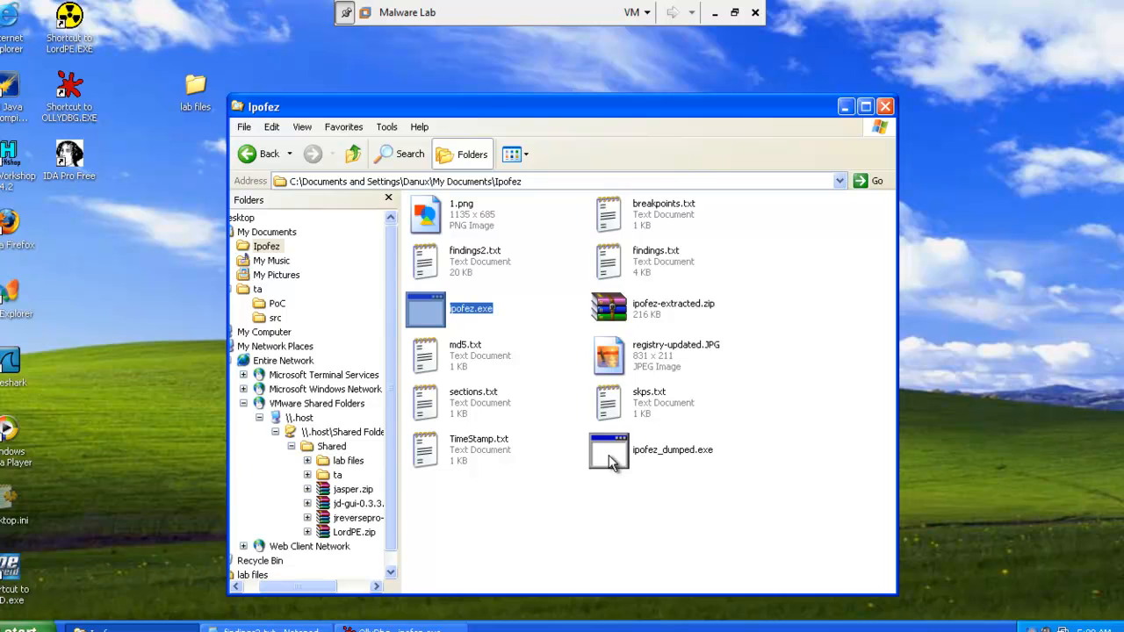
Step: Select ipofez_dumped.exe and ipofez.exe in the folder, then leave the VM's full-screen view
click(607, 450)
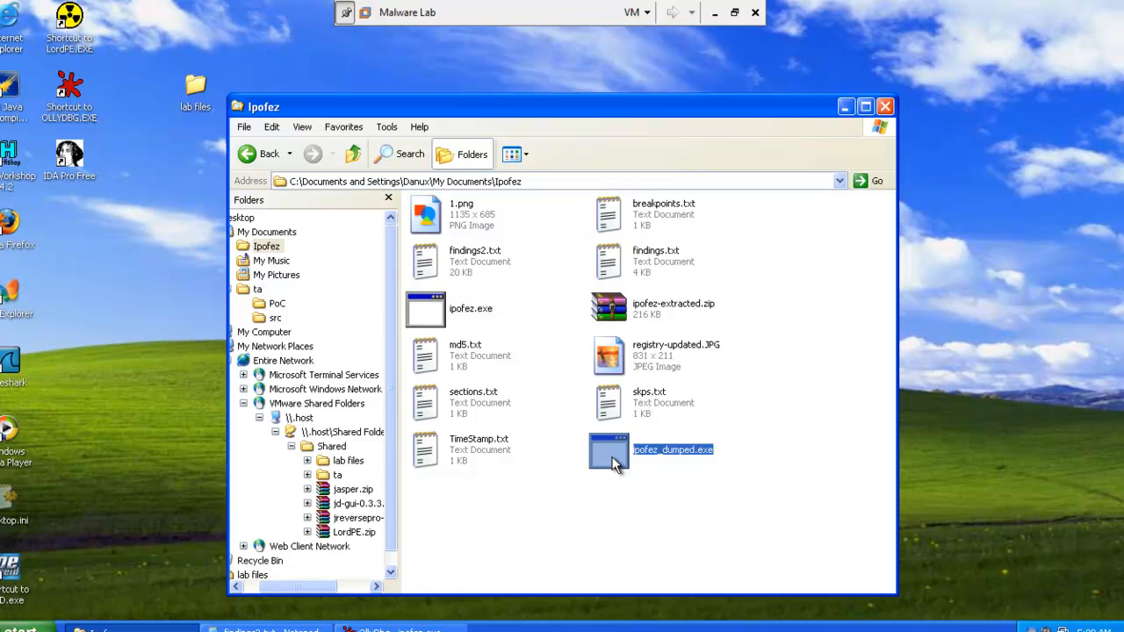
mouse_move(553, 491)
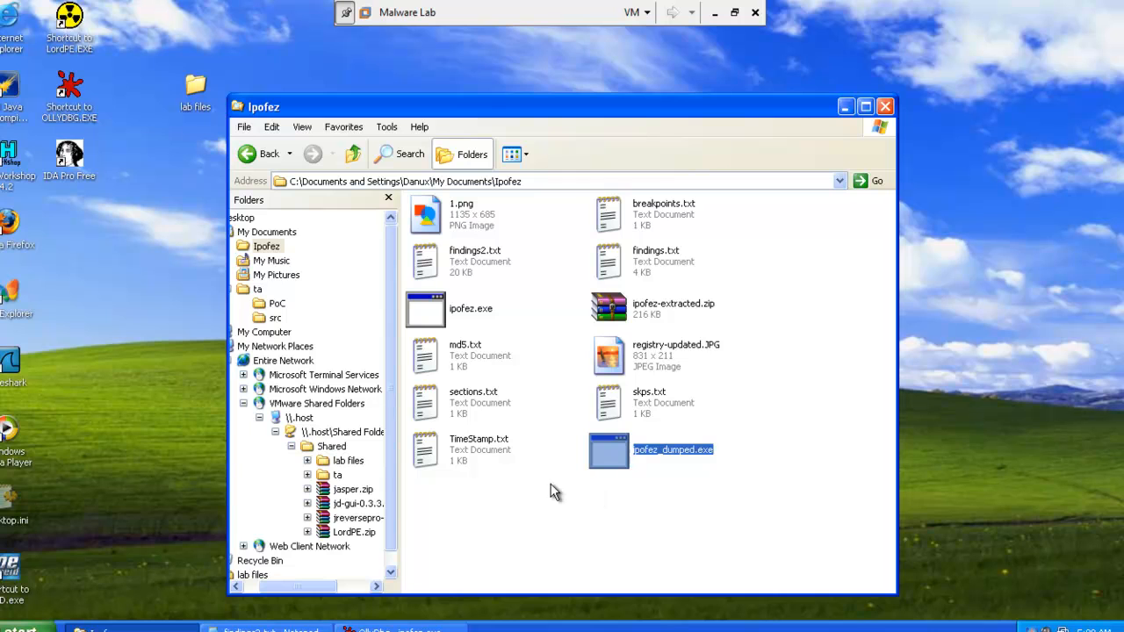
mouse_move(463, 319)
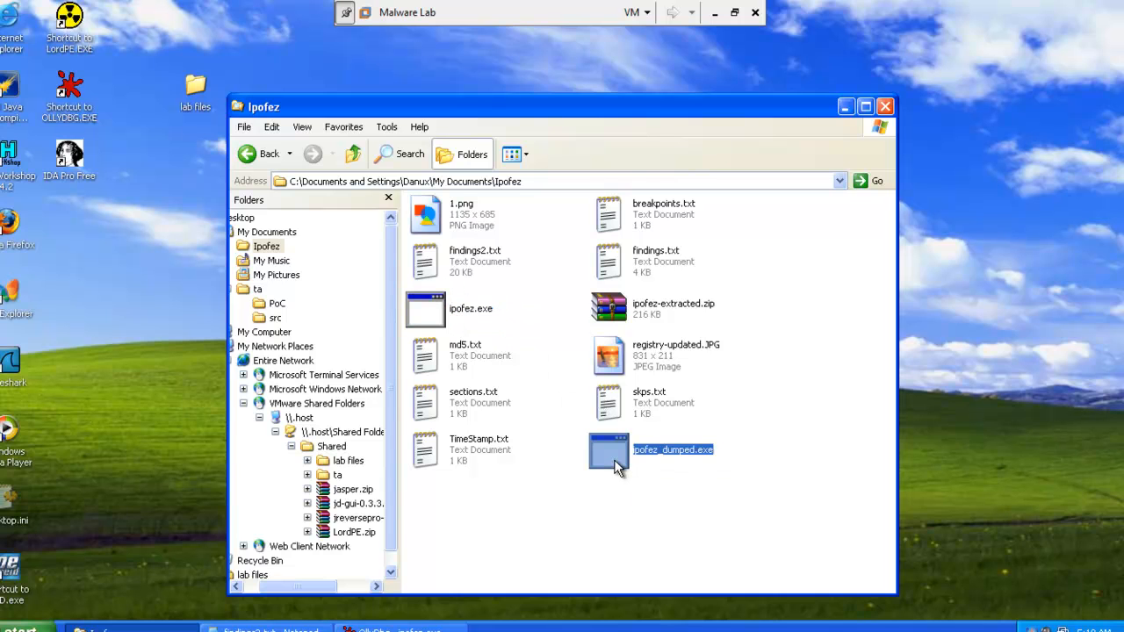
mouse_move(565, 439)
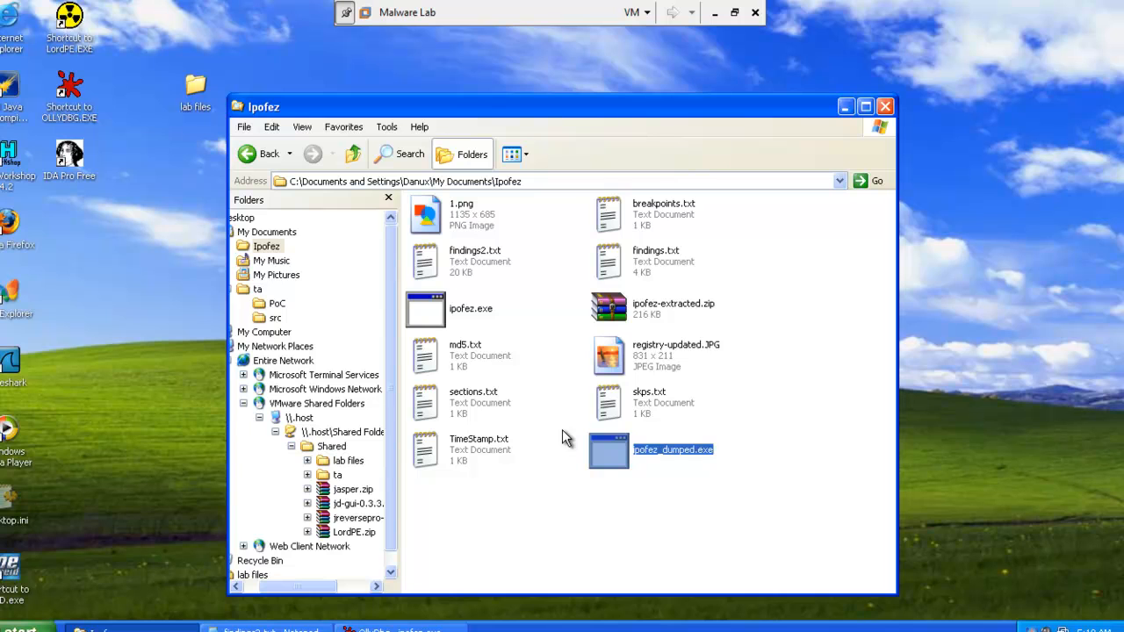
click(471, 309)
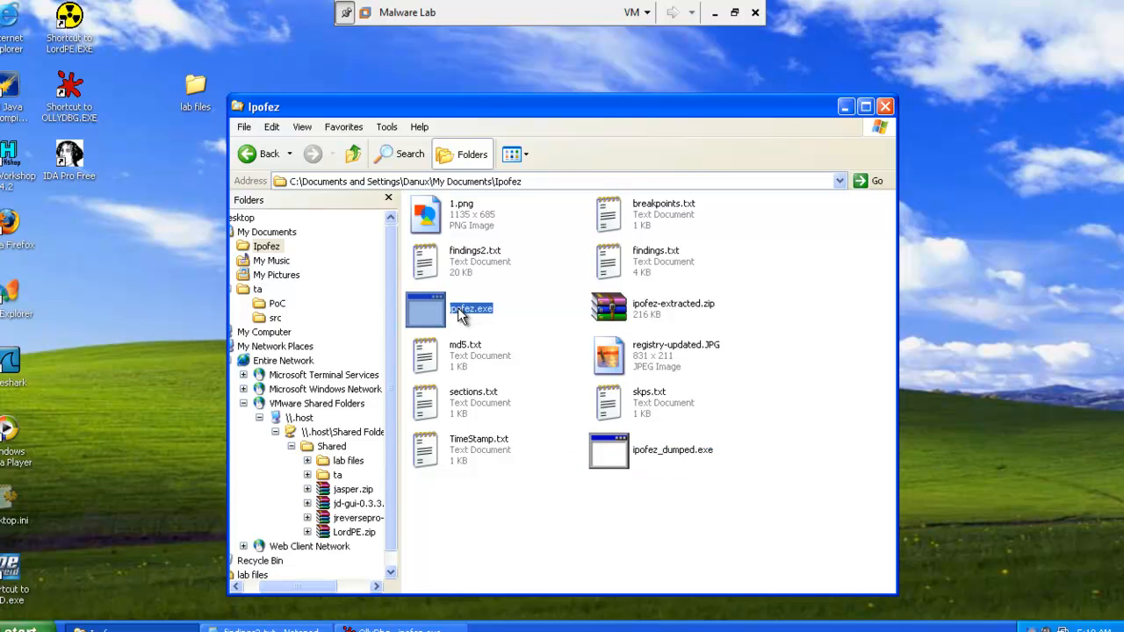
mouse_move(607, 174)
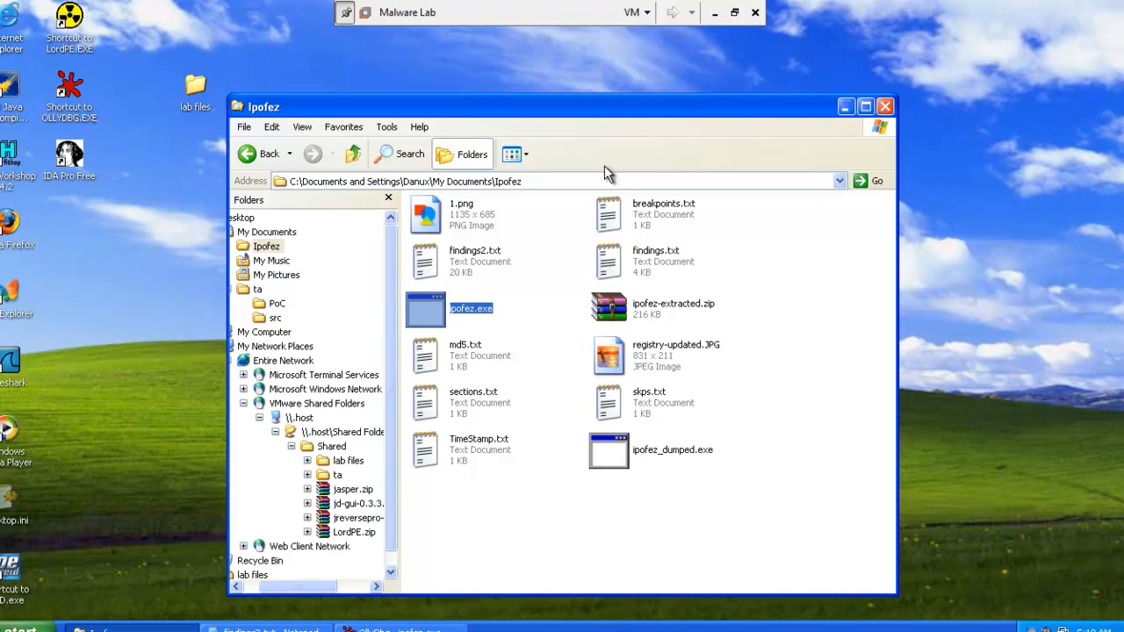
mouse_move(467, 313)
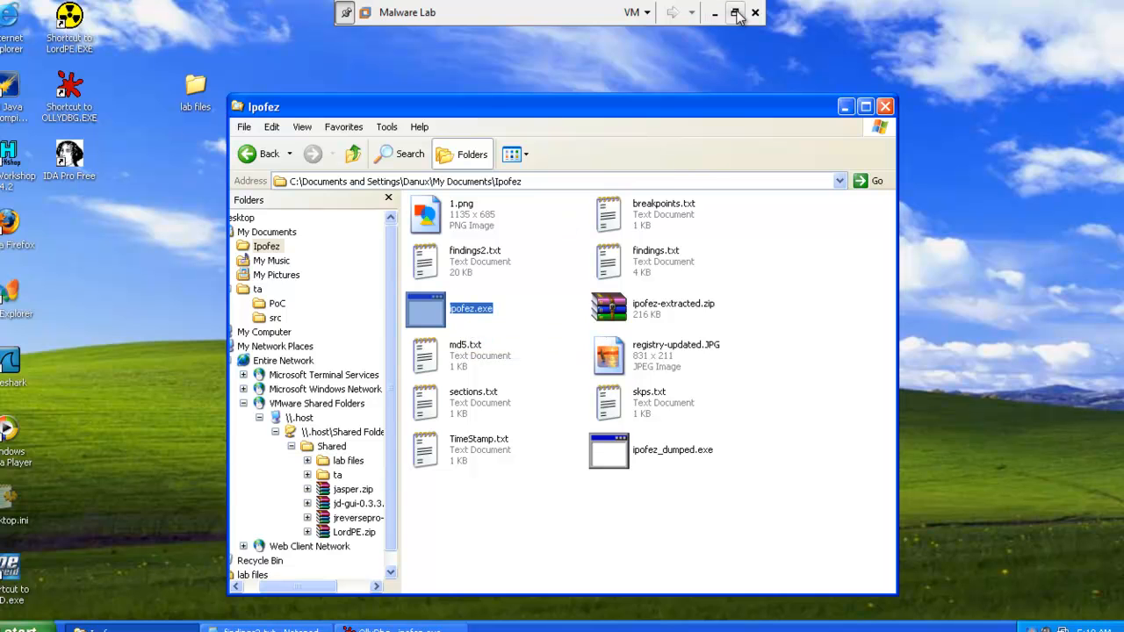
click(736, 13)
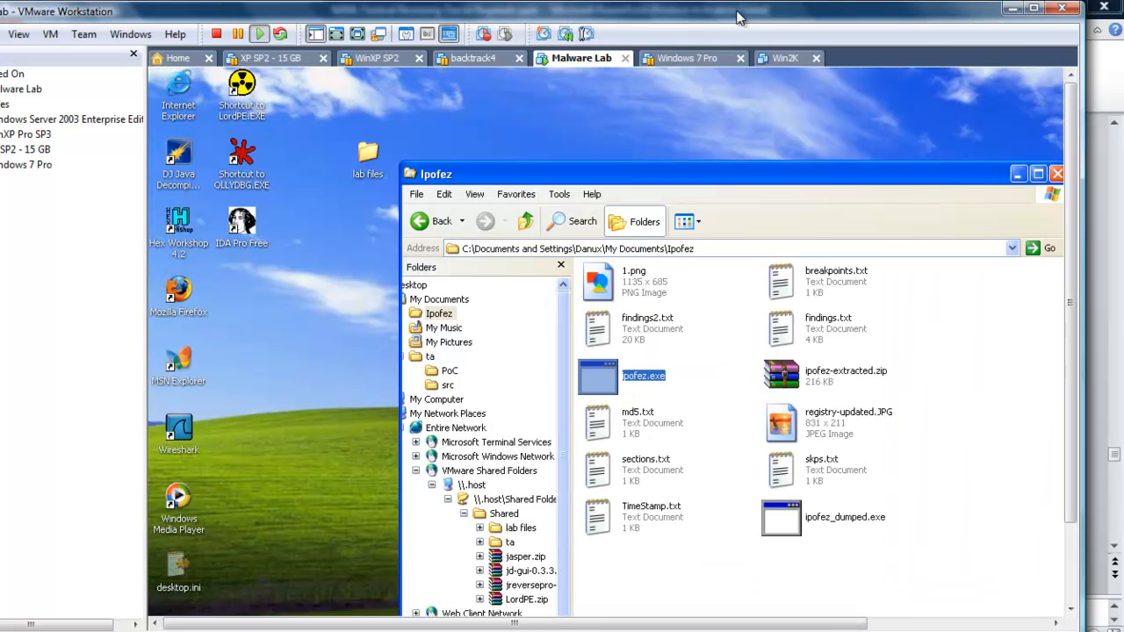